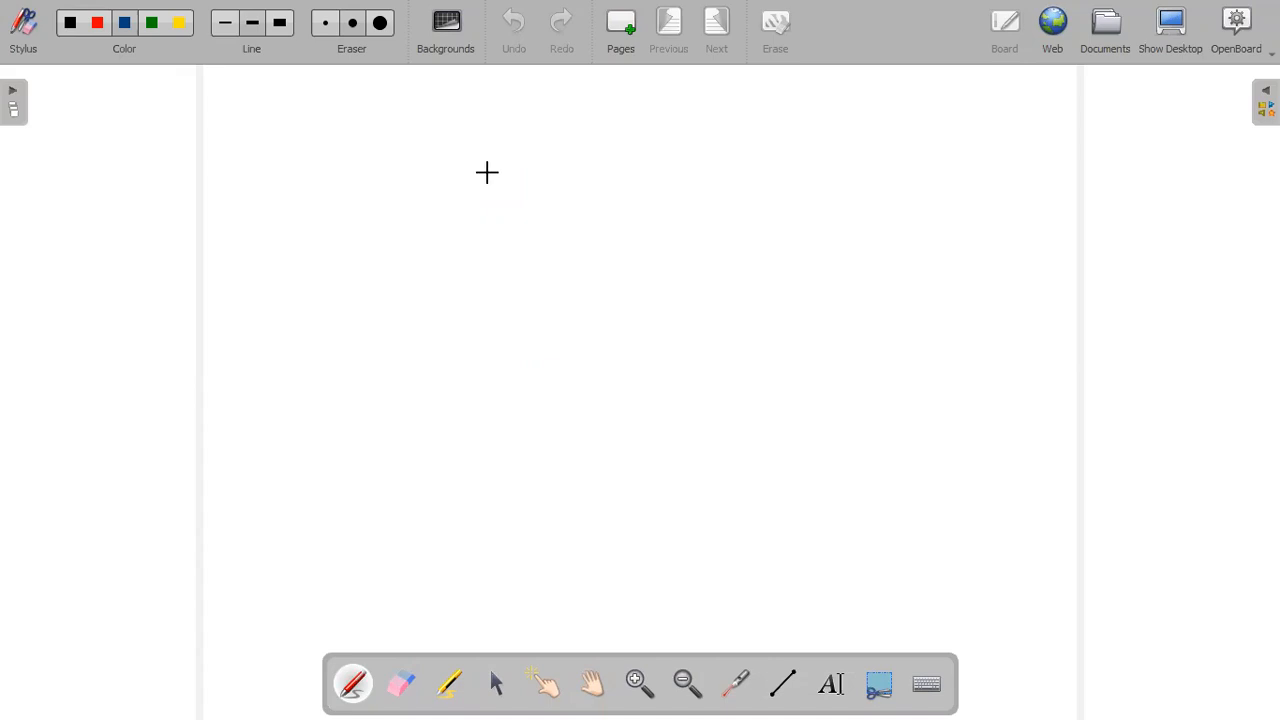
{"action": "mouse_move", "coordinate": [612, 77]}
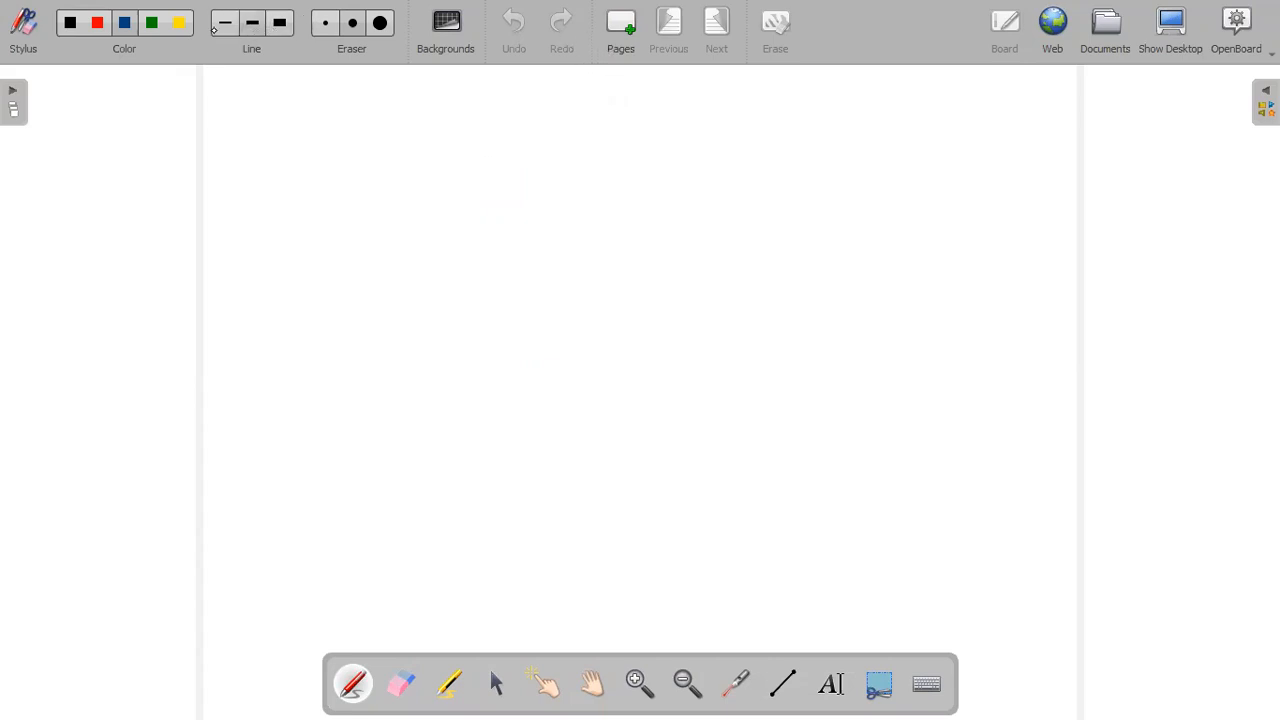
Handwrite a short note near the top of the board, then erase it.
{"action": "left_click_drag", "start_coordinate": [410, 105], "coordinate": [430, 130]}
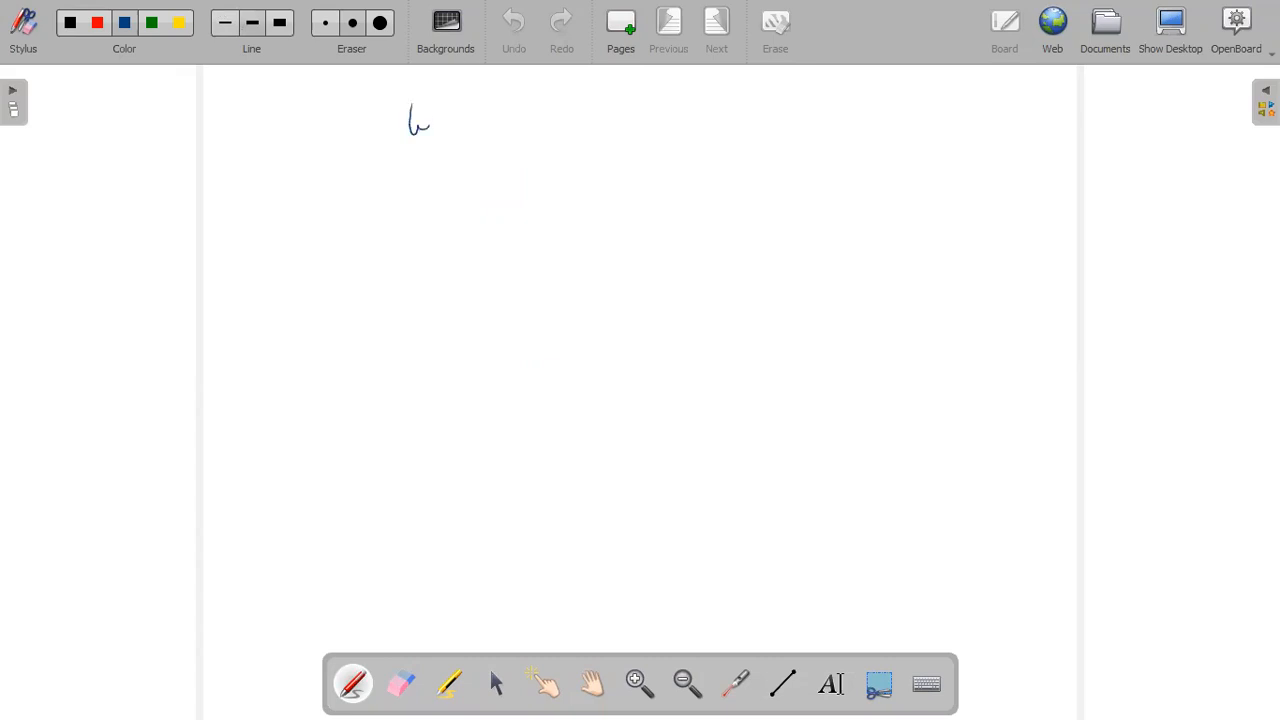
{"action": "left_click_drag", "start_coordinate": [415, 120], "coordinate": [470, 125]}
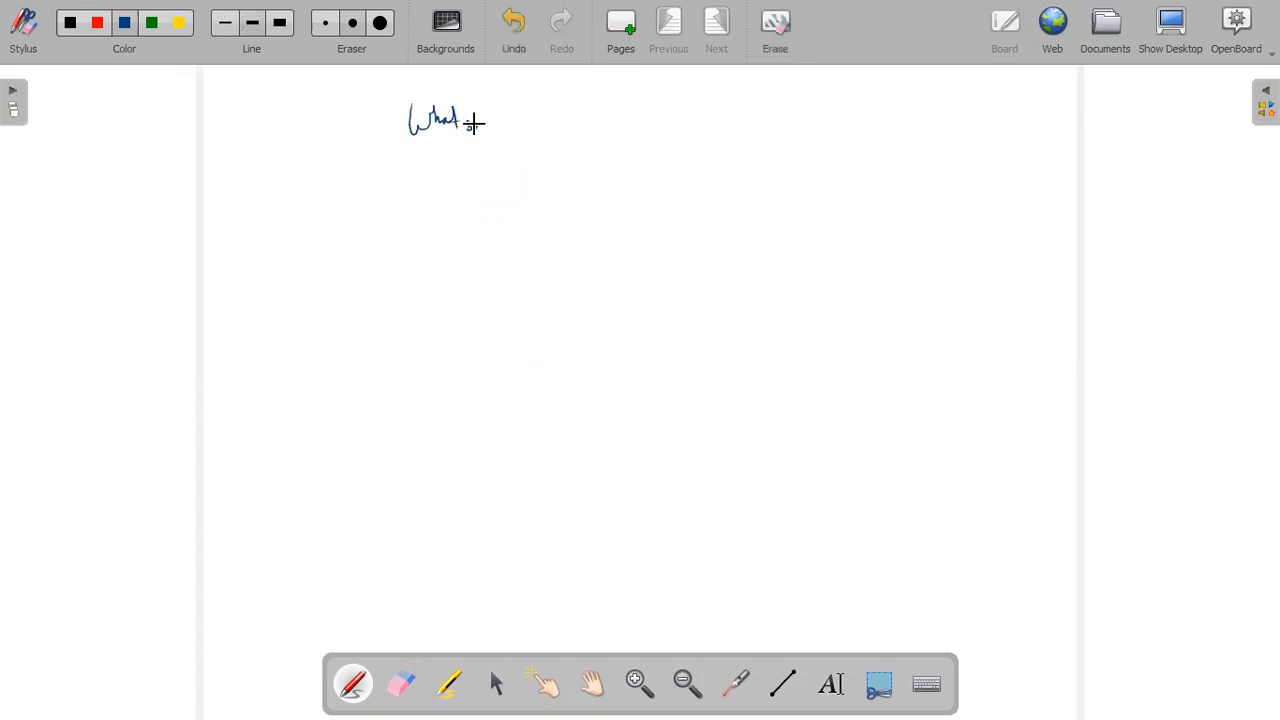
{"action": "left_click_drag", "start_coordinate": [470, 123], "coordinate": [500, 123]}
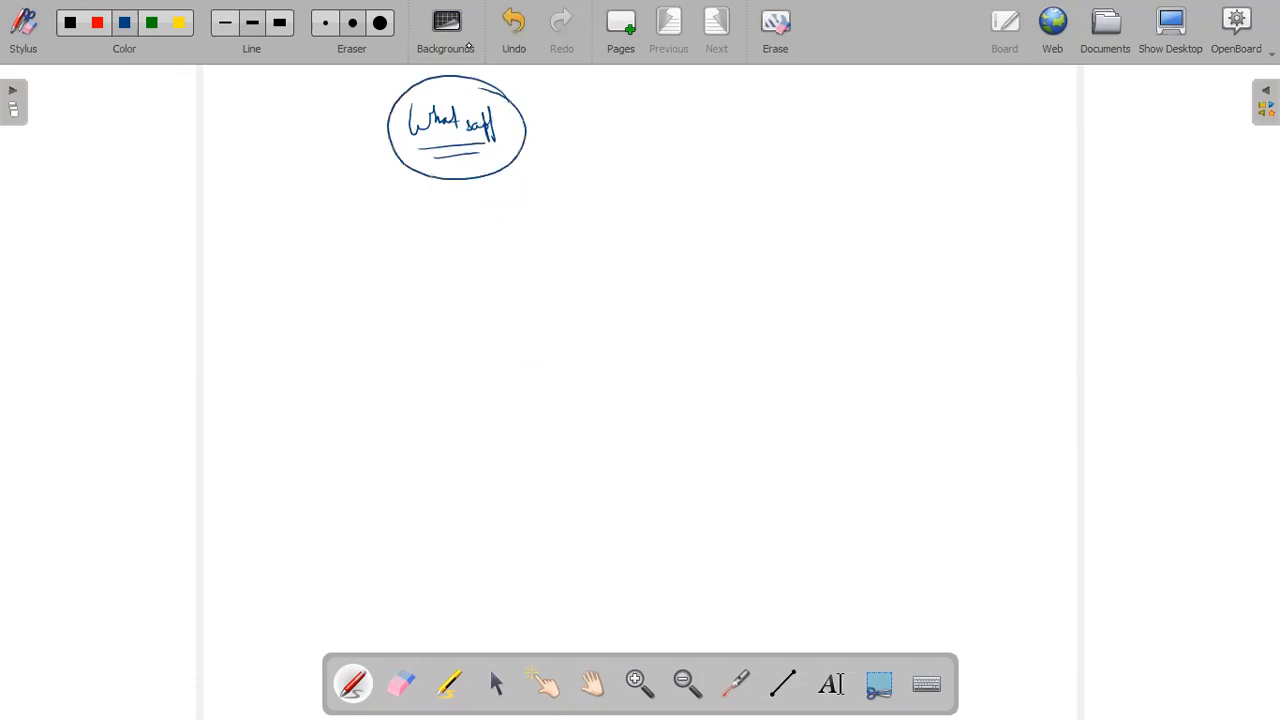
{"action": "mouse_move", "coordinate": [663, 139]}
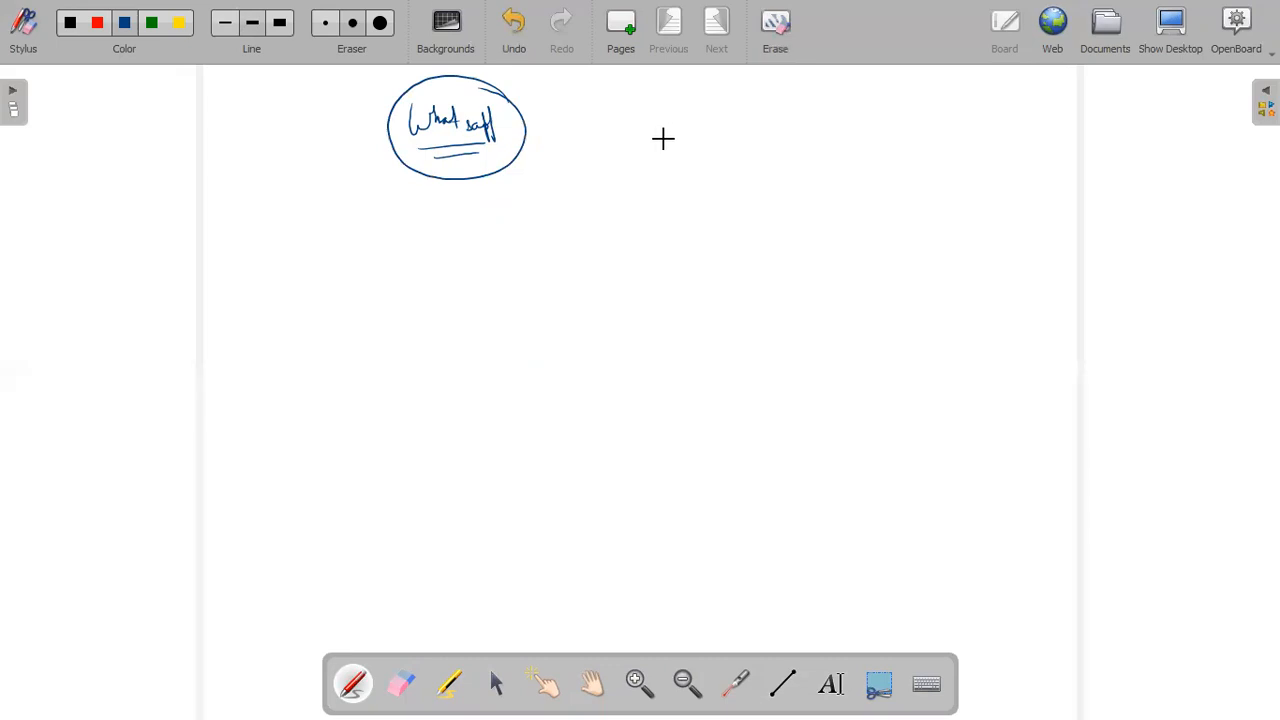
{"action": "mouse_move", "coordinate": [676, 129]}
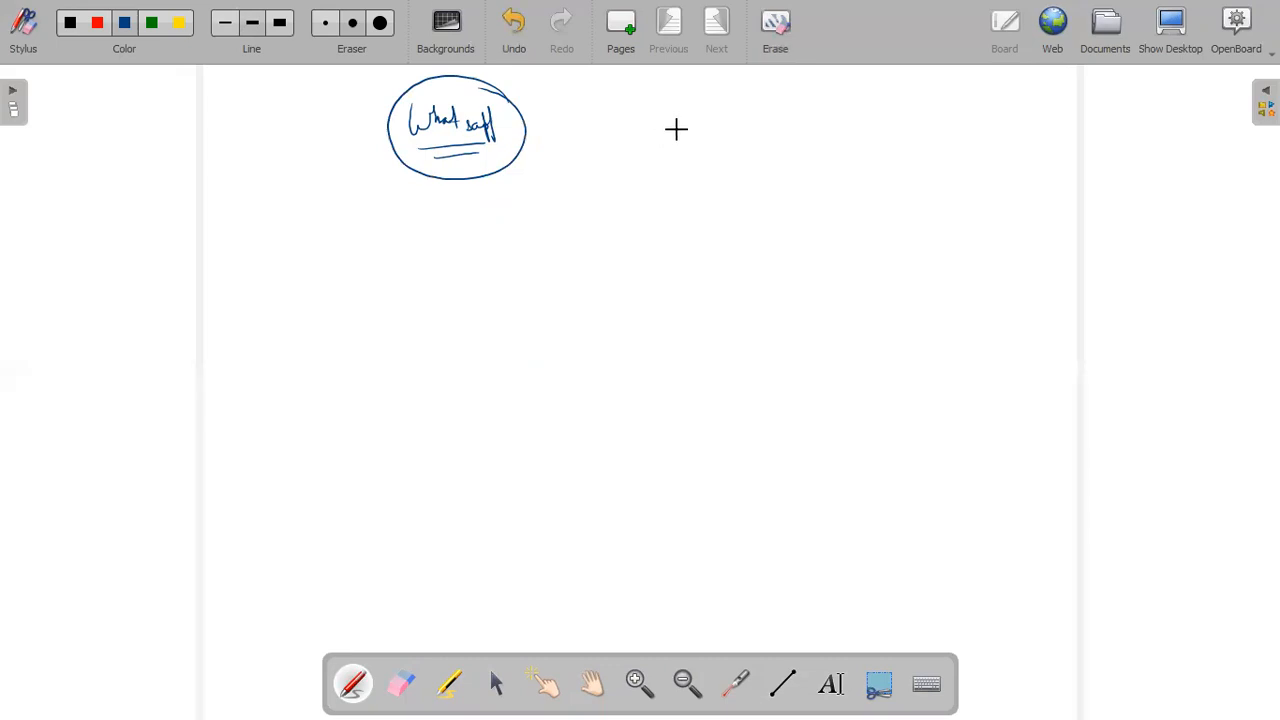
{"action": "mouse_move", "coordinate": [642, 173]}
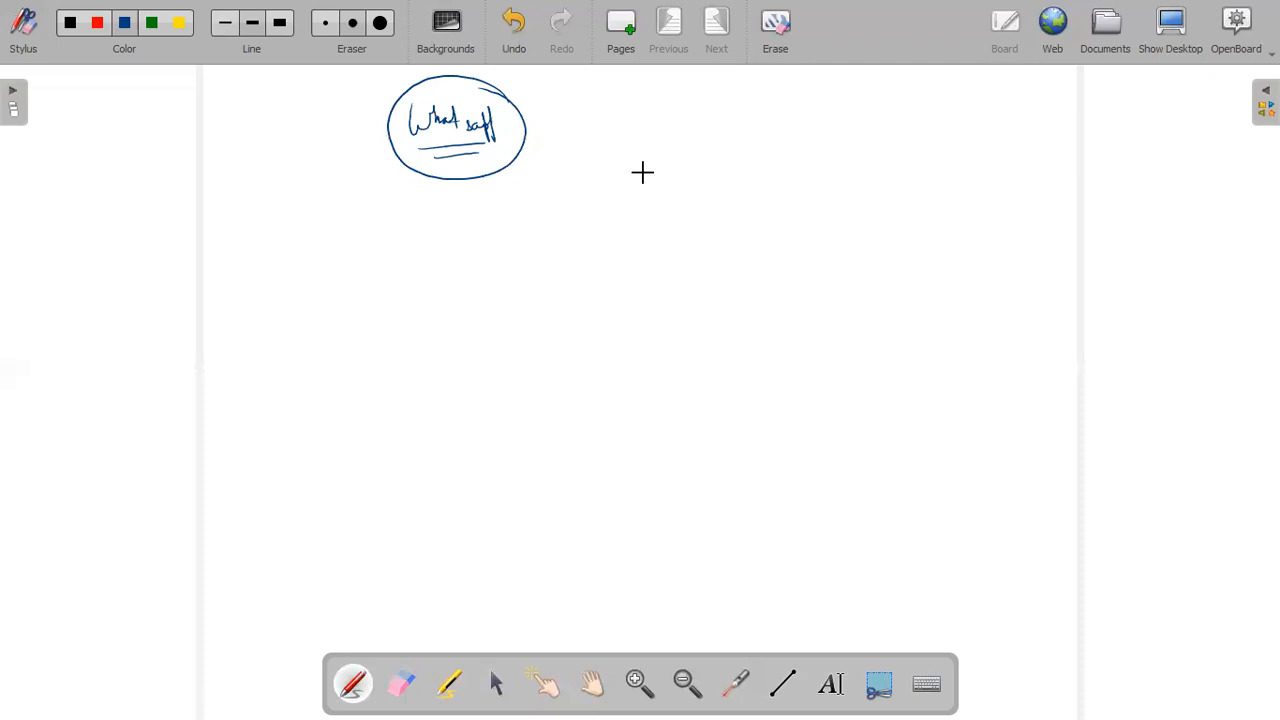
{"action": "left_click", "coordinate": [400, 684]}
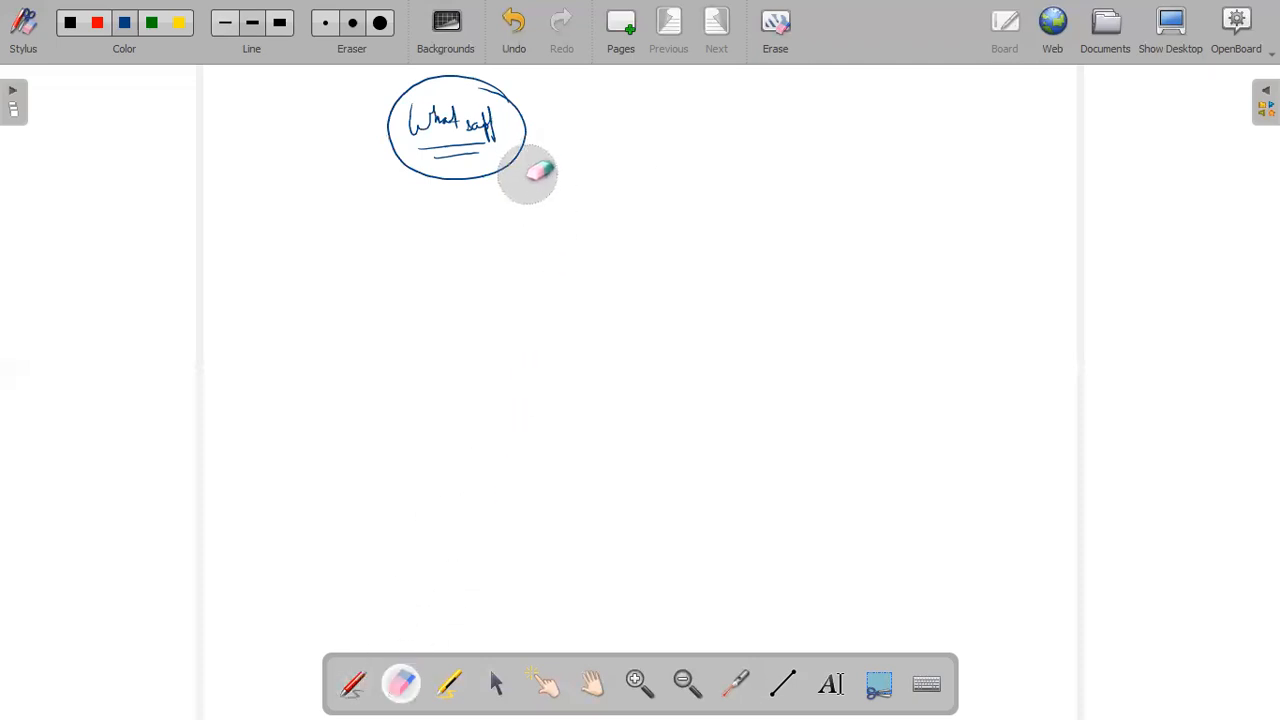
{"action": "left_click_drag", "start_coordinate": [525, 175], "coordinate": [440, 120]}
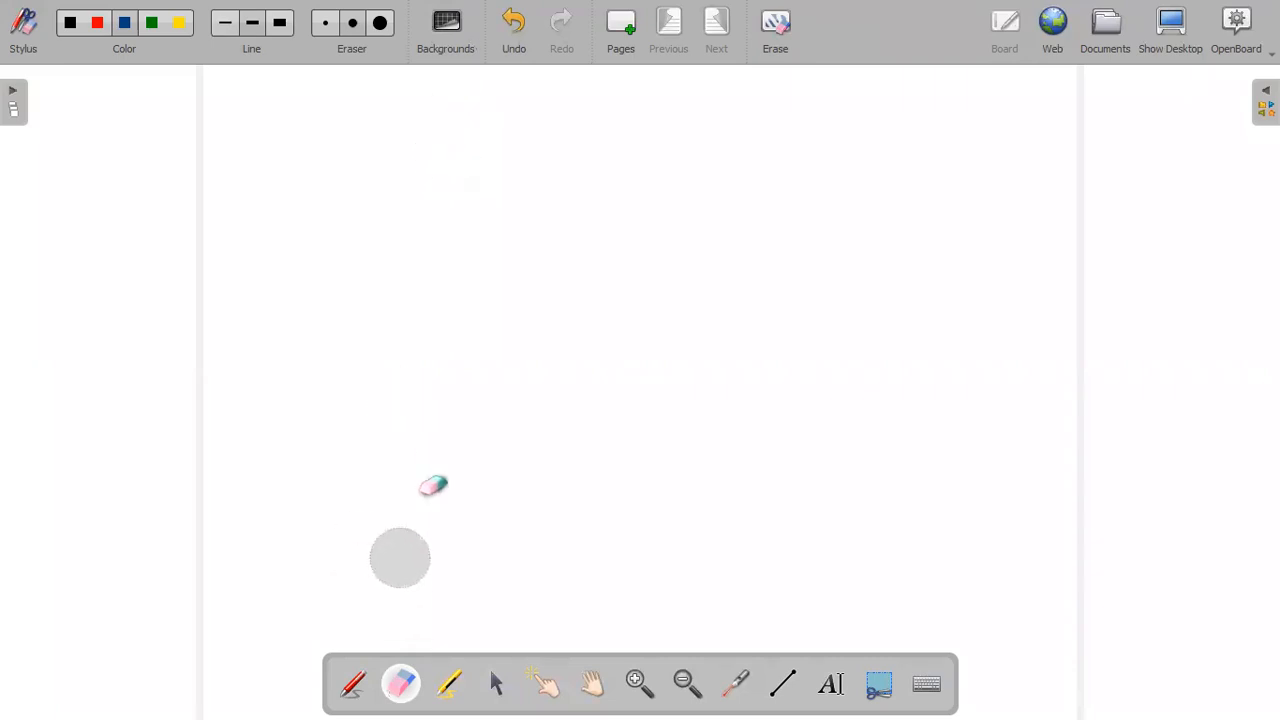
Handwrite 'CDC-6' at the top centre with the pen and underline it.
{"action": "left_click", "coordinate": [352, 683]}
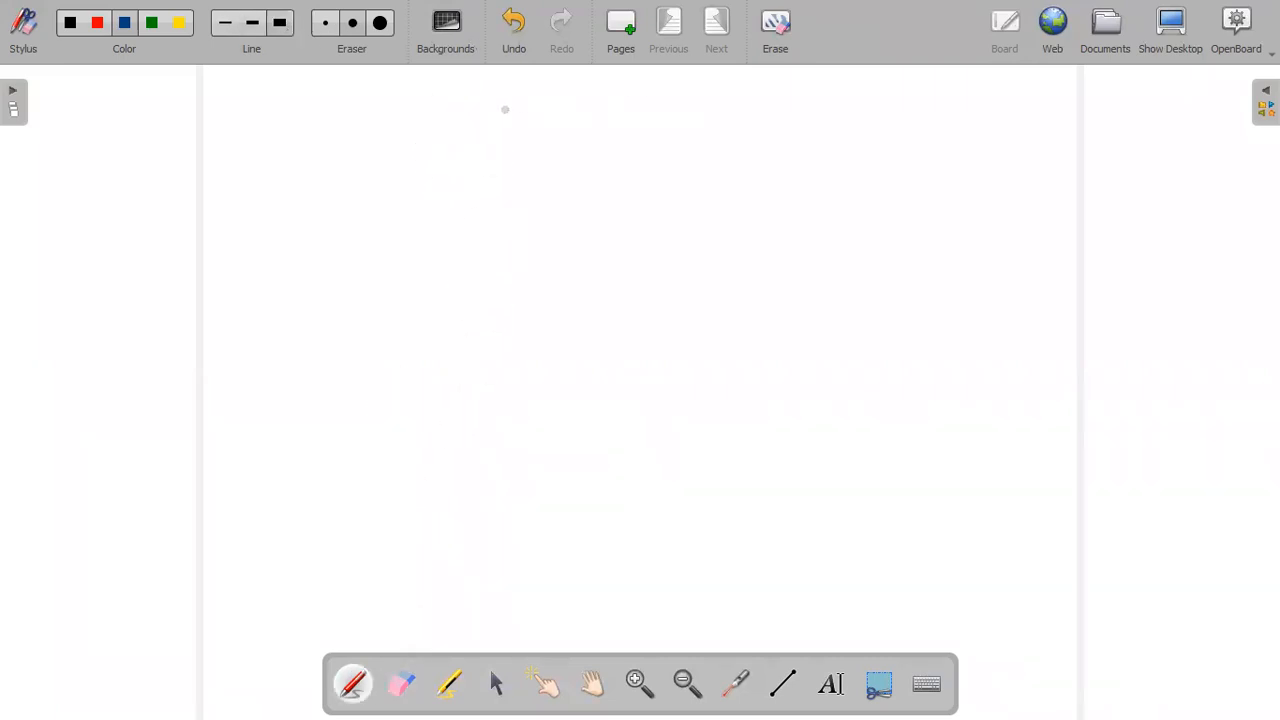
{"action": "left_click_drag", "start_coordinate": [475, 115], "coordinate": [565, 115]}
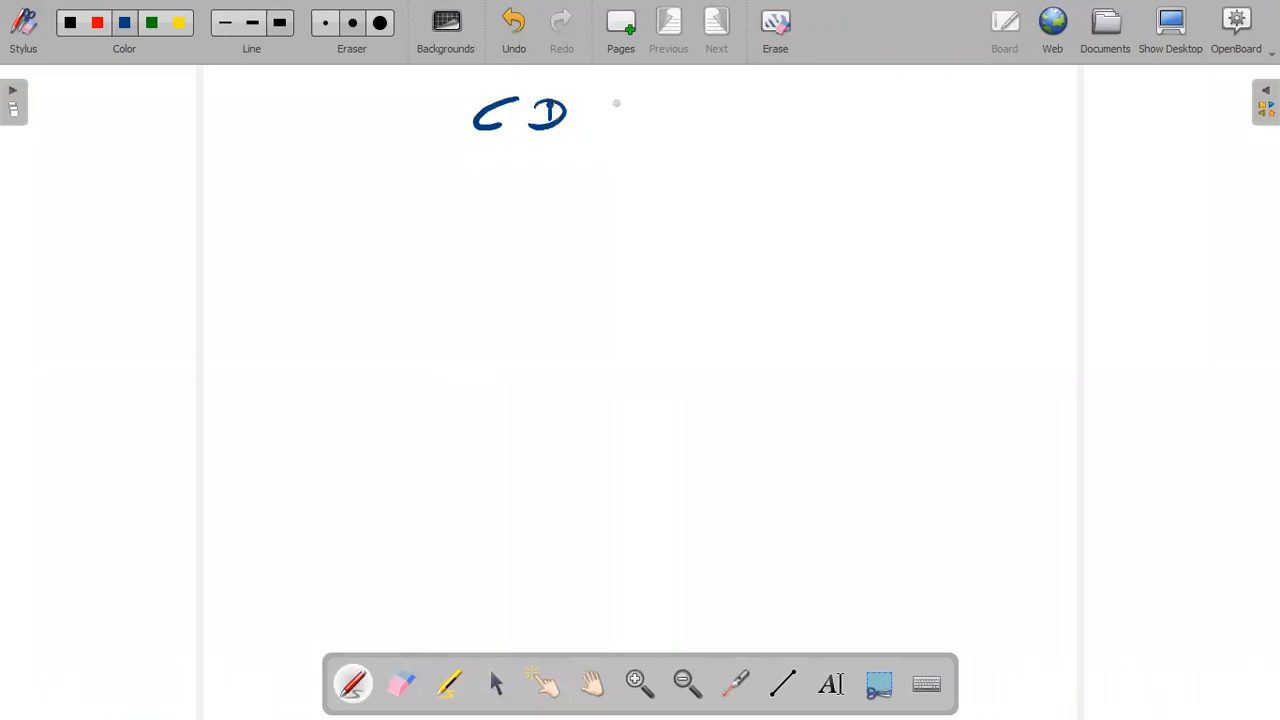
{"action": "left_click_drag", "start_coordinate": [590, 115], "coordinate": [740, 115]}
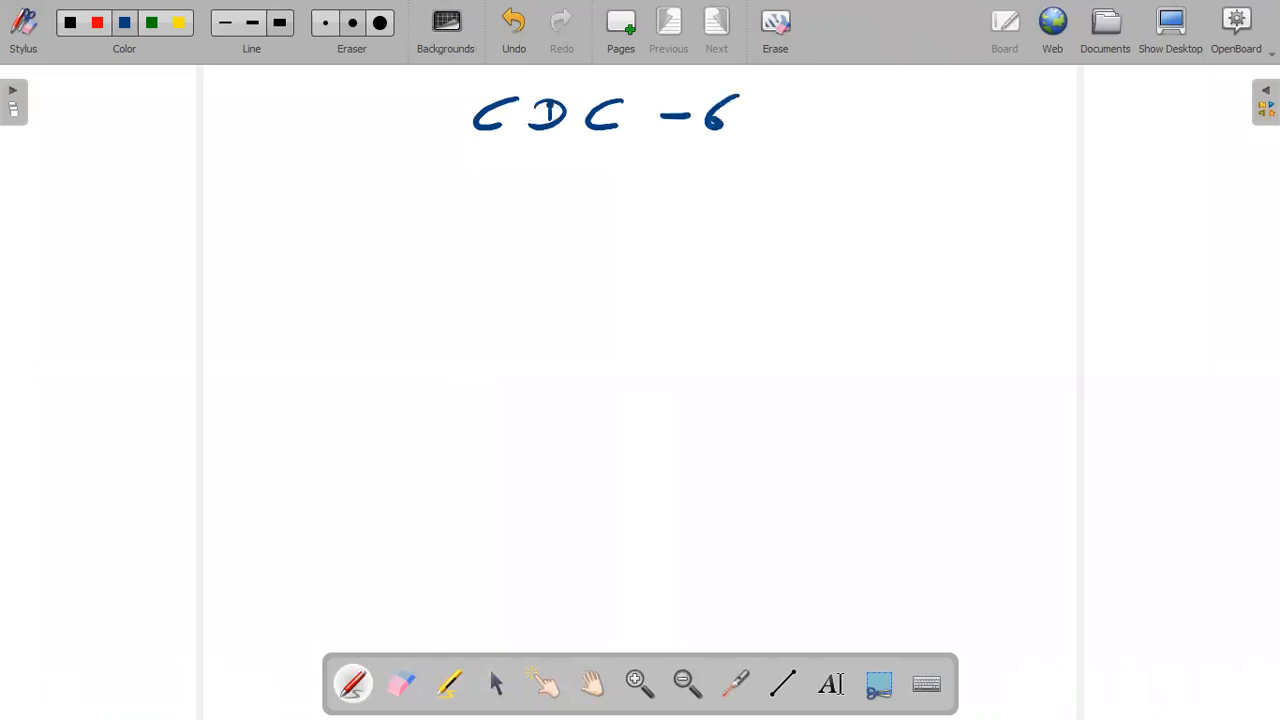
{"action": "left_click_drag", "start_coordinate": [535, 148], "coordinate": [720, 158]}
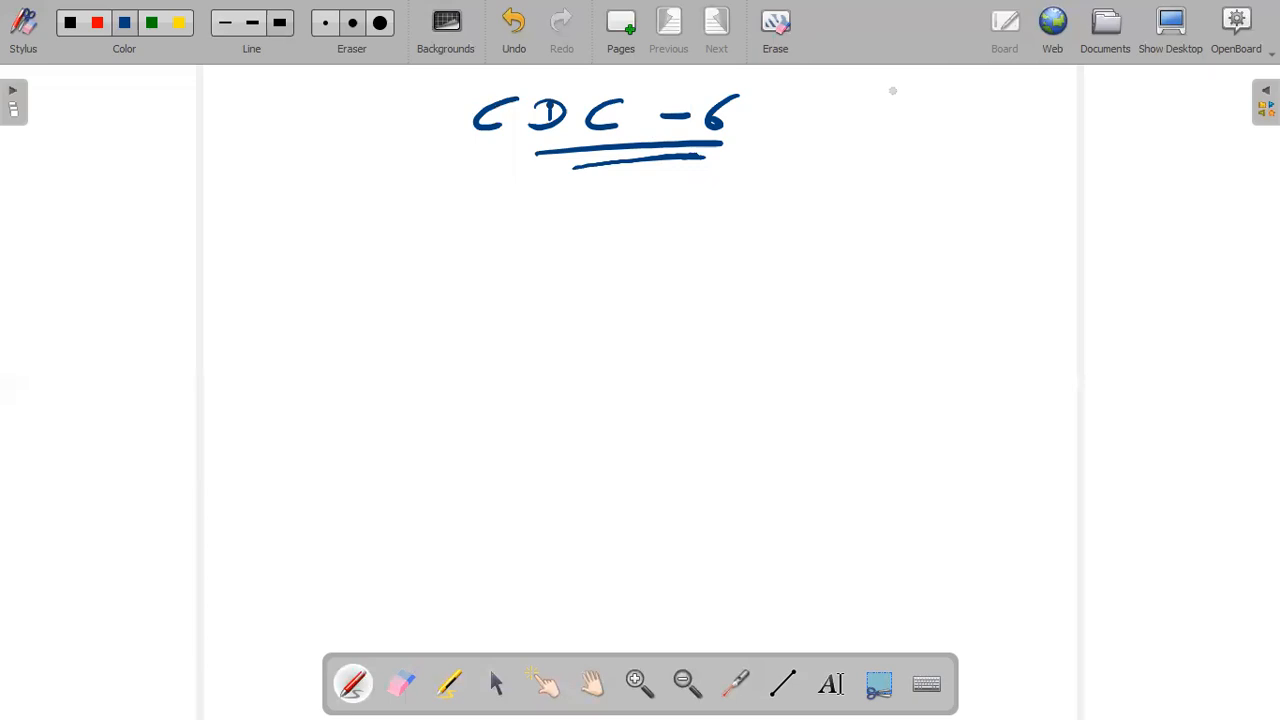
{"action": "mouse_move", "coordinate": [884, 122]}
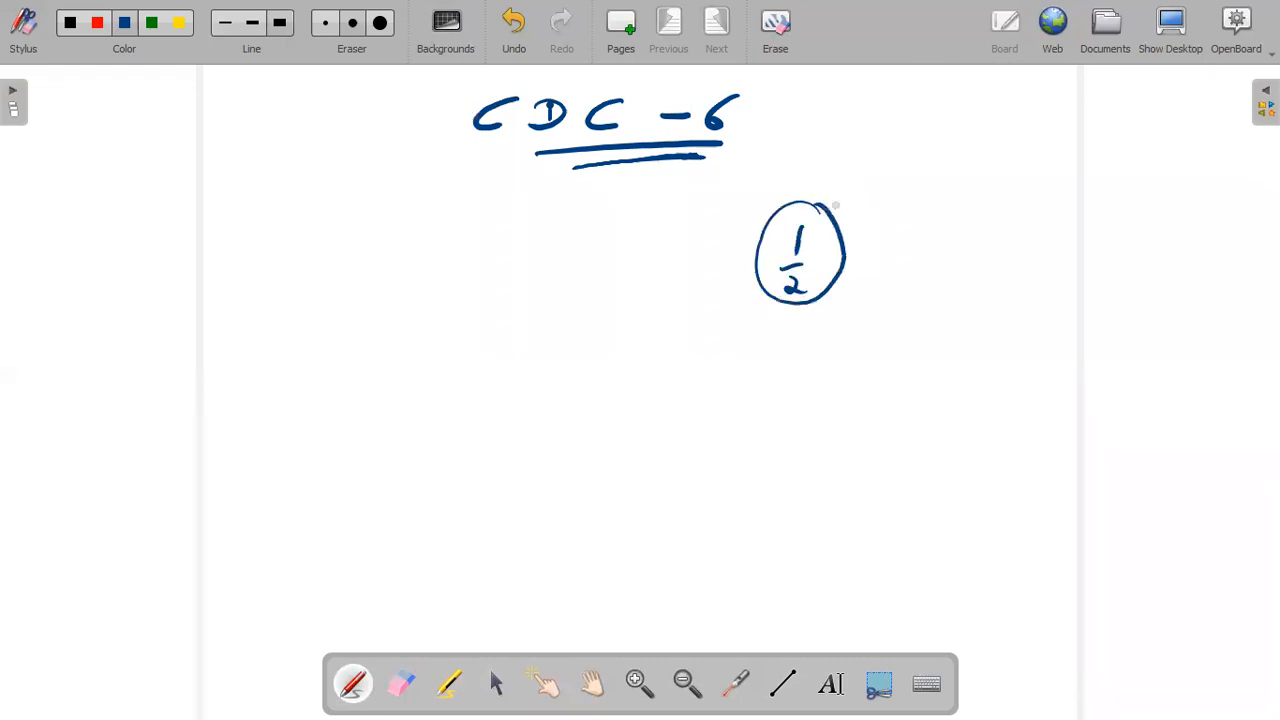
Add a tick and marks around the circled 1/2, then erase them.
{"action": "left_click_drag", "start_coordinate": [840, 205], "coordinate": [895, 195]}
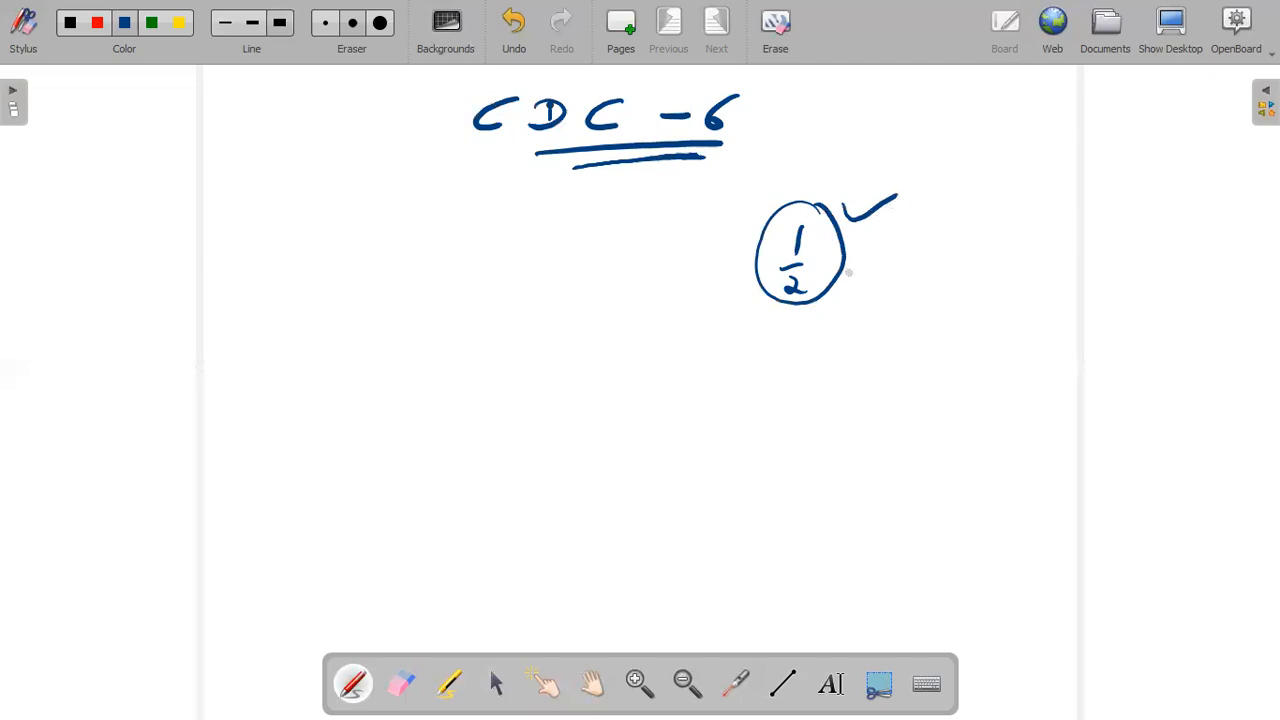
{"action": "left_click_drag", "start_coordinate": [790, 345], "coordinate": [810, 325]}
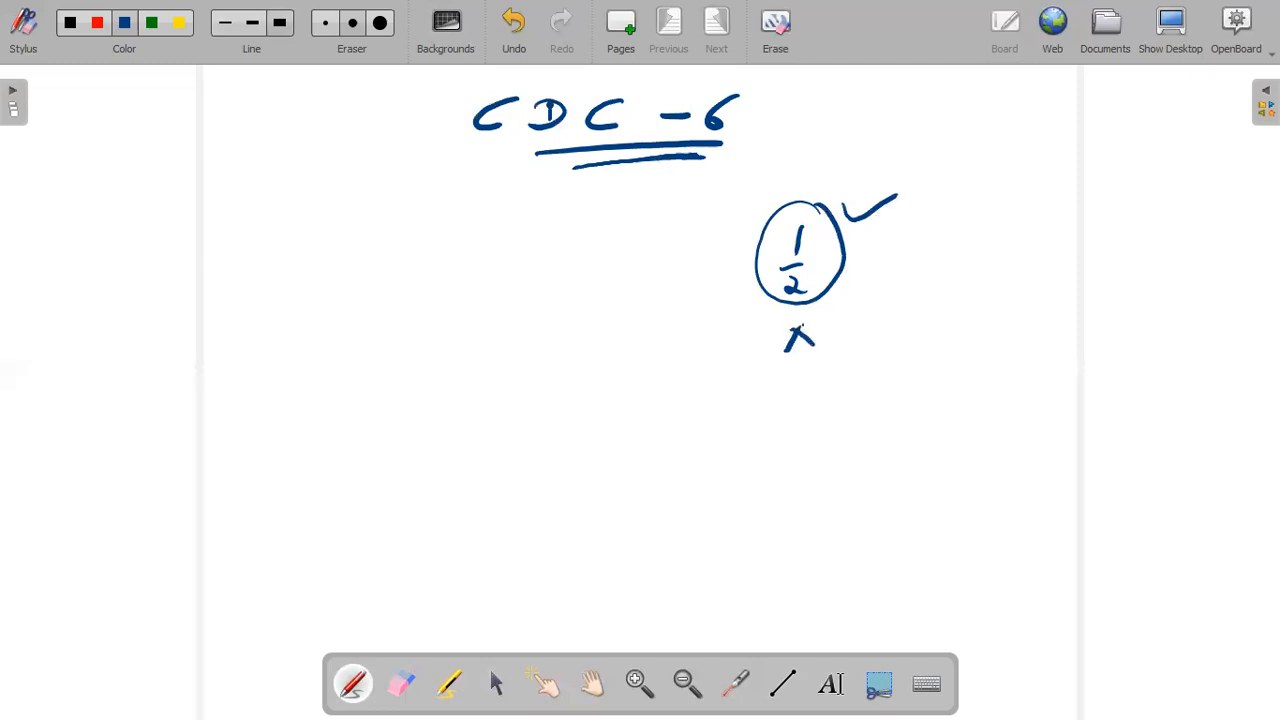
{"action": "left_click_drag", "start_coordinate": [800, 335], "coordinate": [830, 335]}
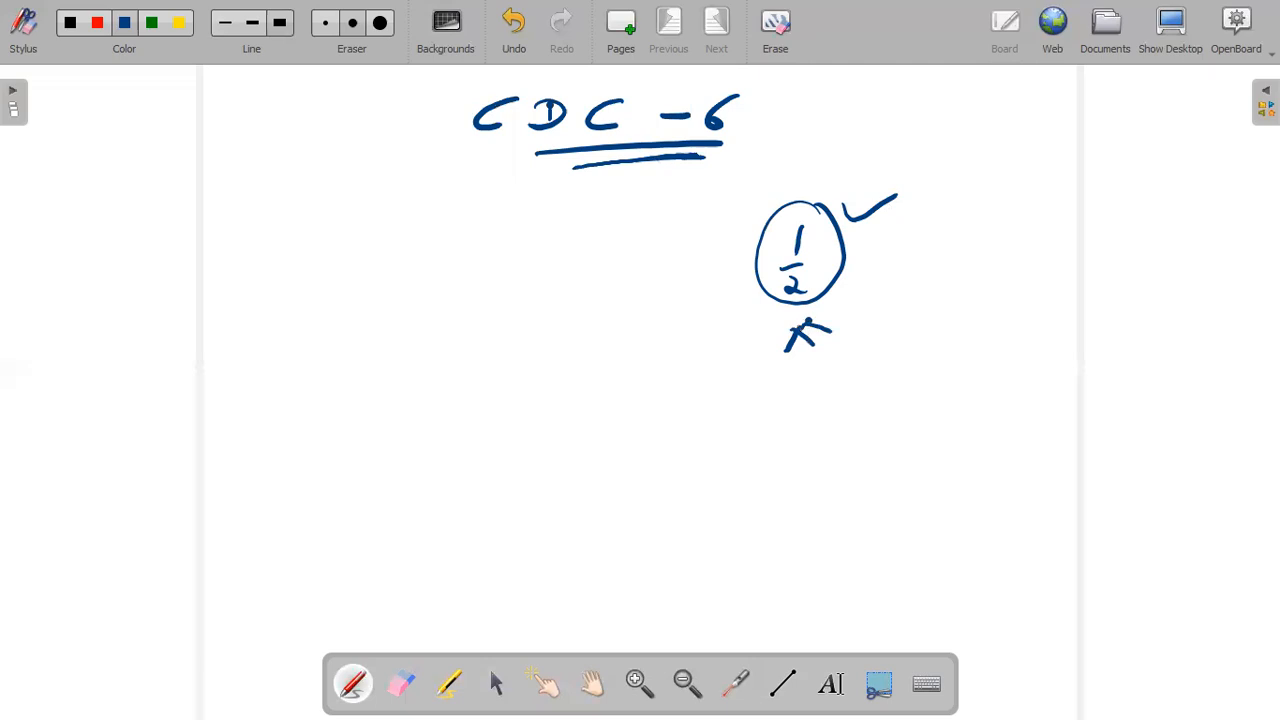
{"action": "left_click_drag", "start_coordinate": [795, 335], "coordinate": [825, 330]}
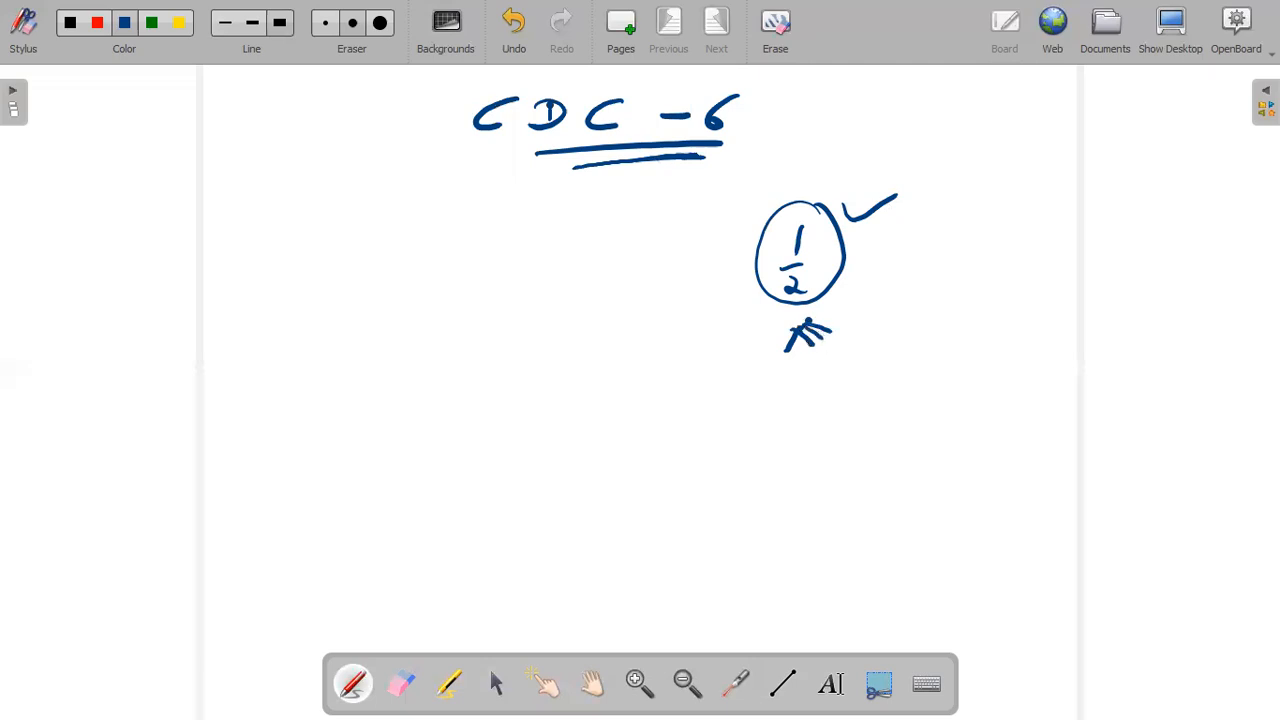
{"action": "left_click_drag", "start_coordinate": [810, 340], "coordinate": [835, 320]}
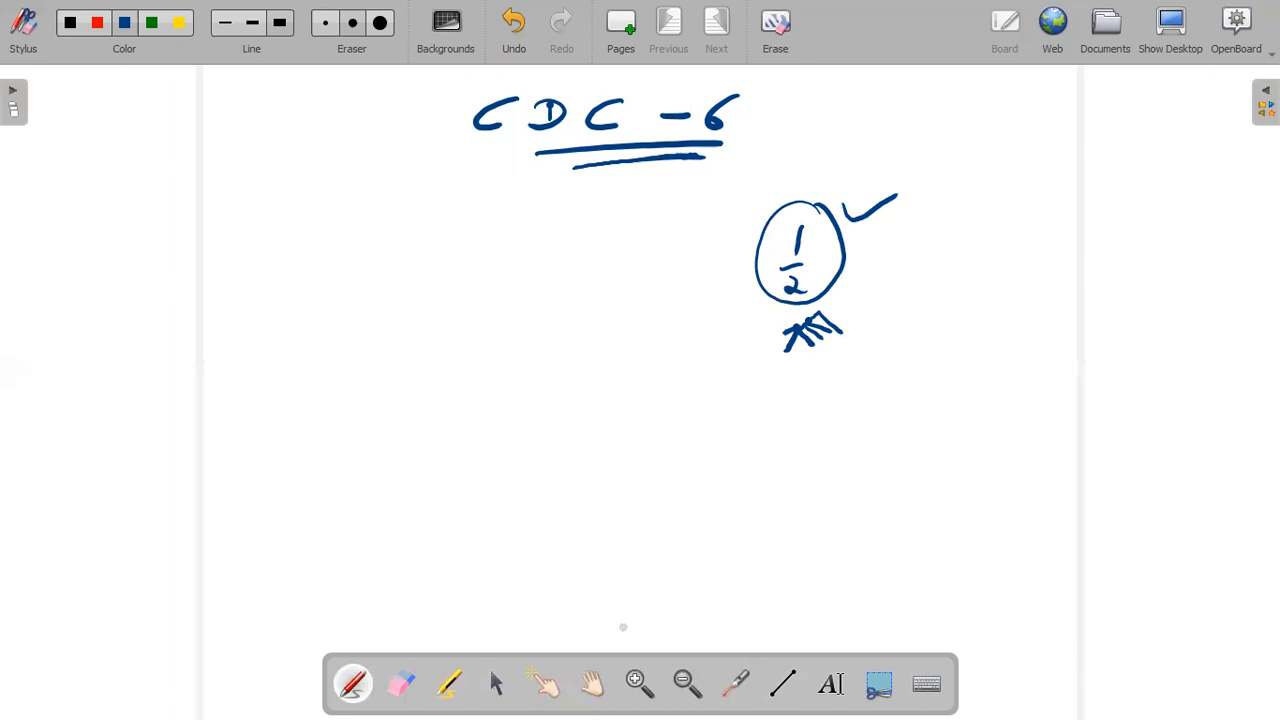
{"action": "left_click", "coordinate": [400, 683]}
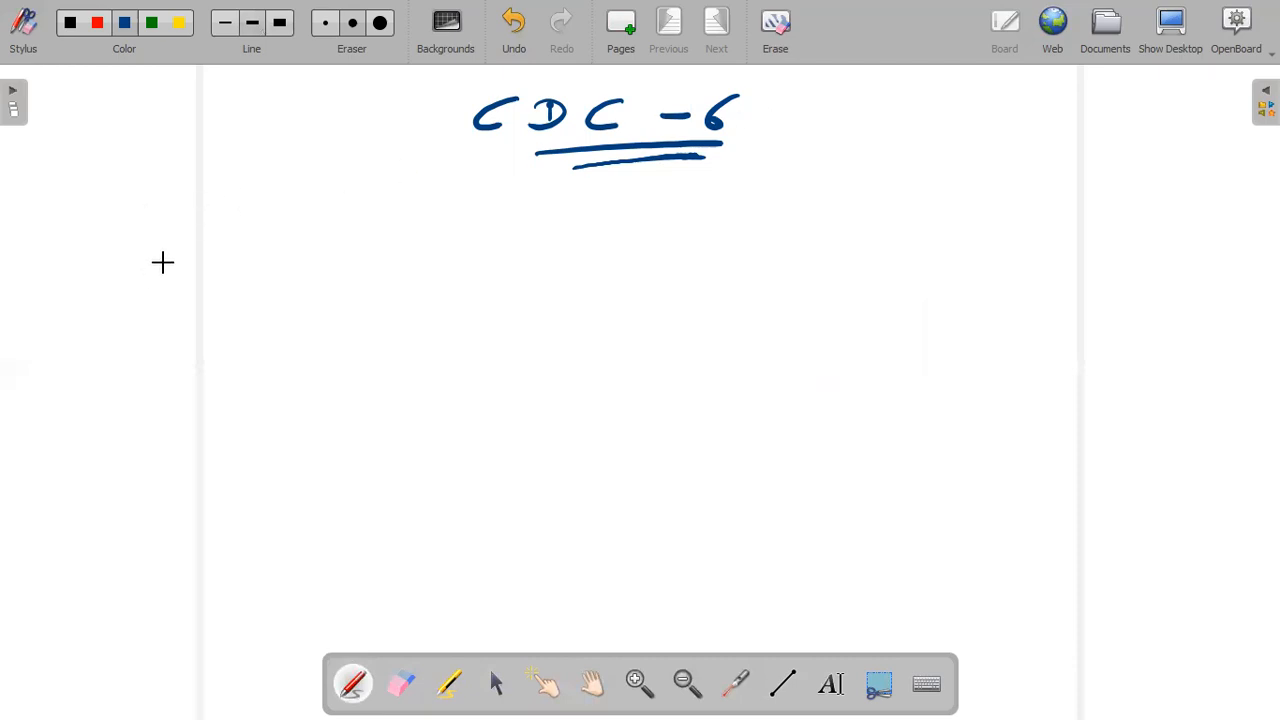
{"action": "mouse_move", "coordinate": [132, 287]}
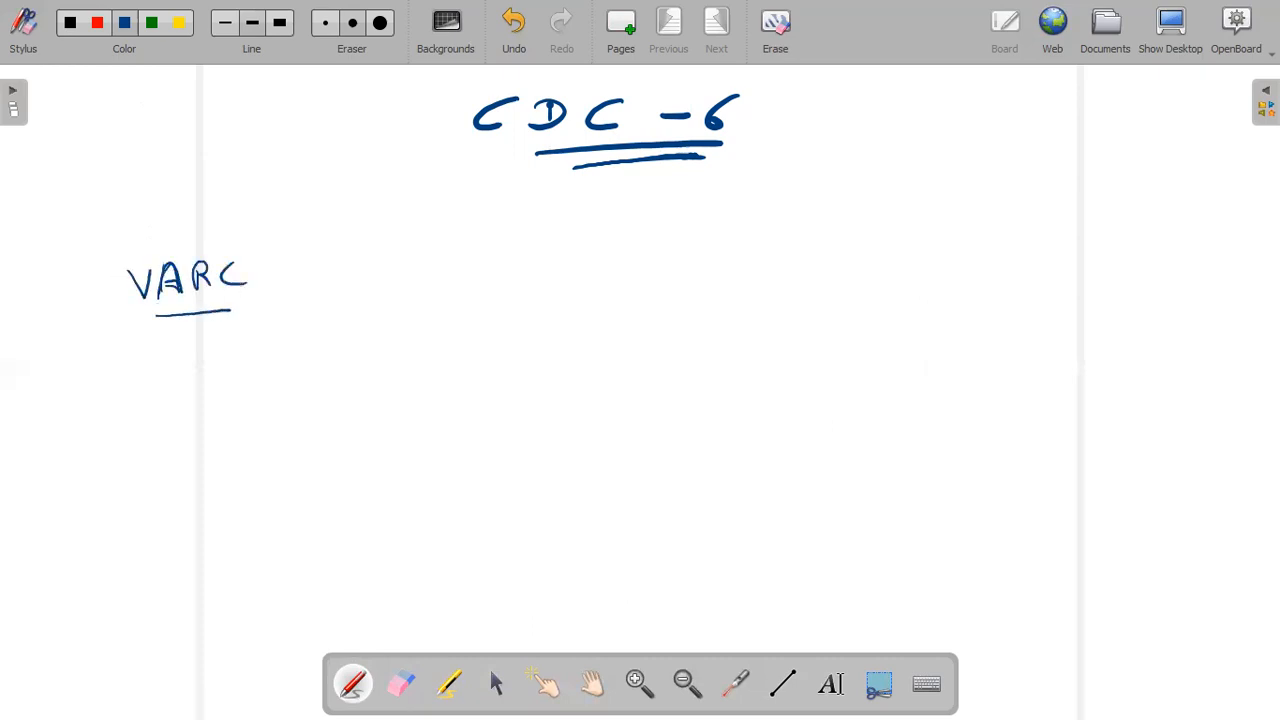
Write and underline 'VARC' on the left, with a circled mark below.
{"action": "left_click_drag", "start_coordinate": [120, 240], "coordinate": [258, 315]}
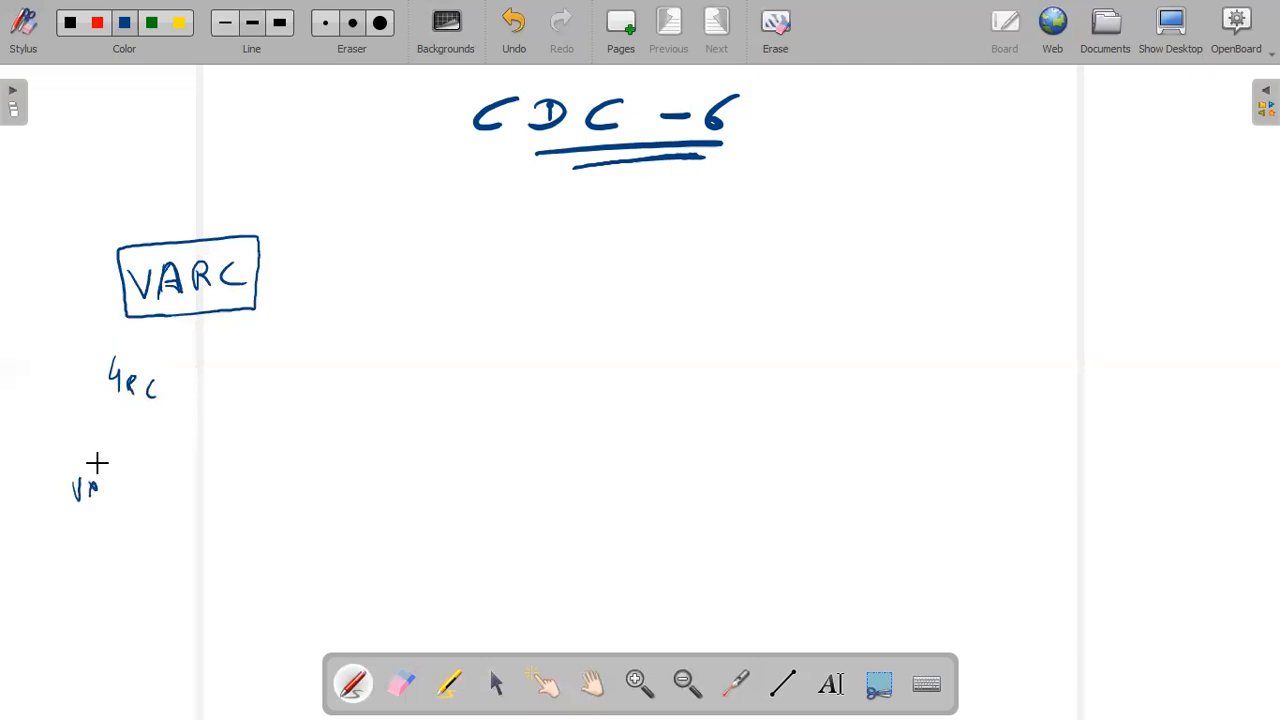
{"action": "left_click_drag", "start_coordinate": [120, 450], "coordinate": [85, 520]}
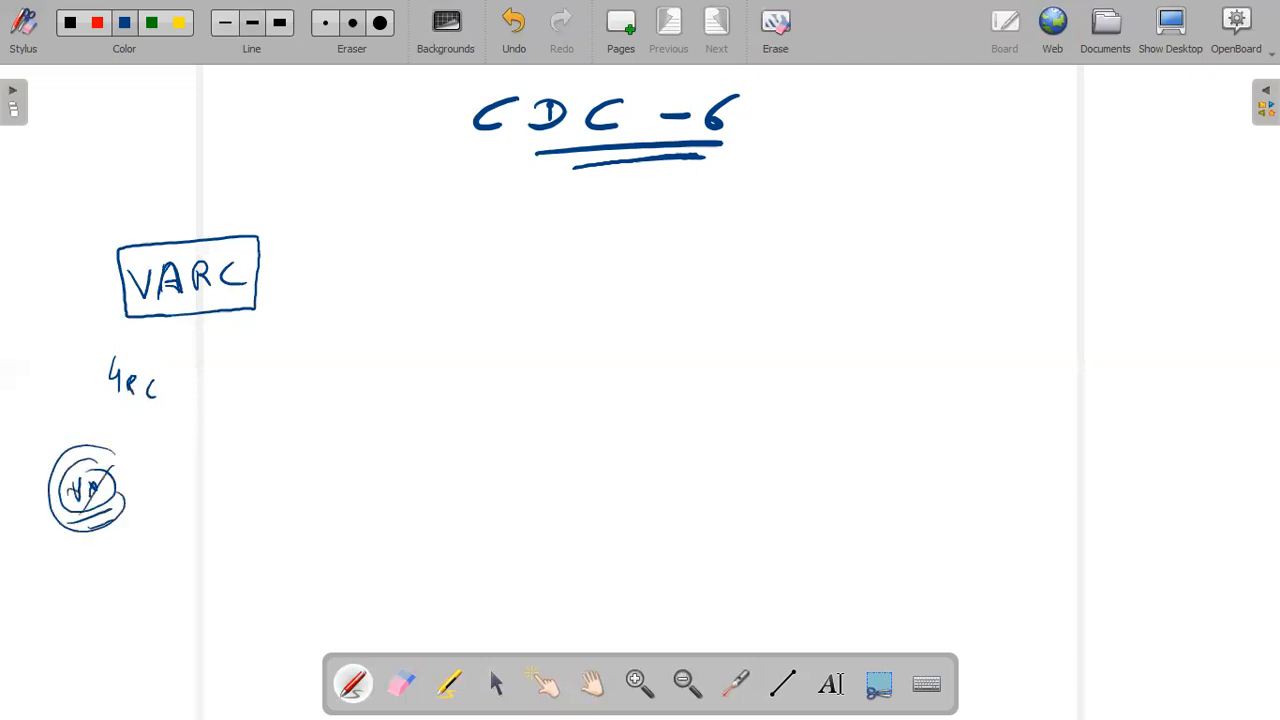
{"action": "left_click", "coordinate": [400, 683]}
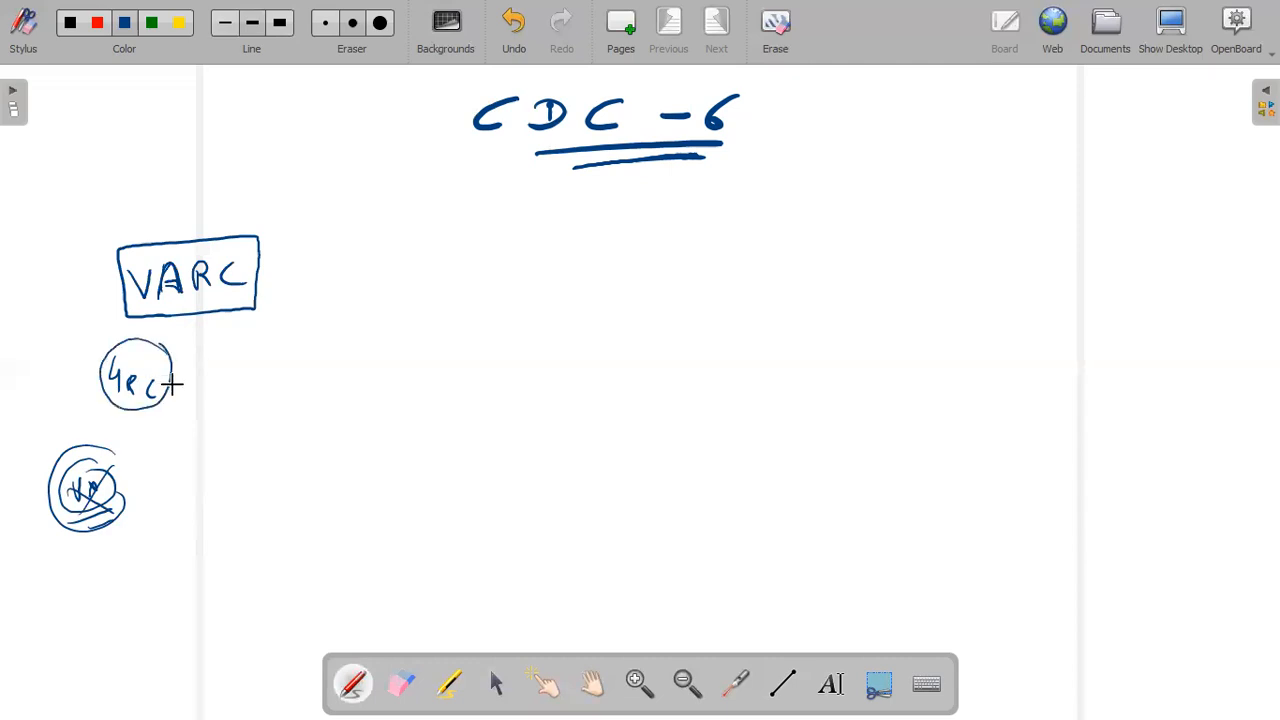
Draw an arrow and brace from circled 4RC around the dashes, and label them.
{"action": "left_click_drag", "start_coordinate": [175, 383], "coordinate": [200, 383]}
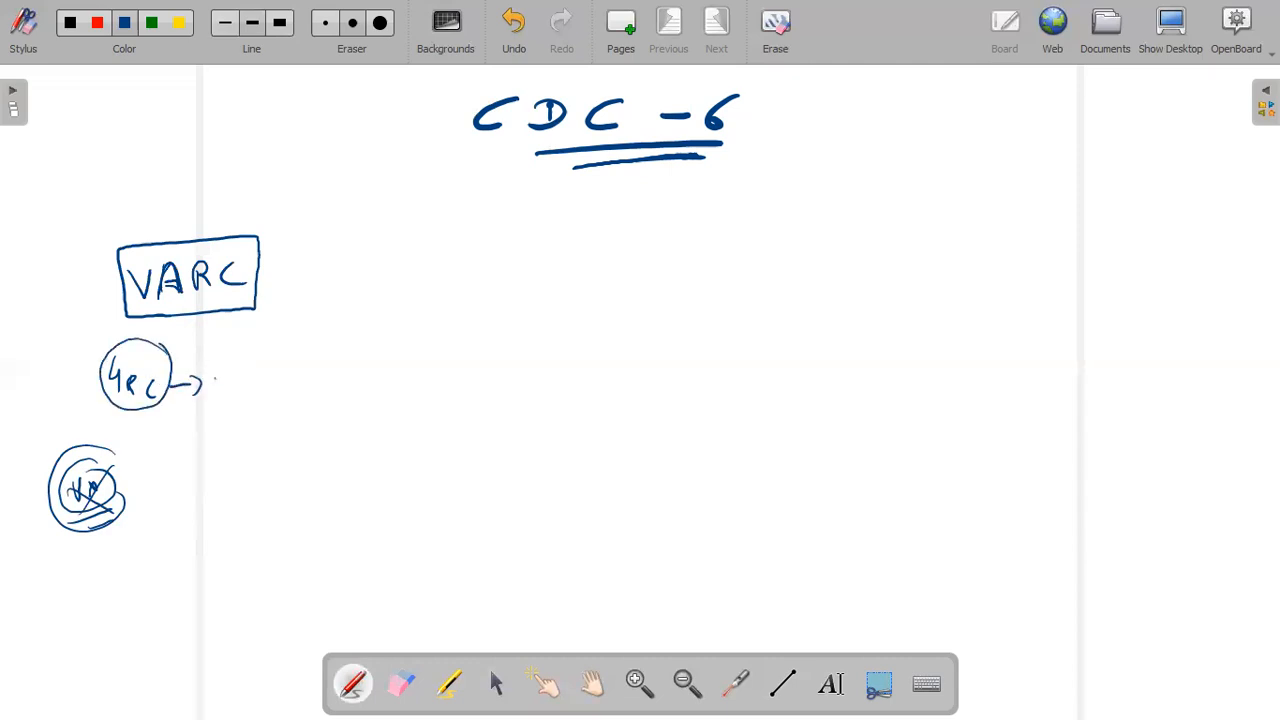
{"action": "left_click_drag", "start_coordinate": [215, 378], "coordinate": [250, 480]}
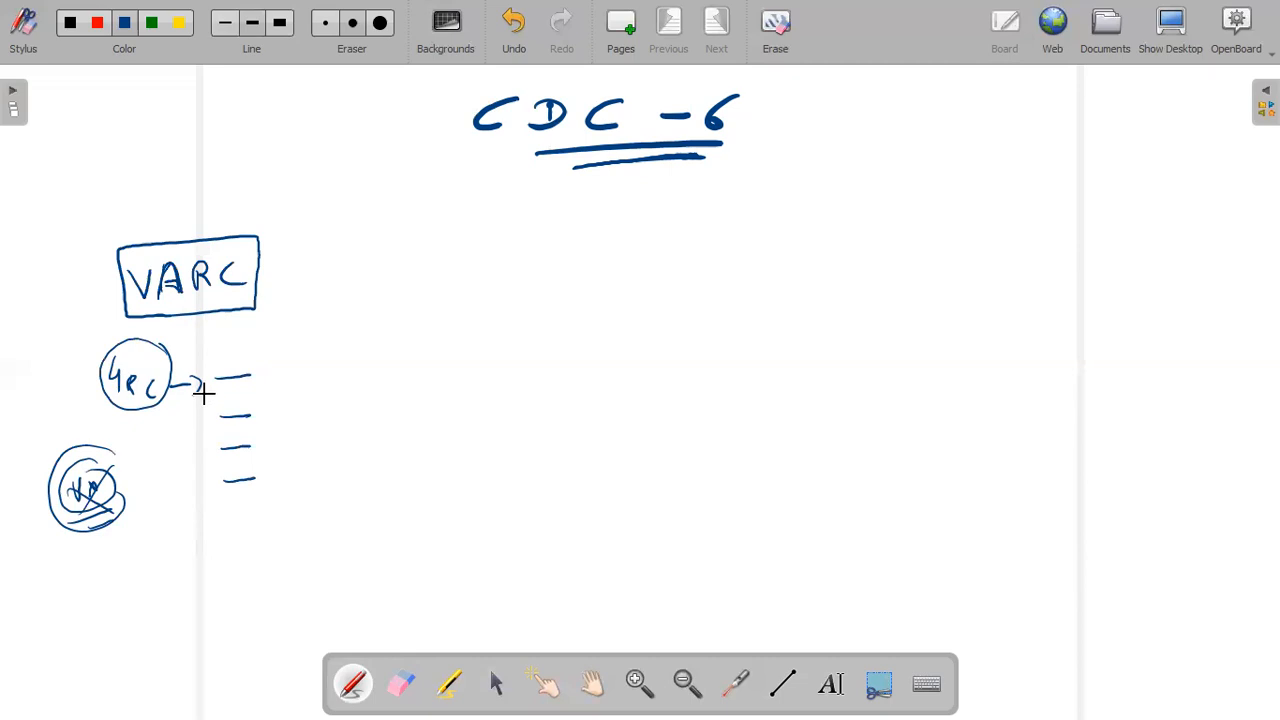
{"action": "left_click_drag", "start_coordinate": [215, 370], "coordinate": [210, 480]}
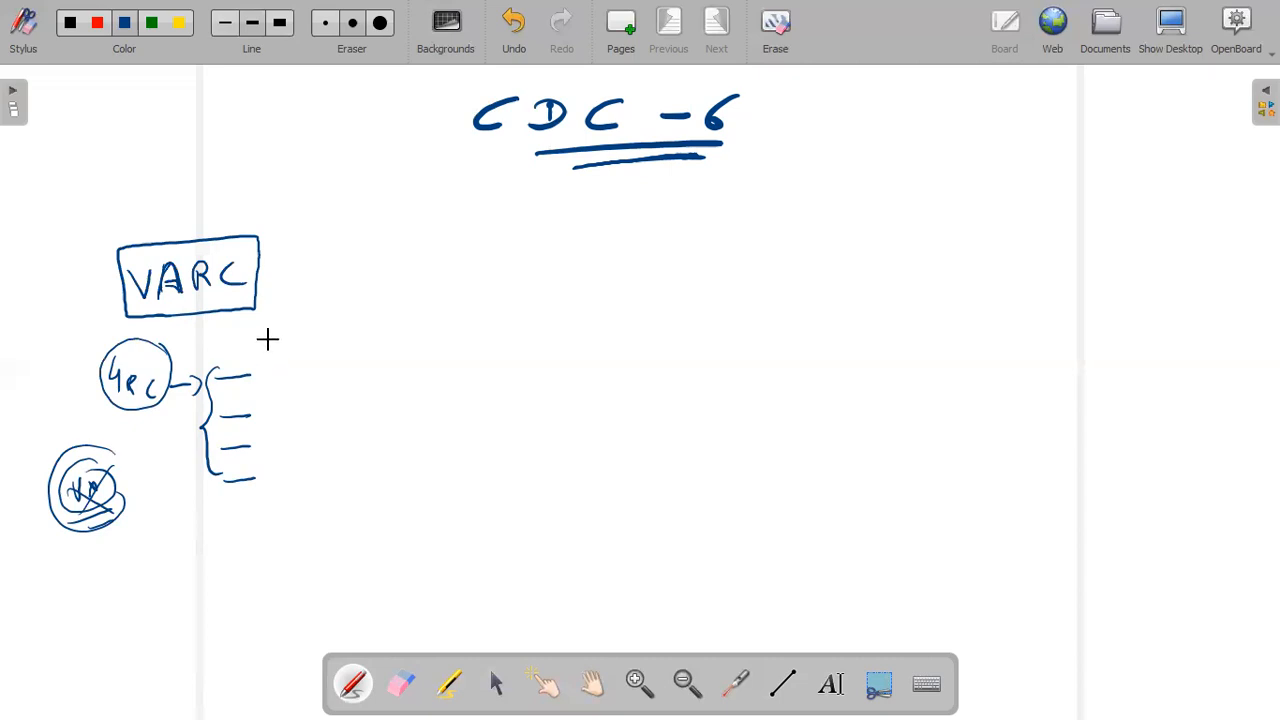
{"action": "mouse_move", "coordinate": [262, 348]}
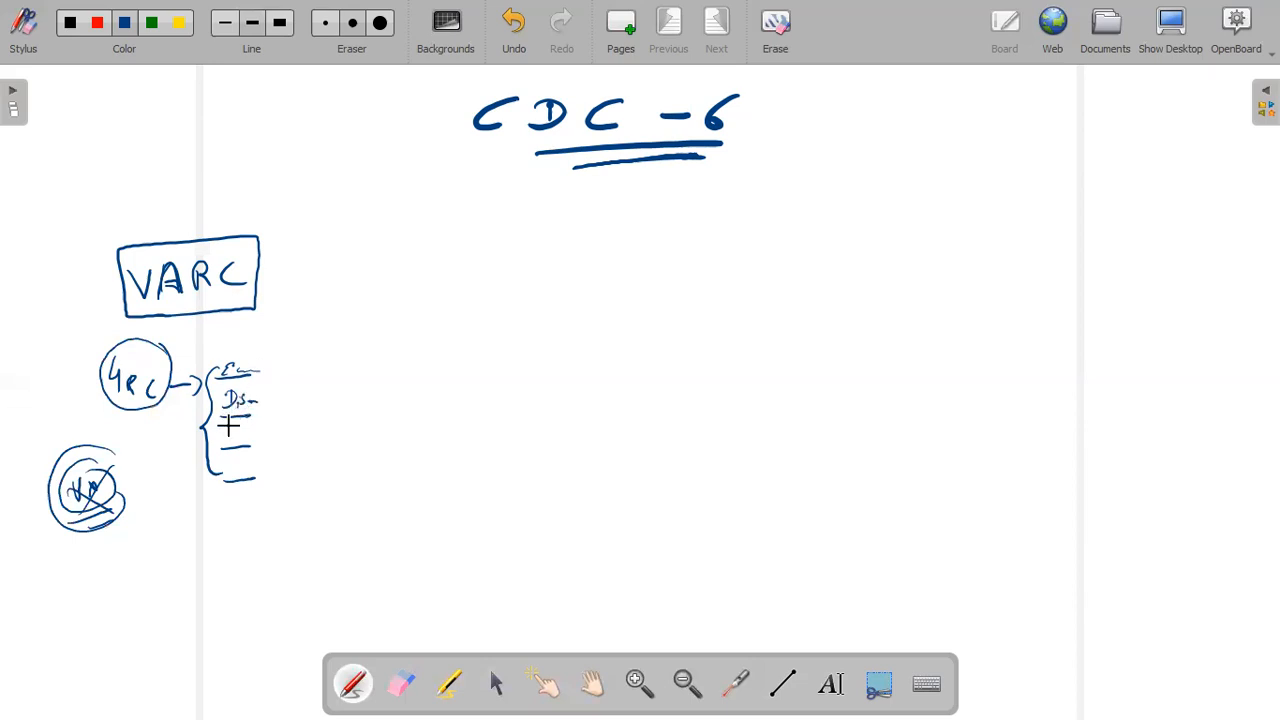
{"action": "left_click_drag", "start_coordinate": [225, 435], "coordinate": [258, 435]}
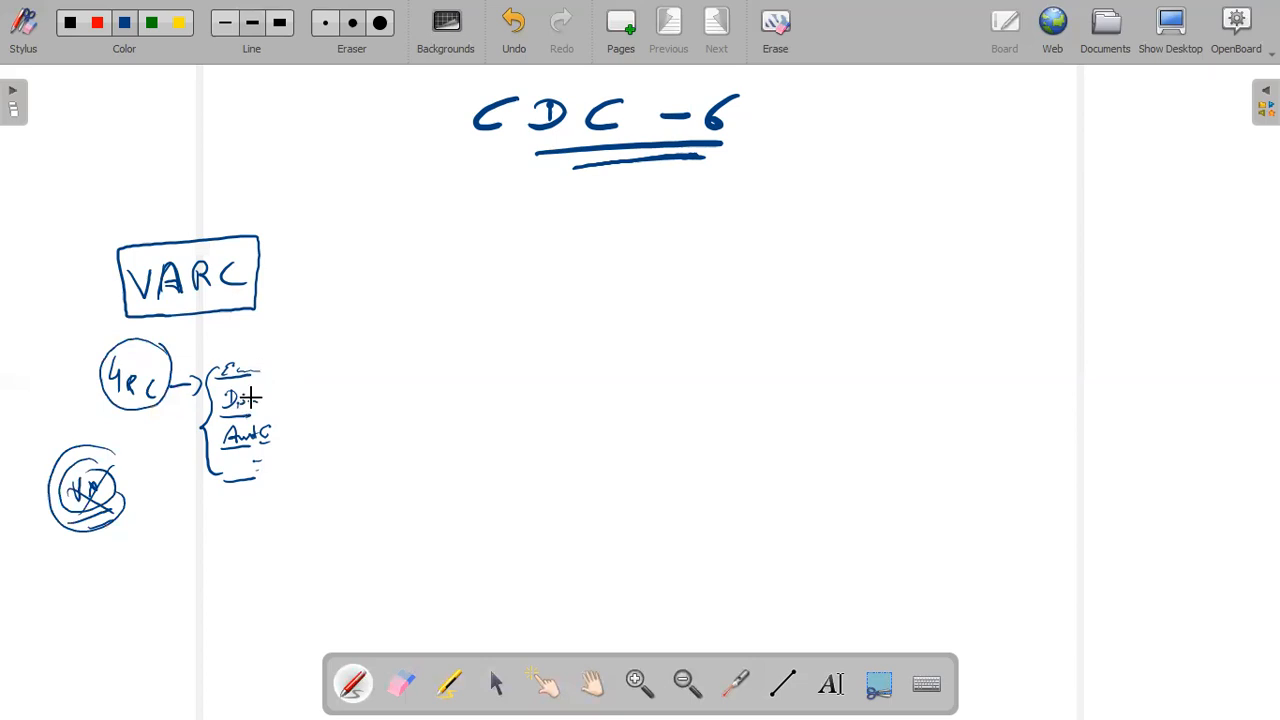
{"action": "mouse_move", "coordinate": [255, 390]}
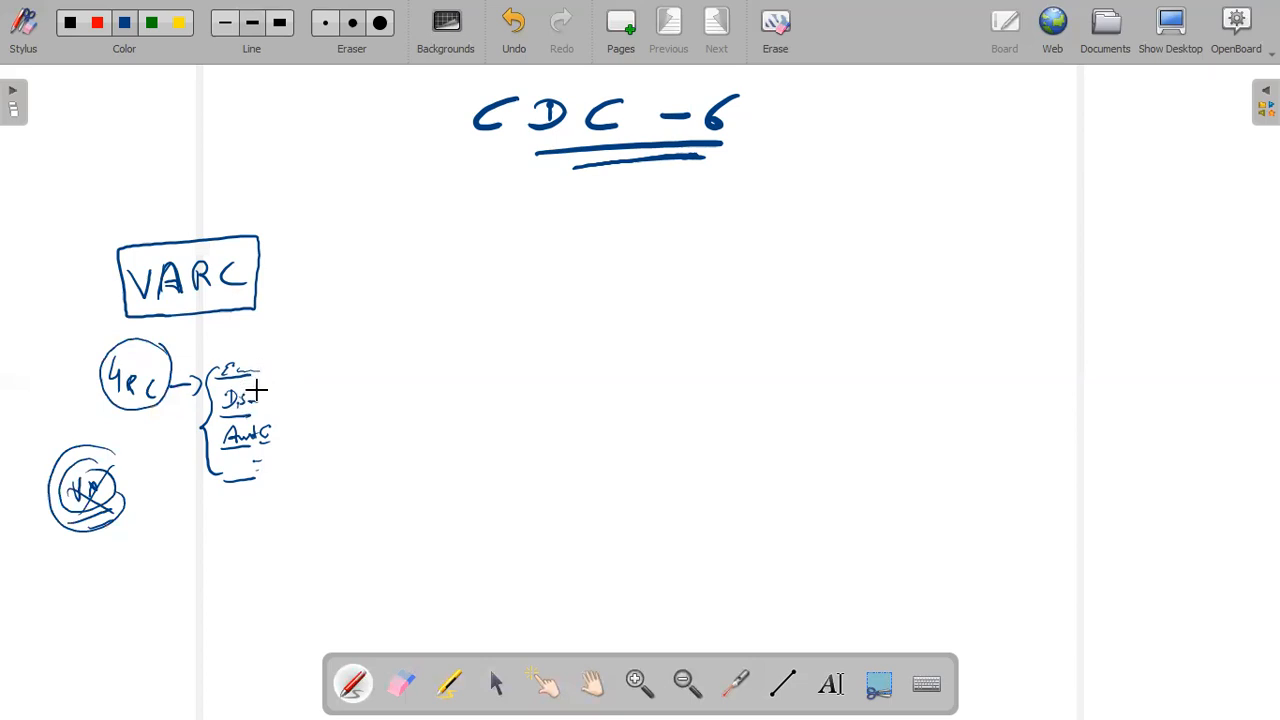
{"action": "mouse_move", "coordinate": [262, 388]}
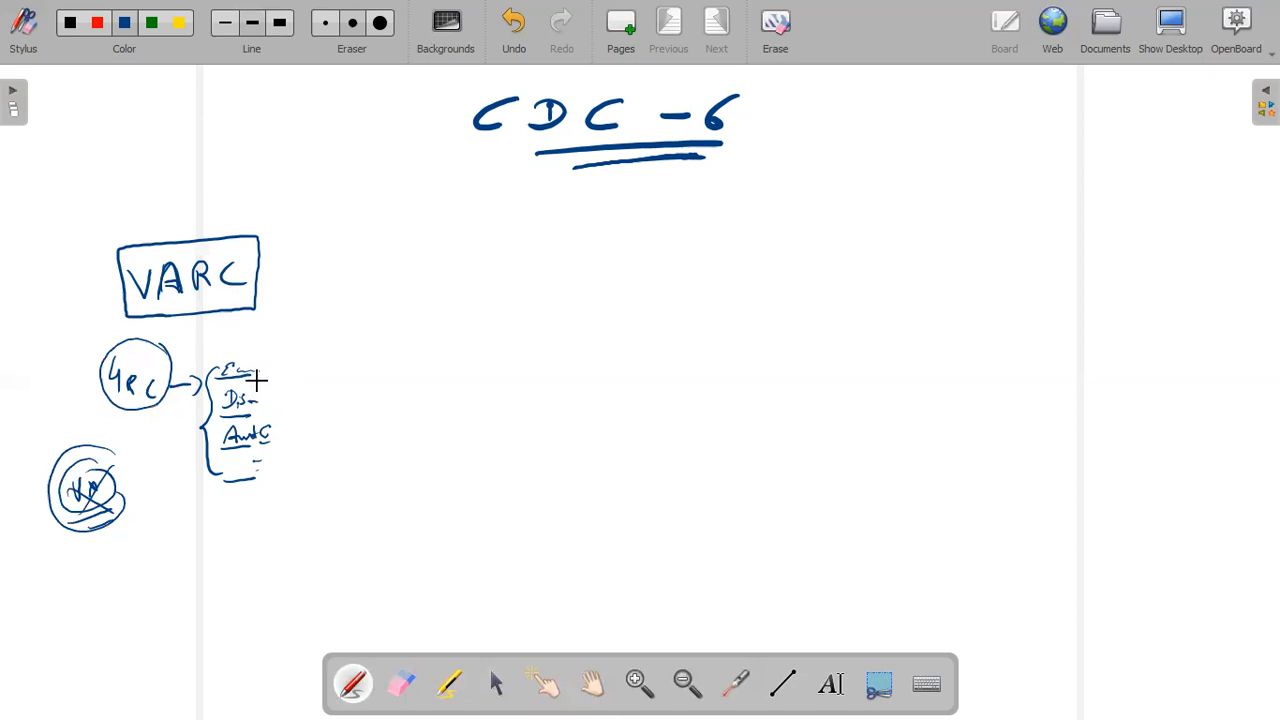
{"action": "mouse_move", "coordinate": [266, 386]}
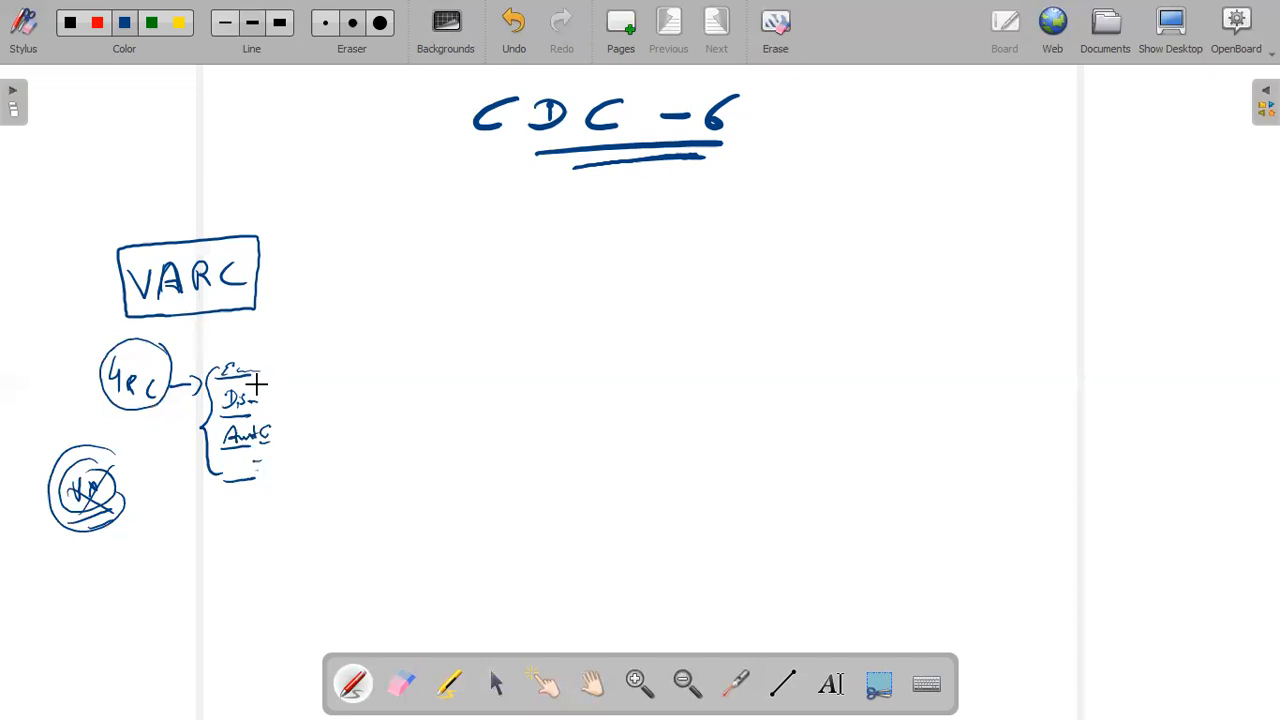
{"action": "mouse_move", "coordinate": [263, 373]}
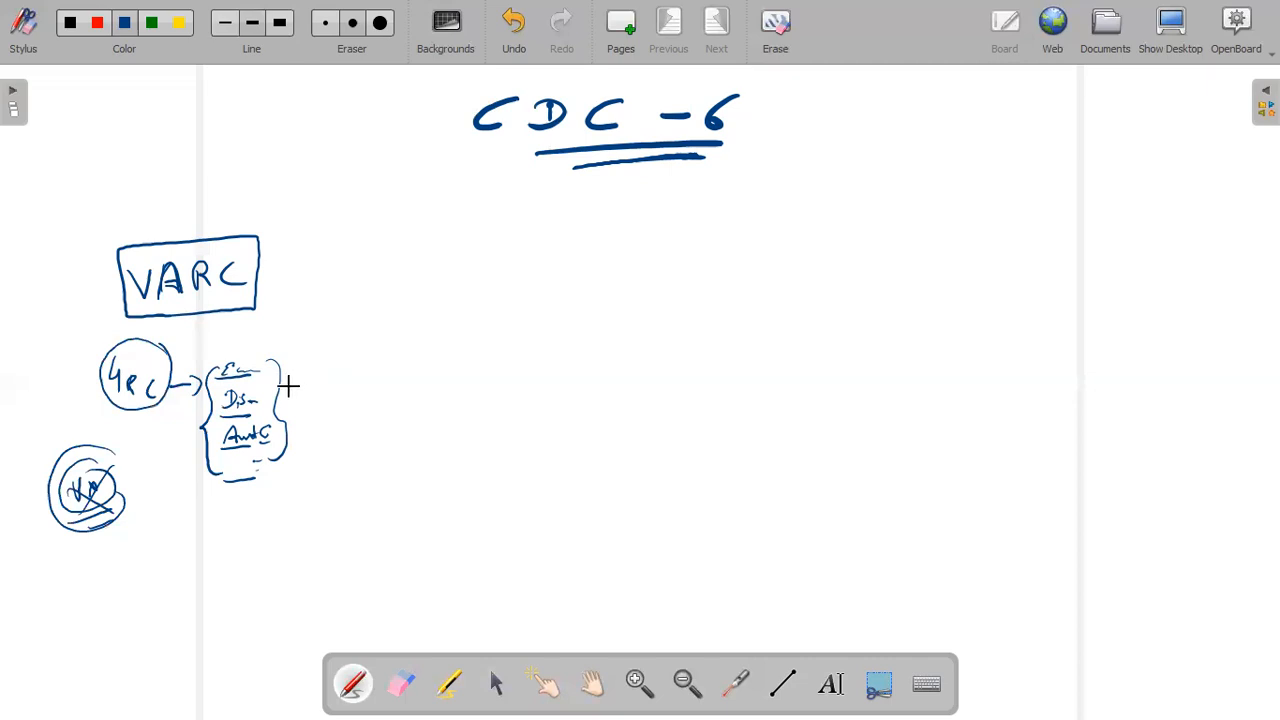
{"action": "mouse_move", "coordinate": [265, 252]}
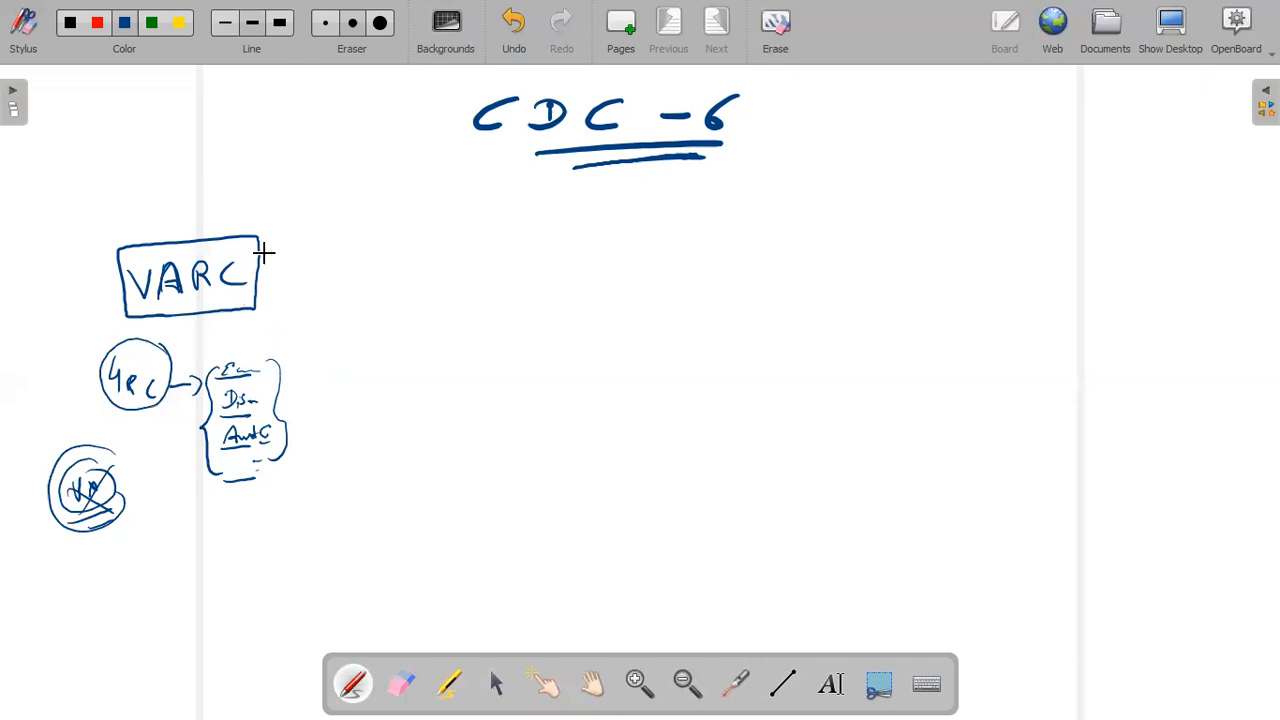
{"action": "mouse_move", "coordinate": [303, 298]}
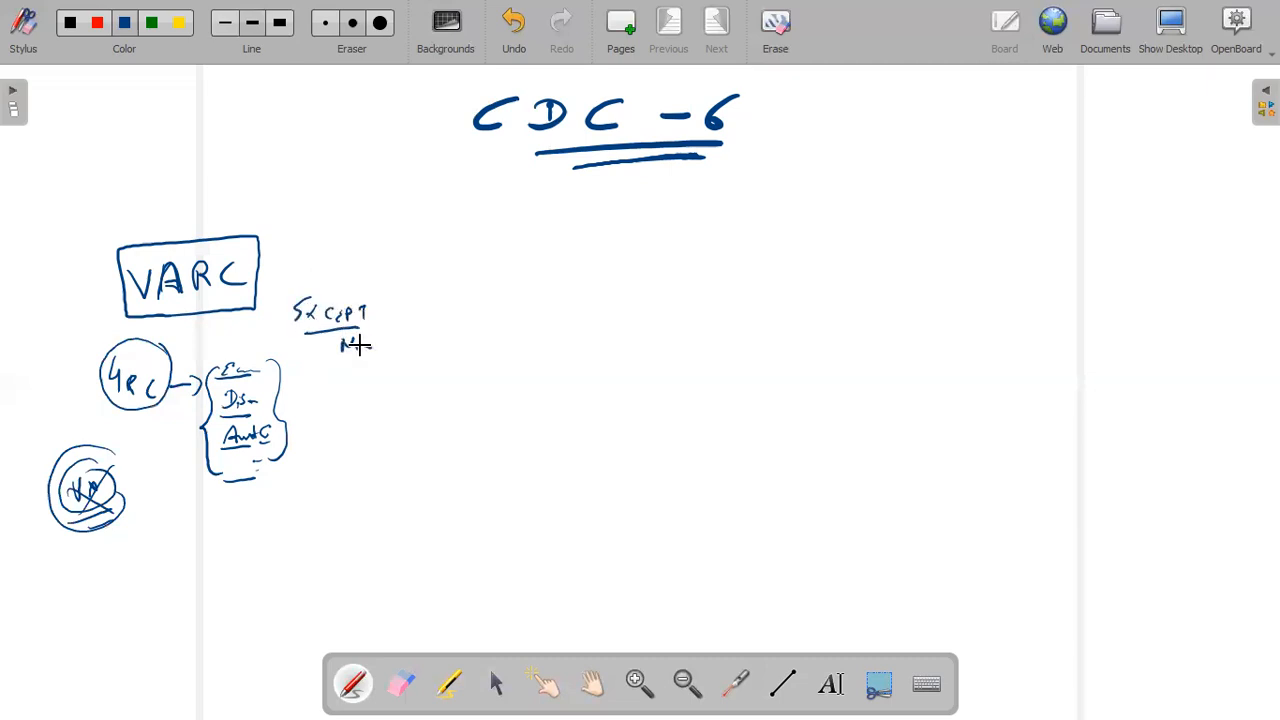
Write 'Excpt', 'Name of...' and circled 'Excon' beside VARC, plus circled '23+' above.
{"action": "left_click_drag", "start_coordinate": [345, 350], "coordinate": [405, 345]}
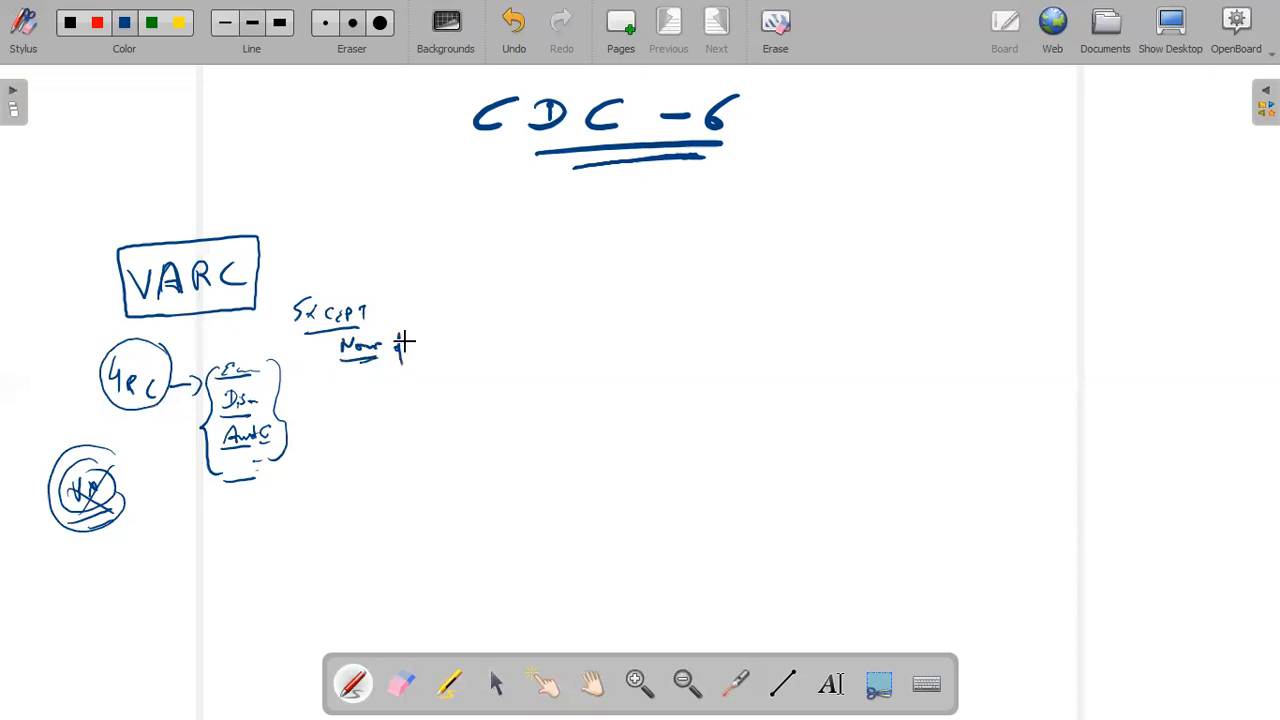
{"action": "left_click_drag", "start_coordinate": [370, 350], "coordinate": [415, 345]}
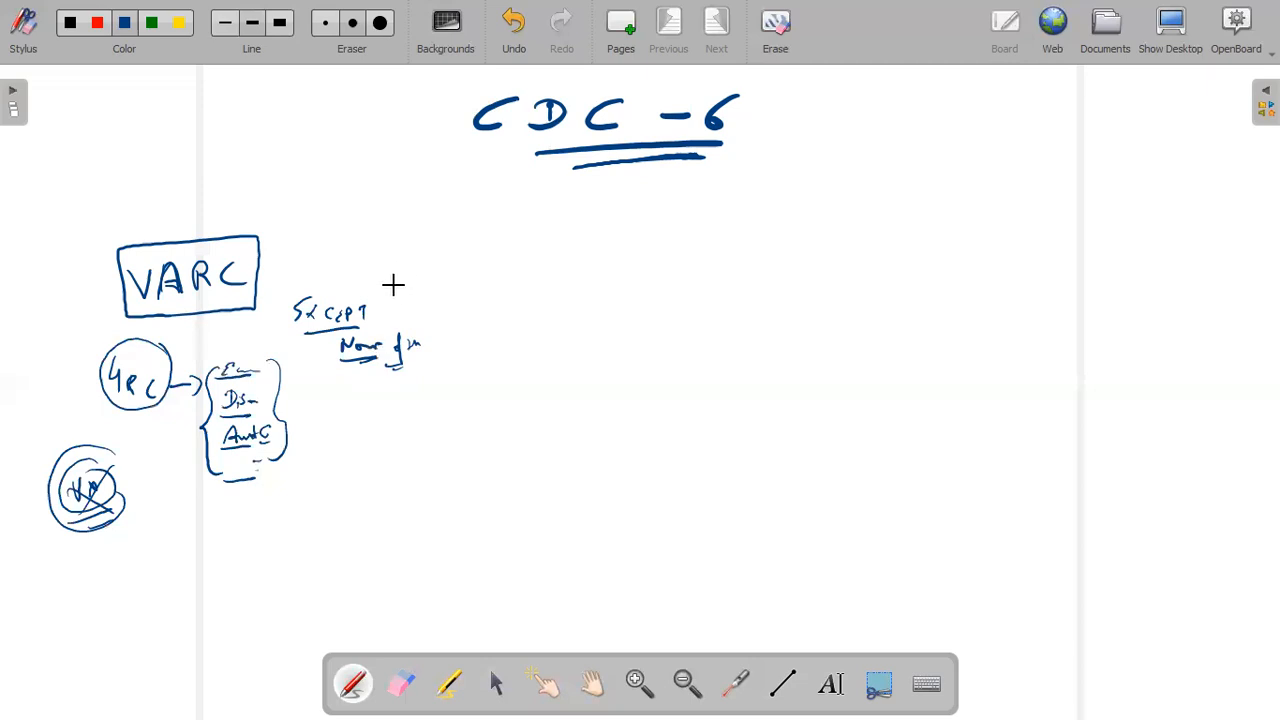
{"action": "mouse_move", "coordinate": [320, 281]}
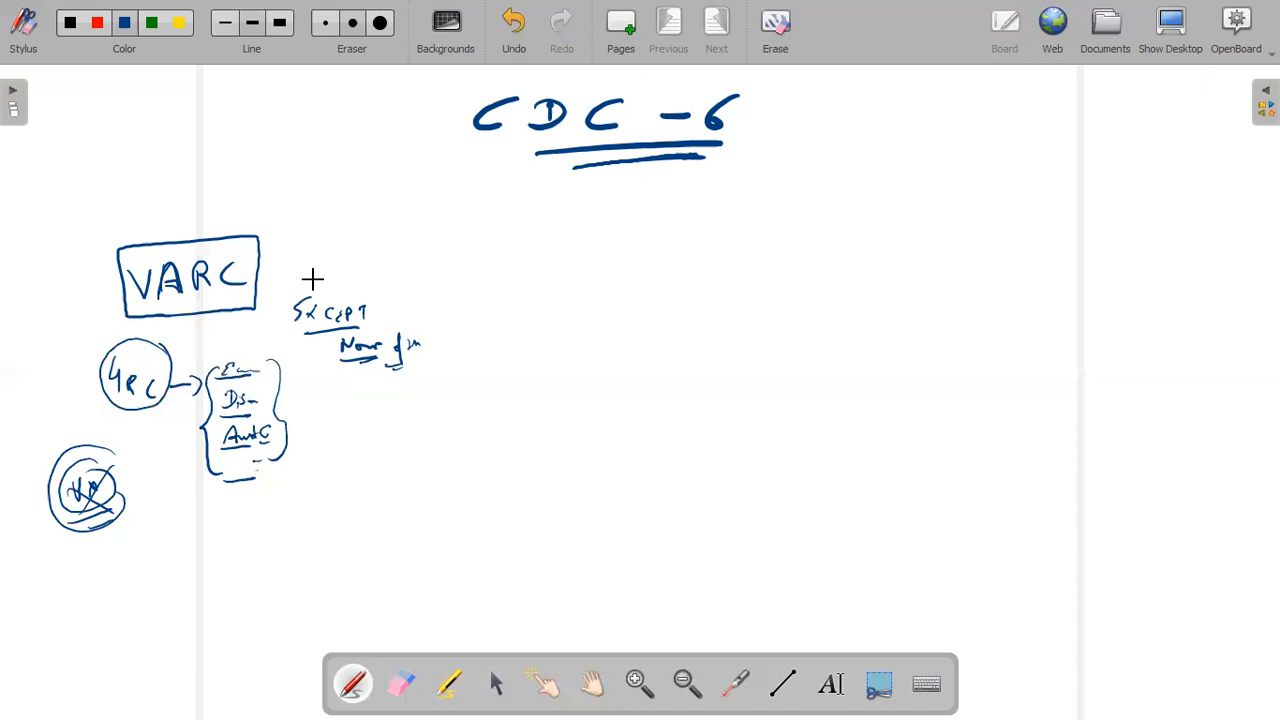
{"action": "left_click_drag", "start_coordinate": [285, 265], "coordinate": [325, 265]}
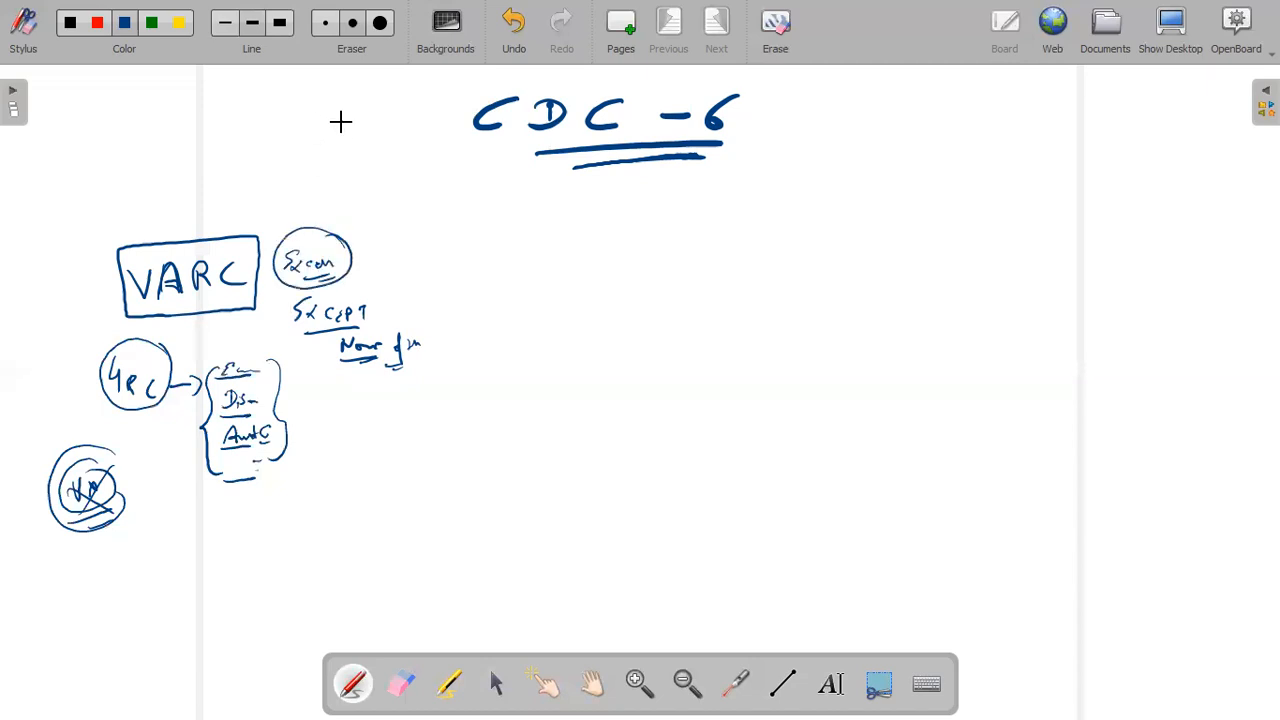
{"action": "mouse_move", "coordinate": [333, 167]}
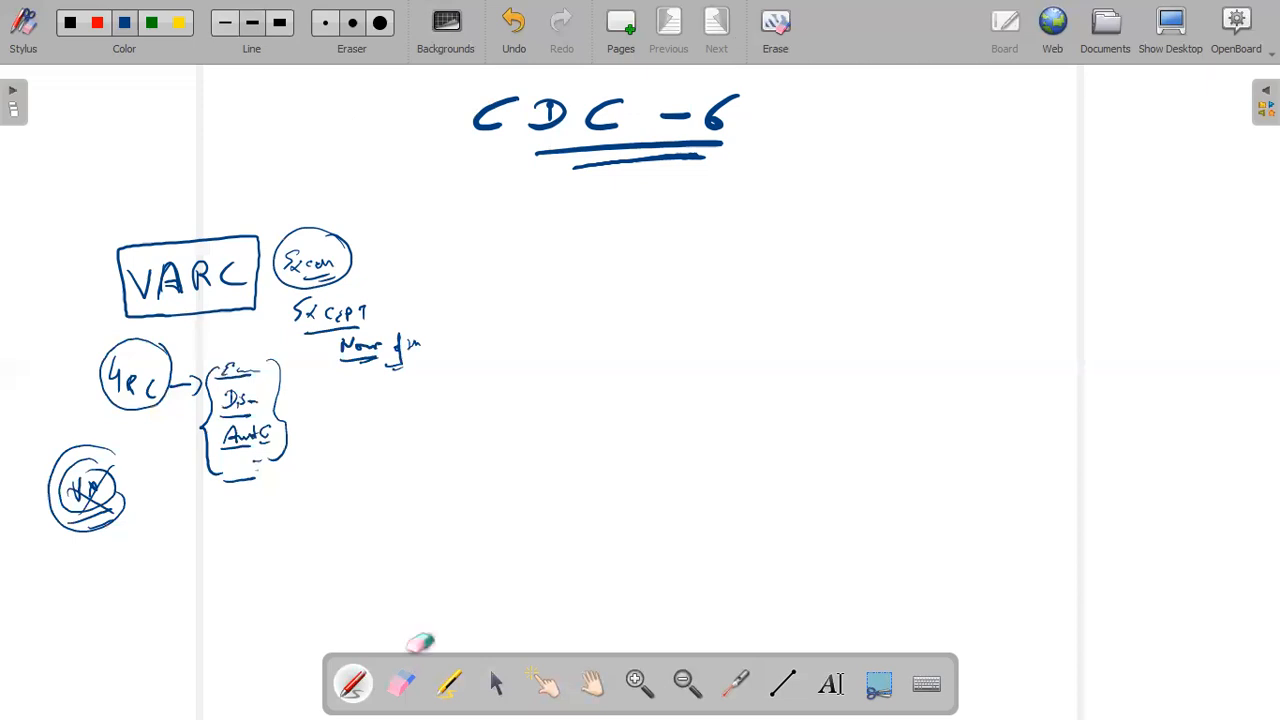
{"action": "left_click_drag", "start_coordinate": [130, 160], "coordinate": [118, 180]}
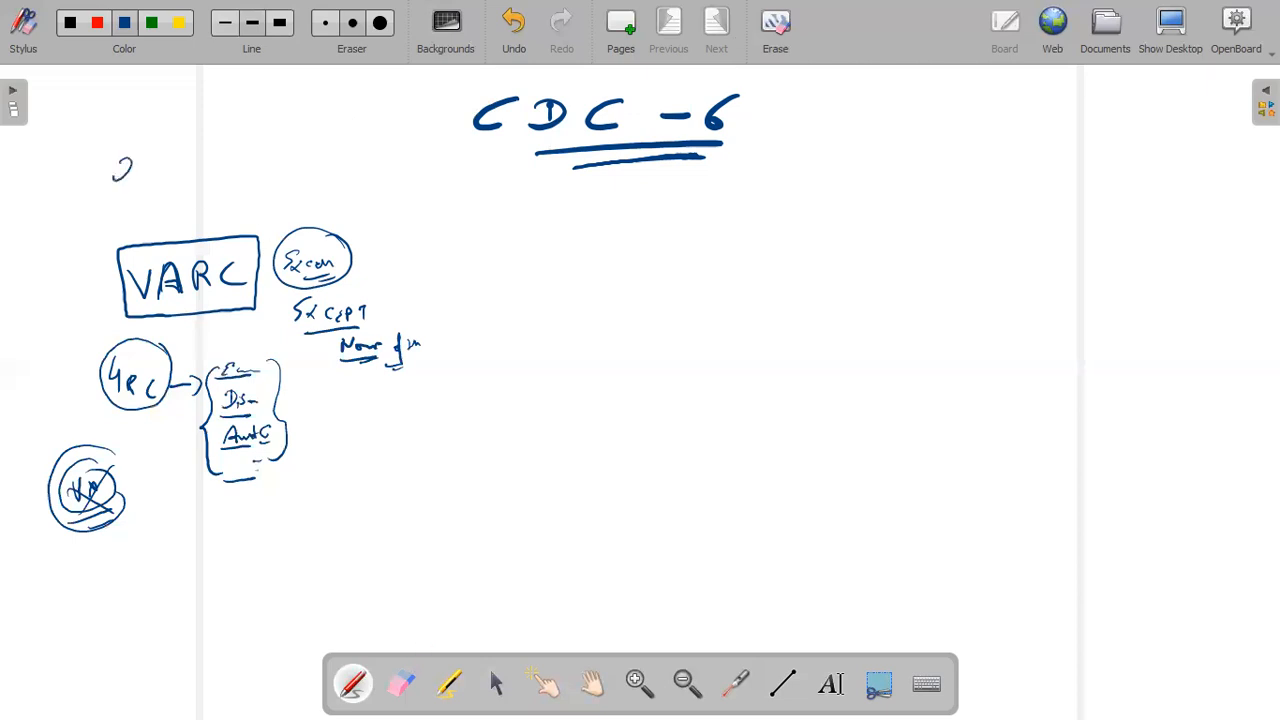
{"action": "left_click_drag", "start_coordinate": [120, 165], "coordinate": [160, 125]}
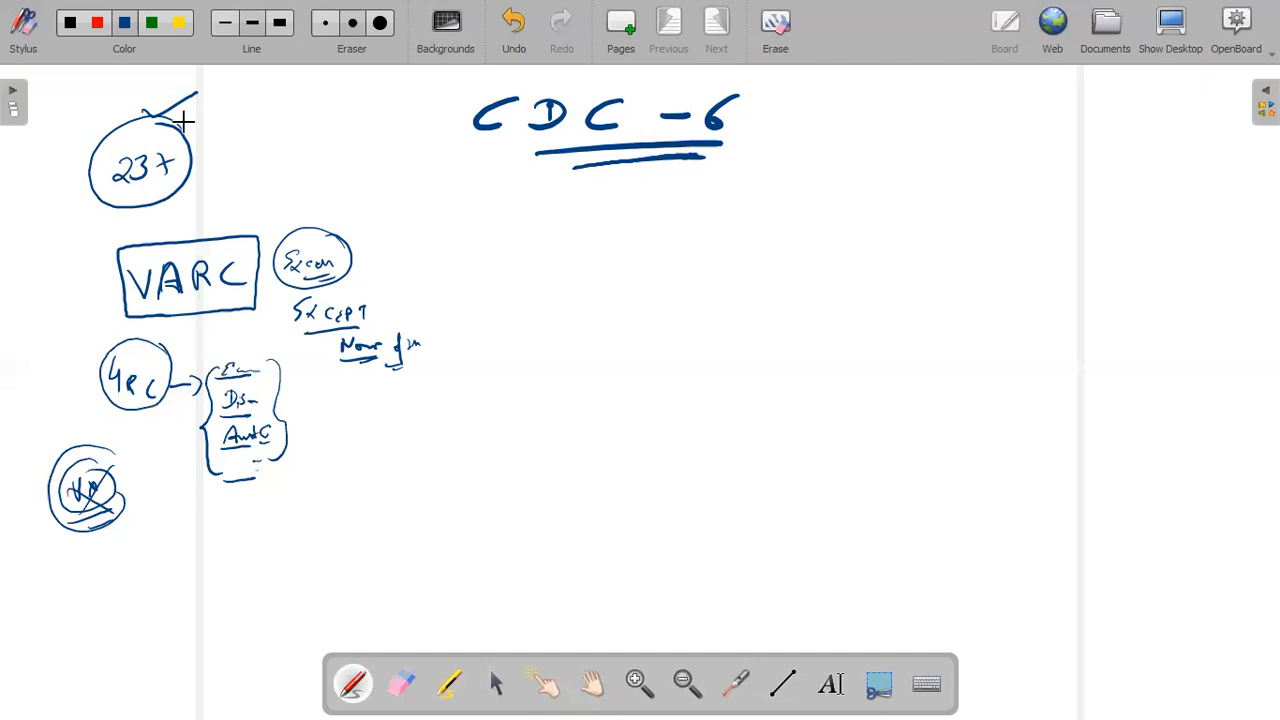
{"action": "mouse_move", "coordinate": [184, 113]}
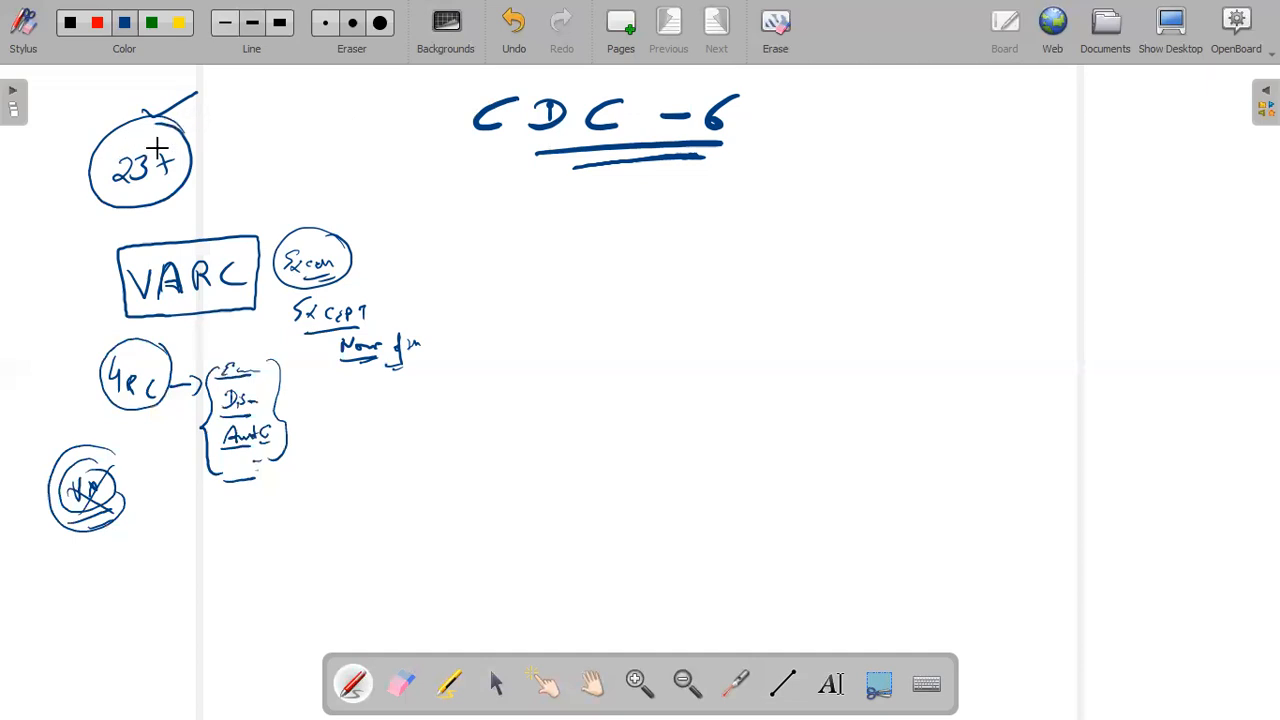
{"action": "left_click", "coordinate": [783, 683]}
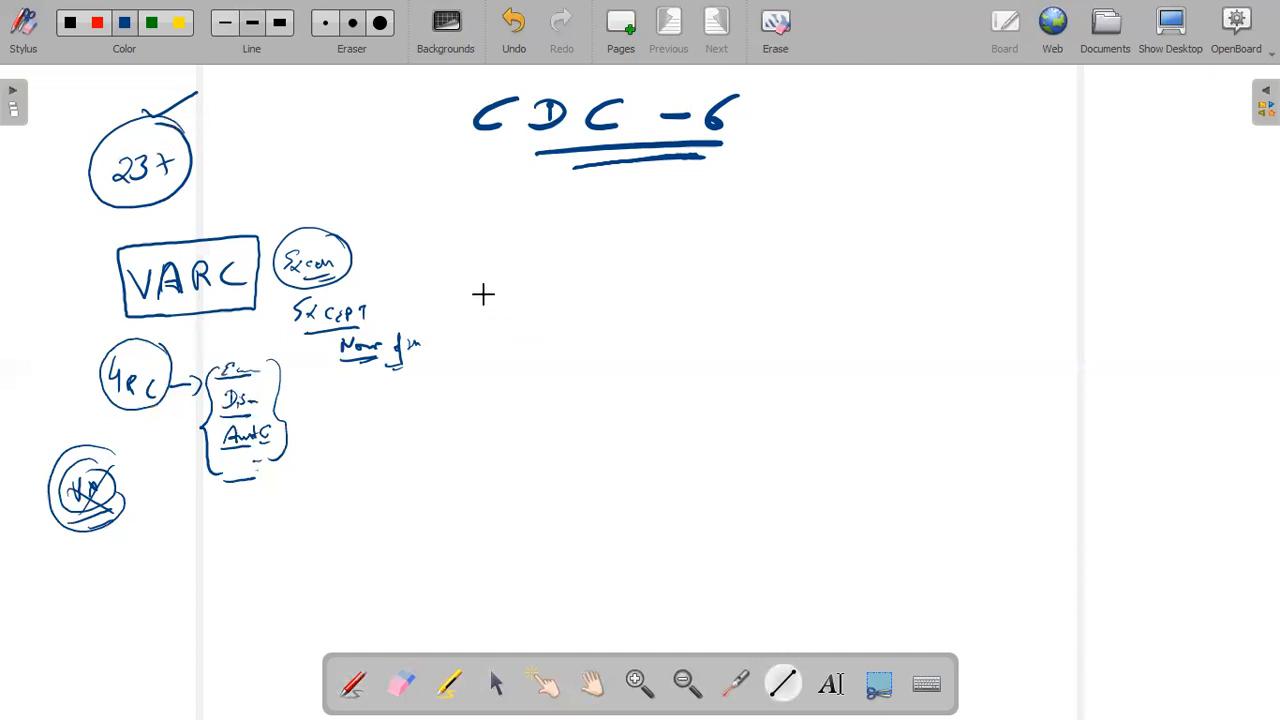
{"action": "left_click_drag", "start_coordinate": [478, 185], "coordinate": [478, 490]}
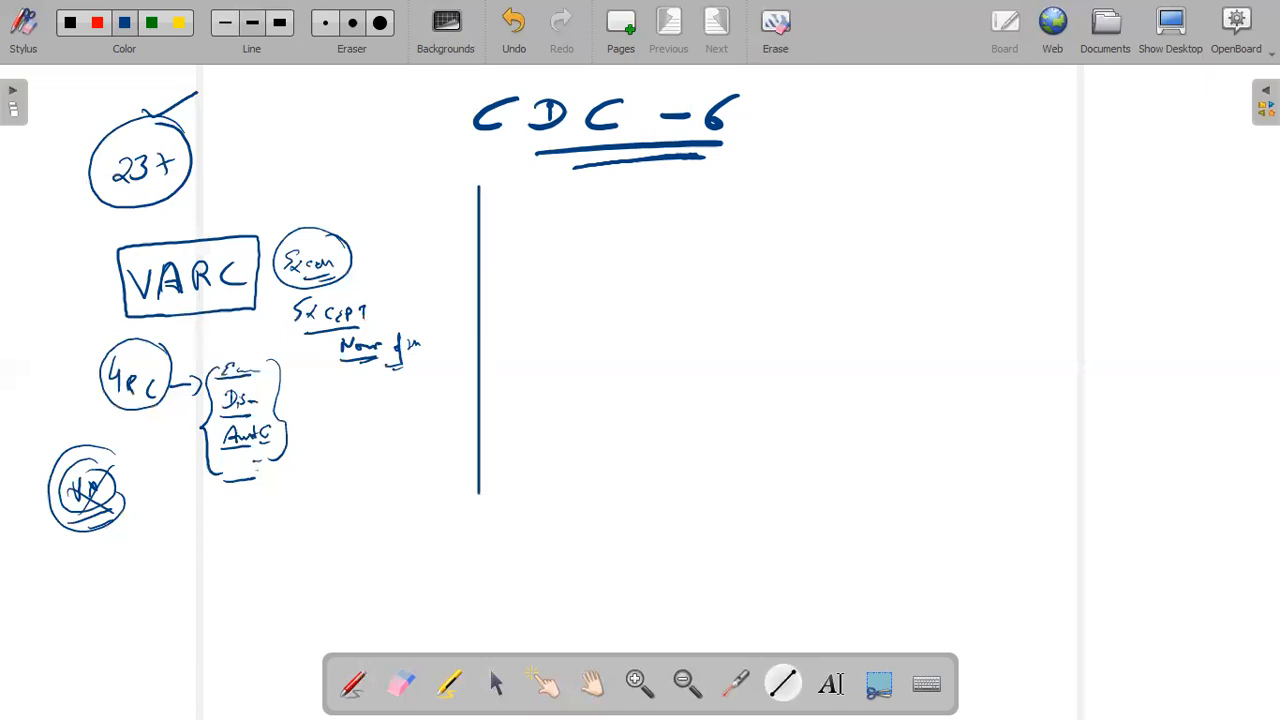
{"action": "left_click_drag", "start_coordinate": [478, 490], "coordinate": [478, 660]}
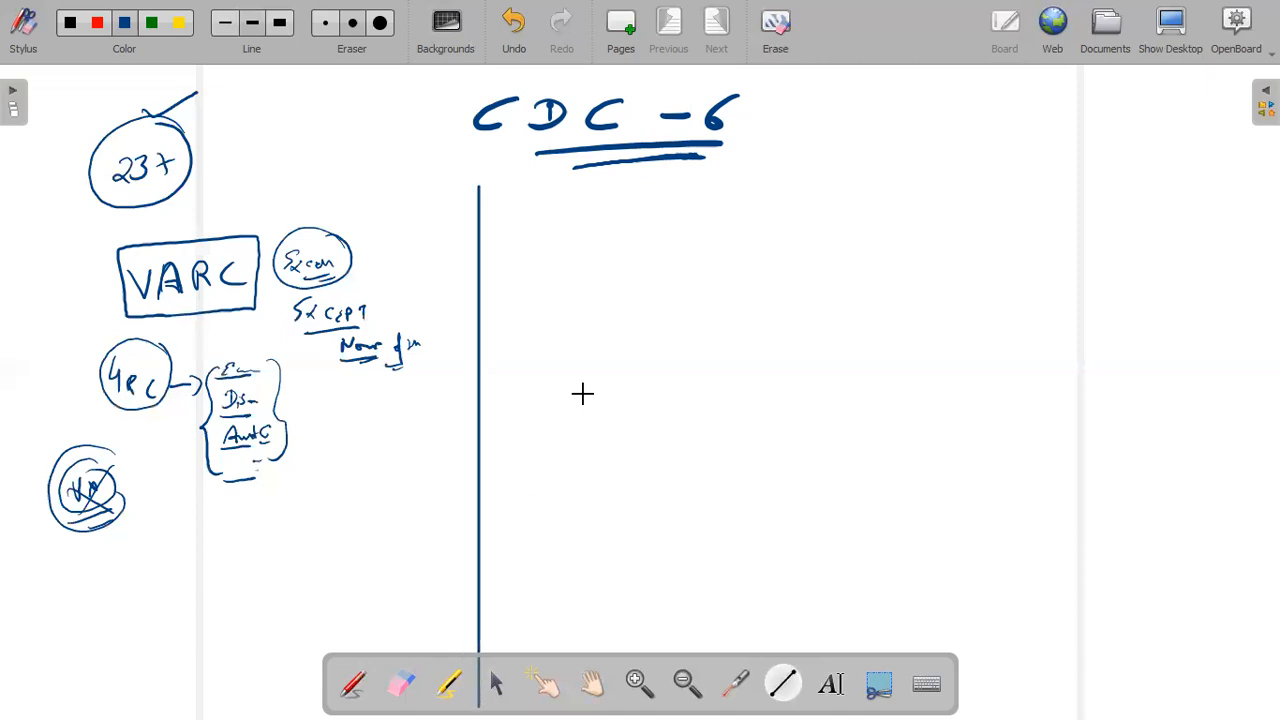
{"action": "left_click_drag", "start_coordinate": [40, 210], "coordinate": [1045, 243]}
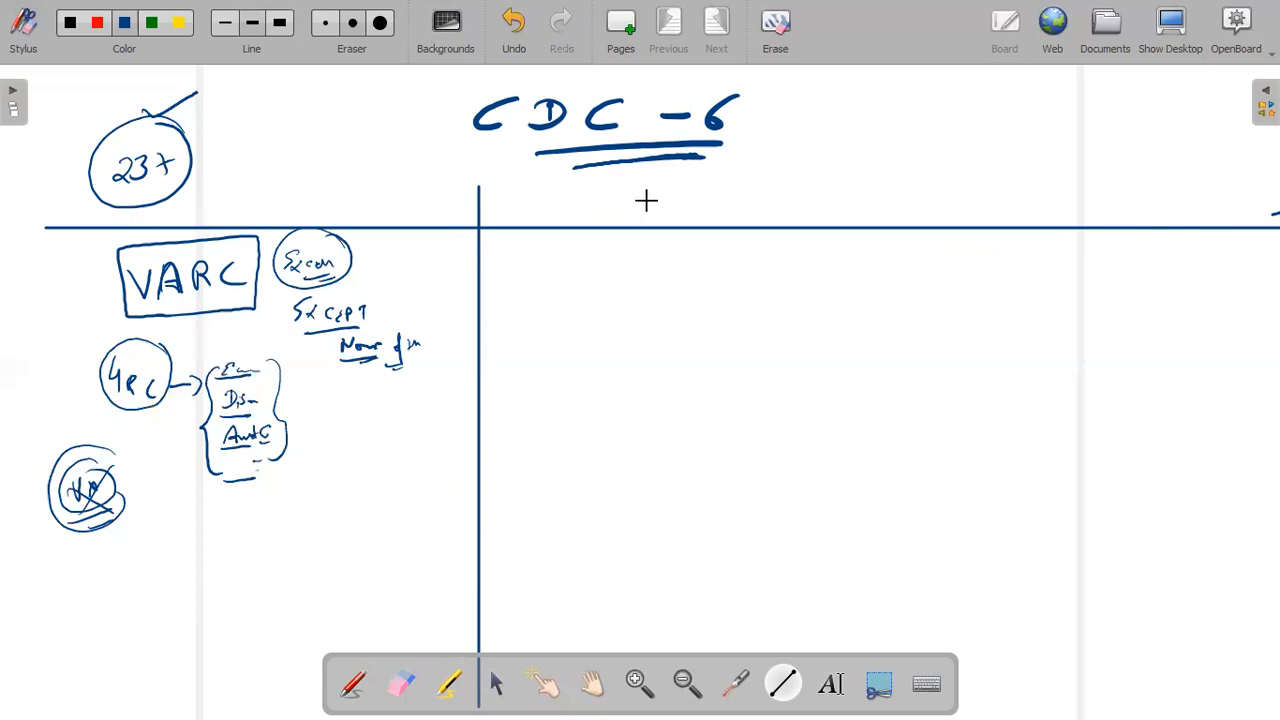
{"action": "mouse_move", "coordinate": [644, 193]}
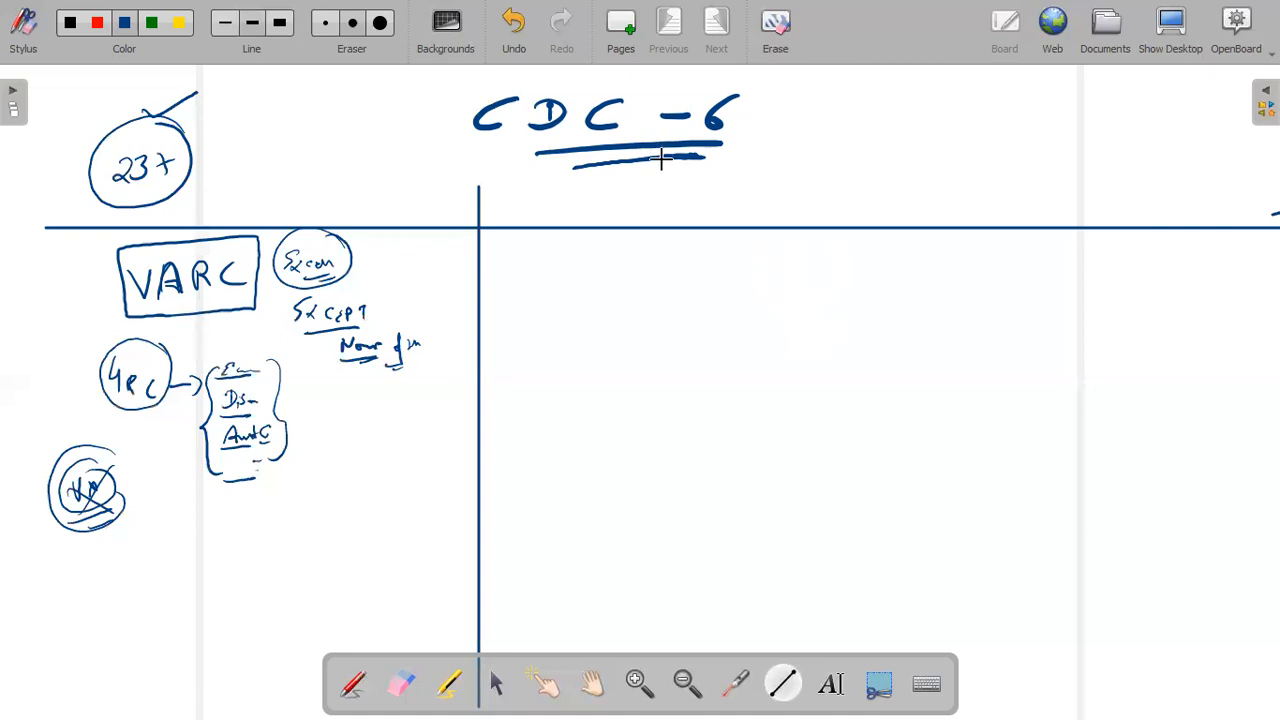
{"action": "mouse_move", "coordinate": [742, 198]}
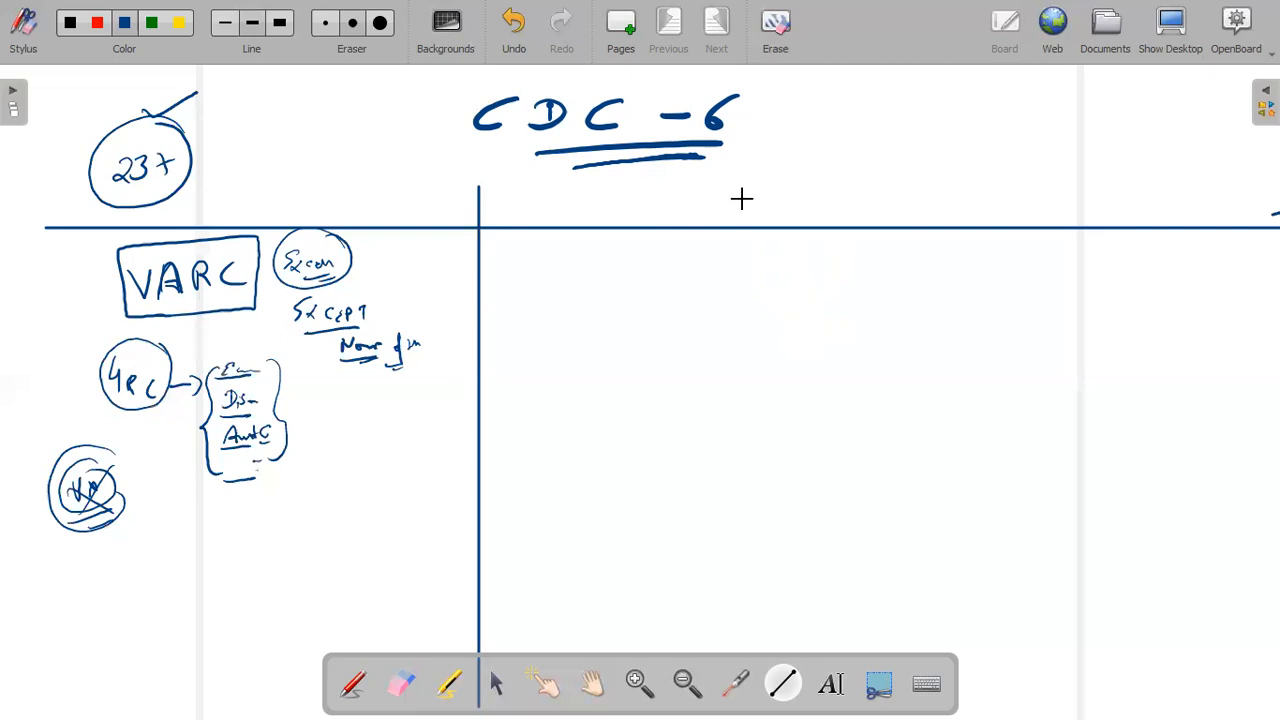
{"action": "mouse_move", "coordinate": [738, 193]}
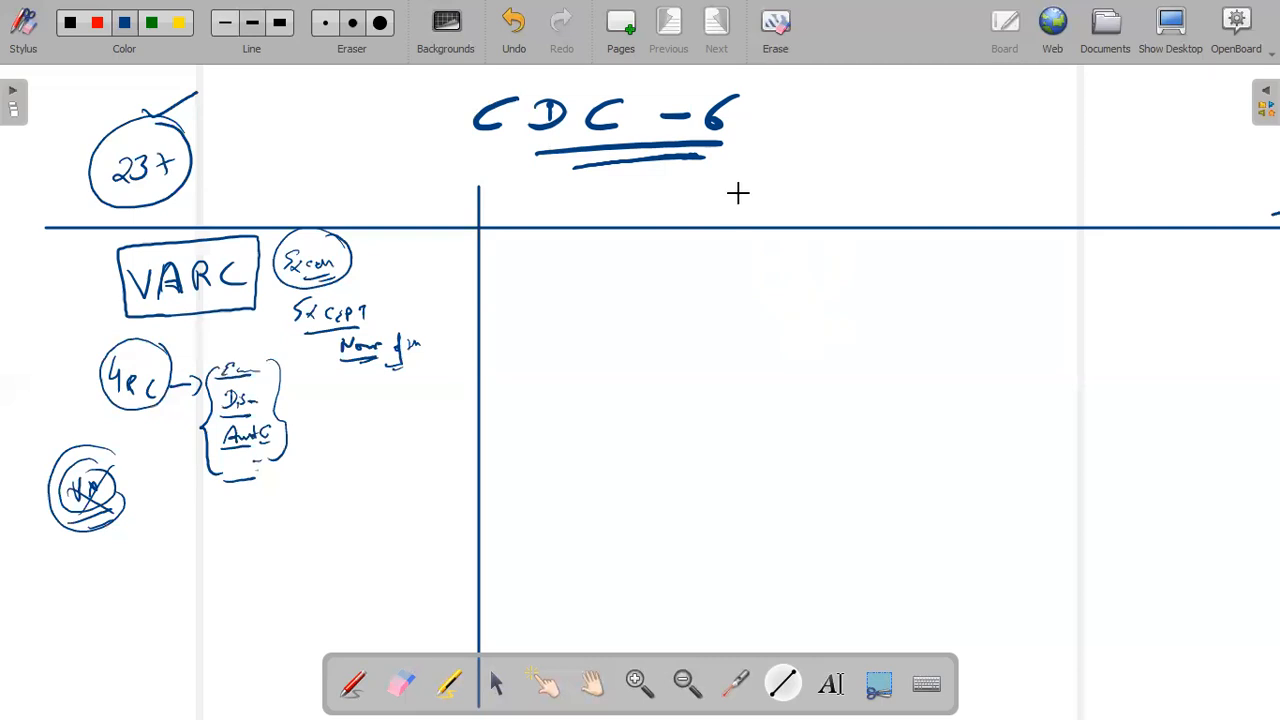
{"action": "mouse_move", "coordinate": [747, 195]}
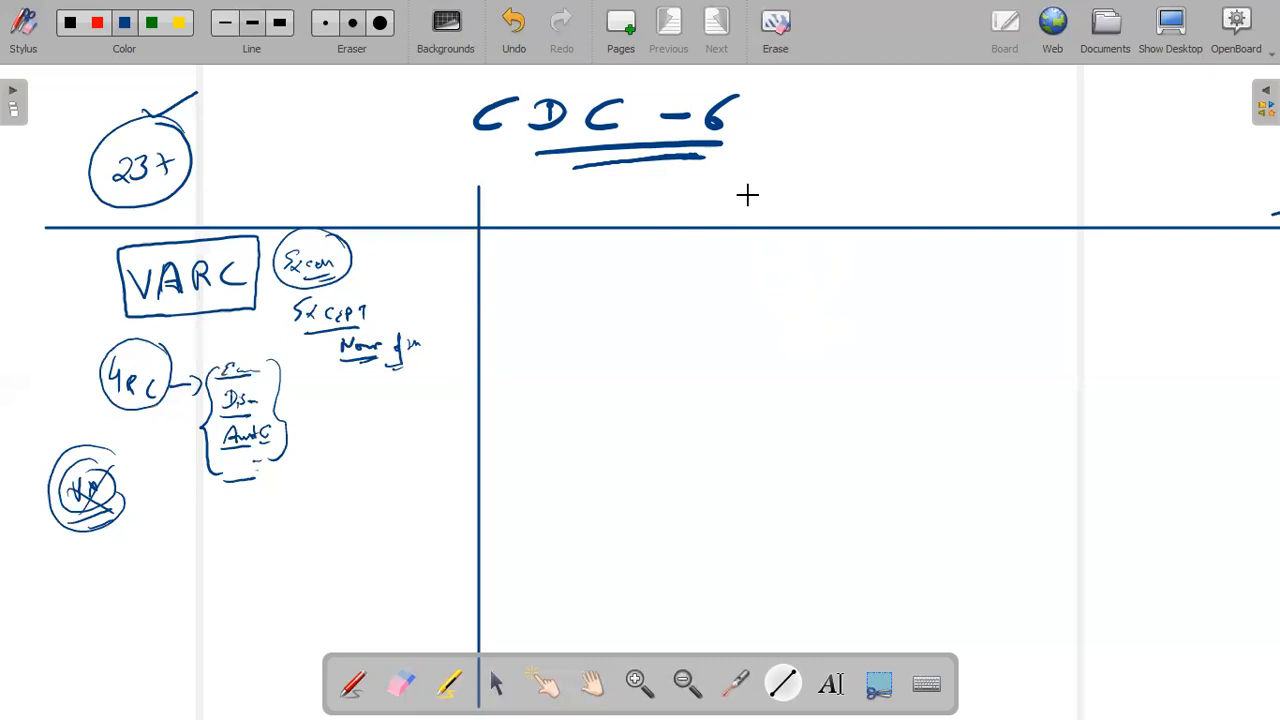
{"action": "mouse_move", "coordinate": [742, 188]}
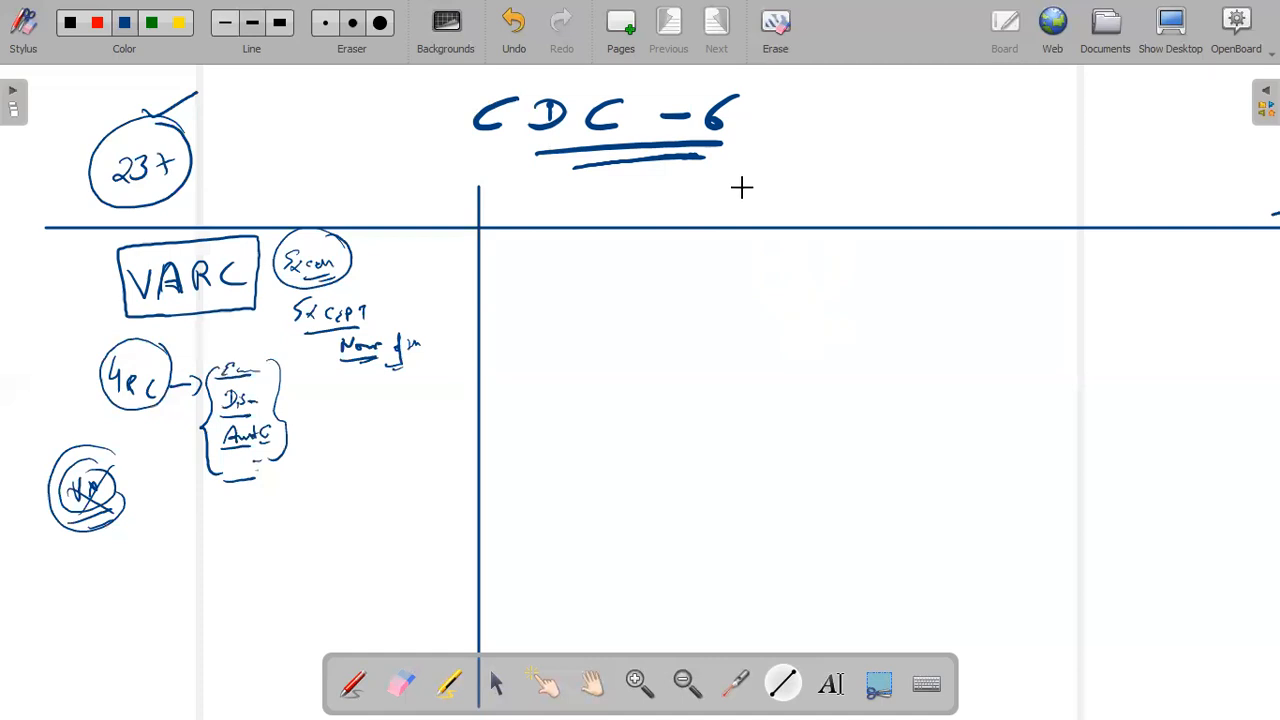
{"action": "mouse_move", "coordinate": [732, 192]}
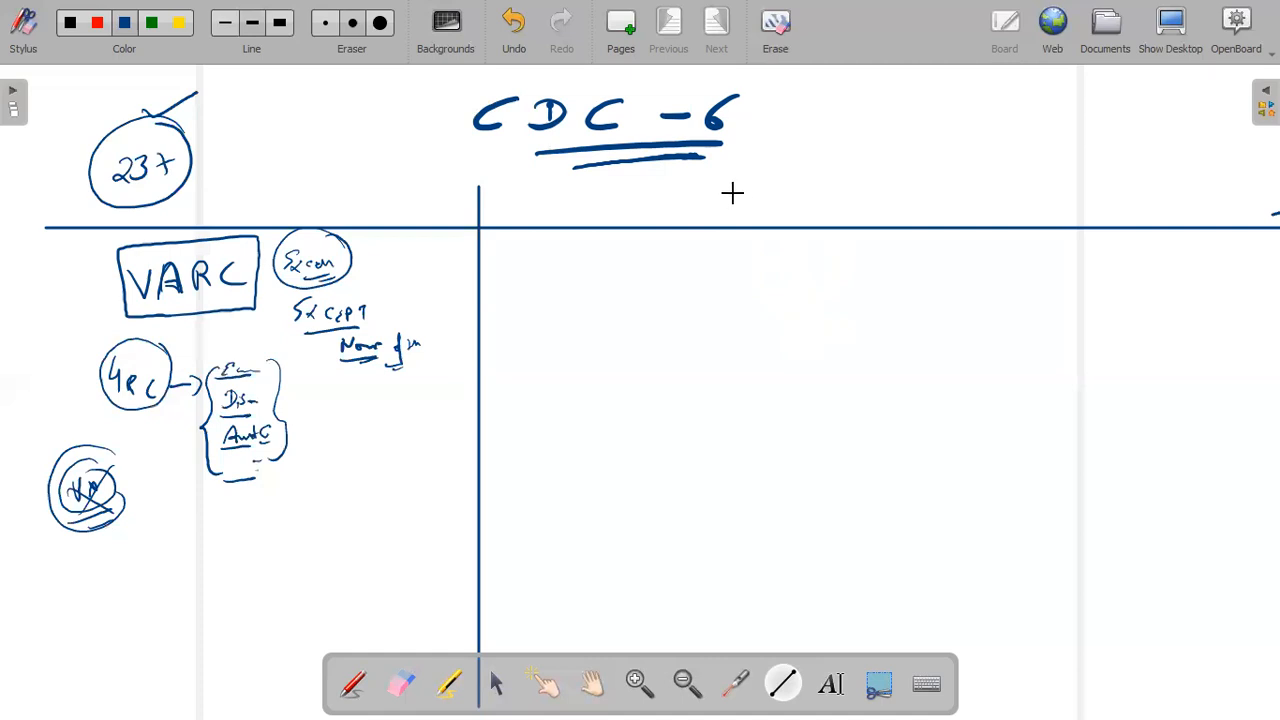
{"action": "mouse_move", "coordinate": [740, 190]}
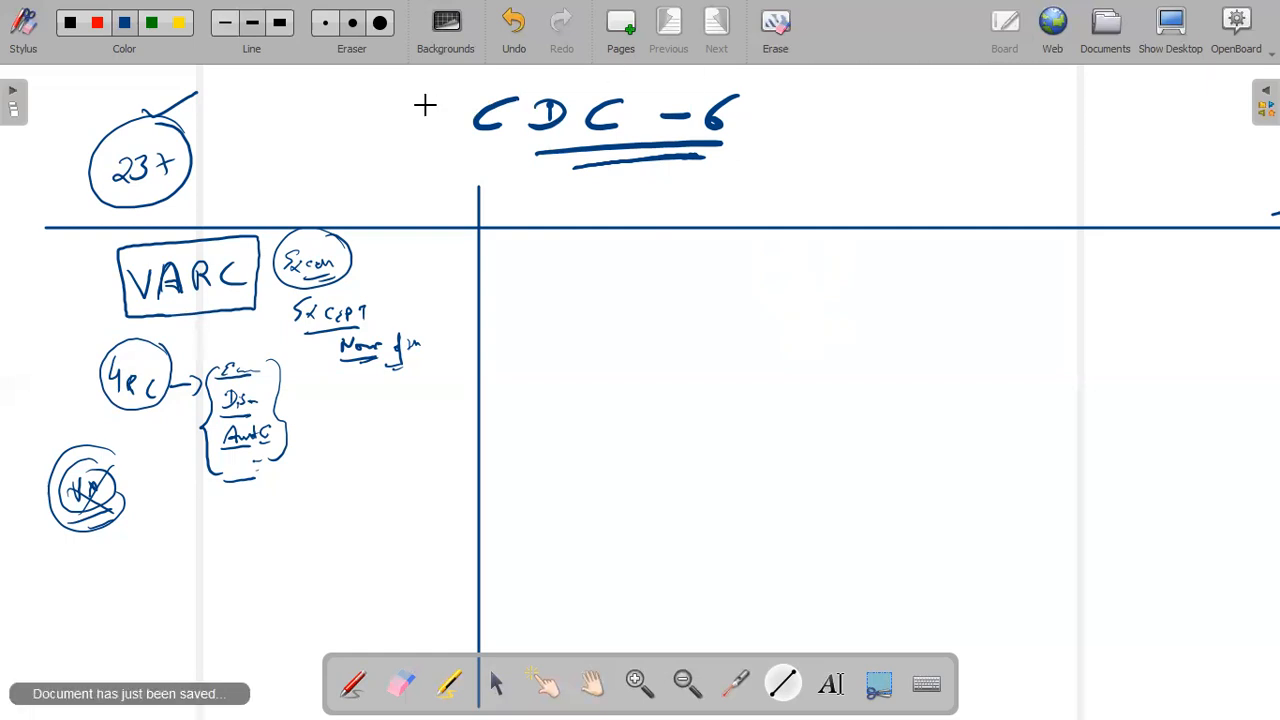
{"action": "mouse_move", "coordinate": [555, 191]}
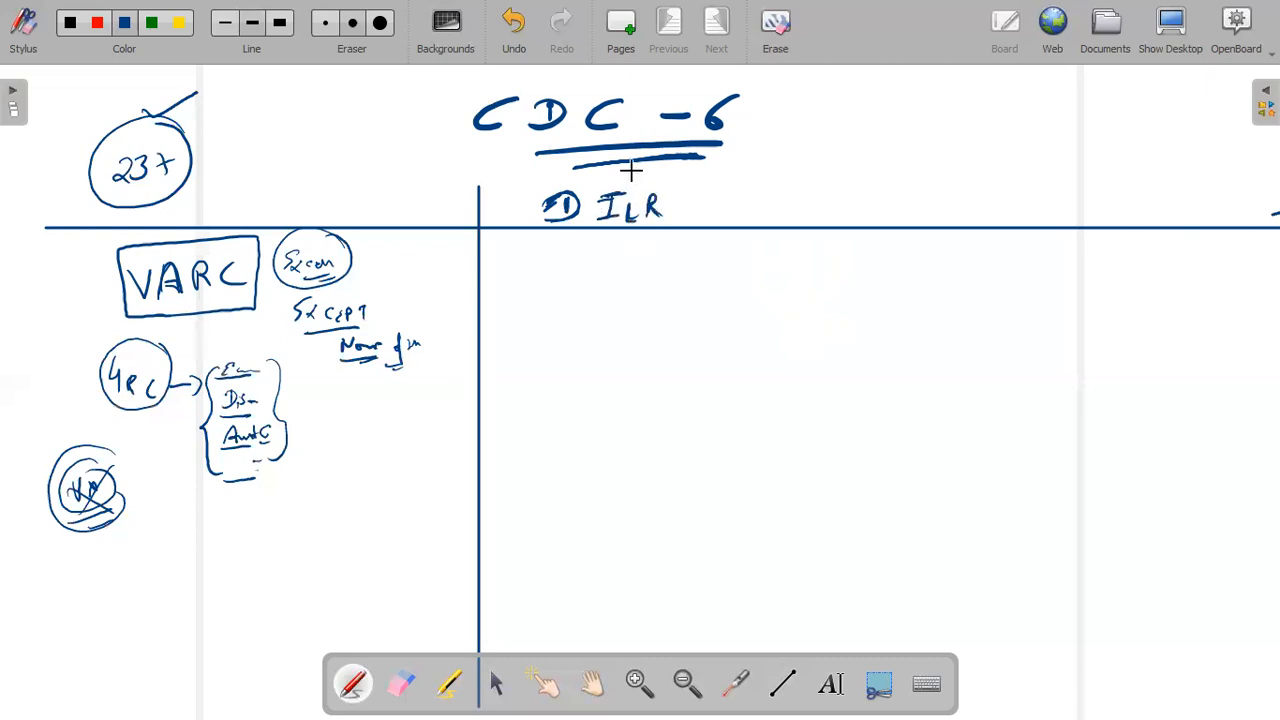
{"action": "mouse_move", "coordinate": [645, 160]}
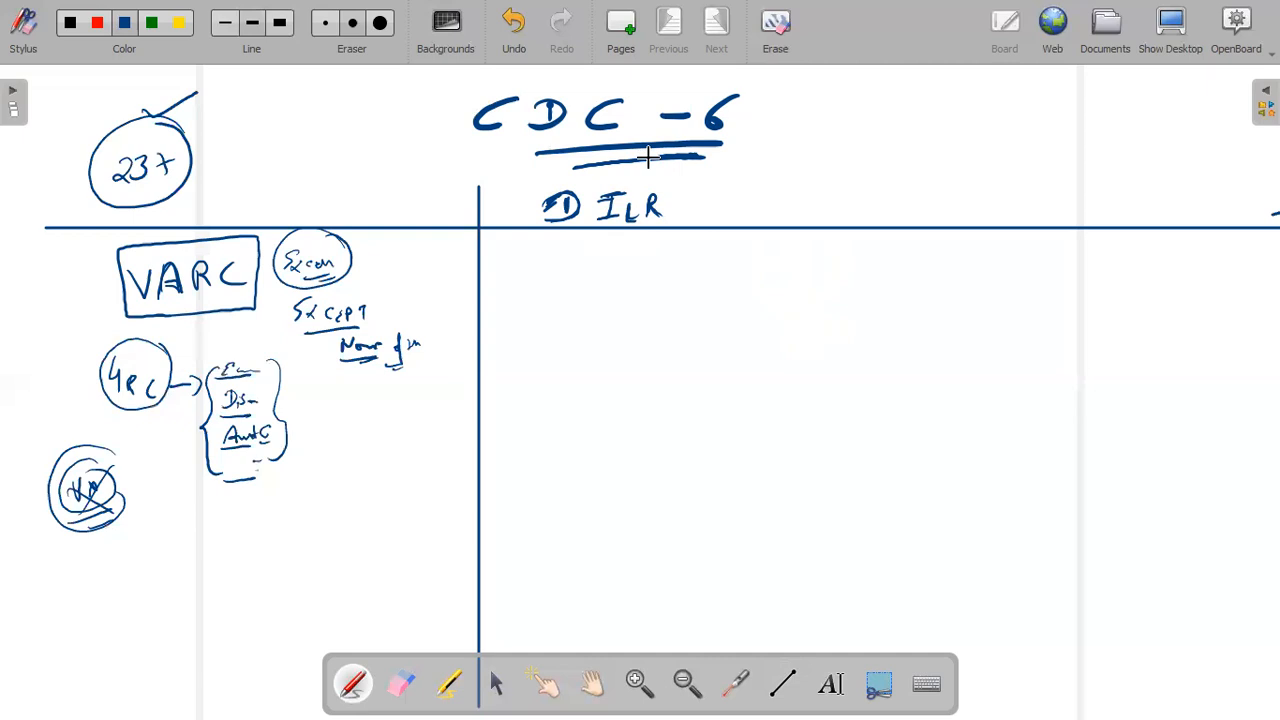
{"action": "mouse_move", "coordinate": [630, 168]}
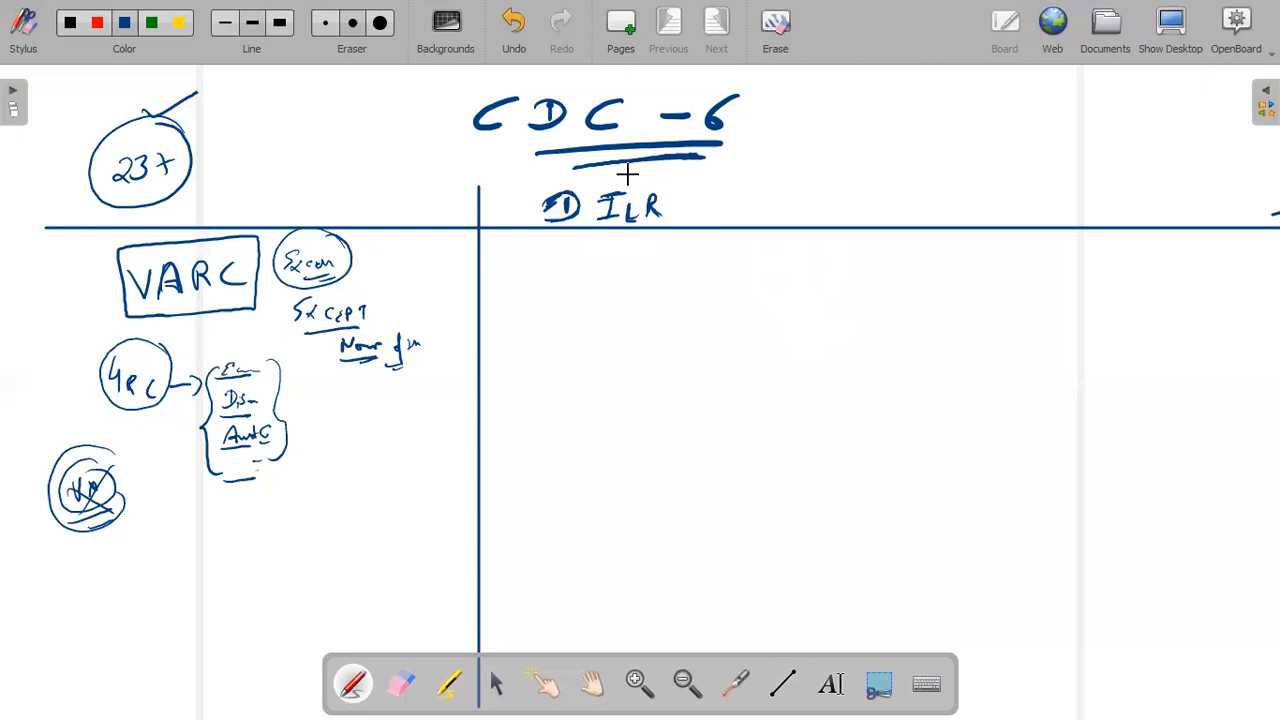
{"action": "mouse_move", "coordinate": [630, 168]}
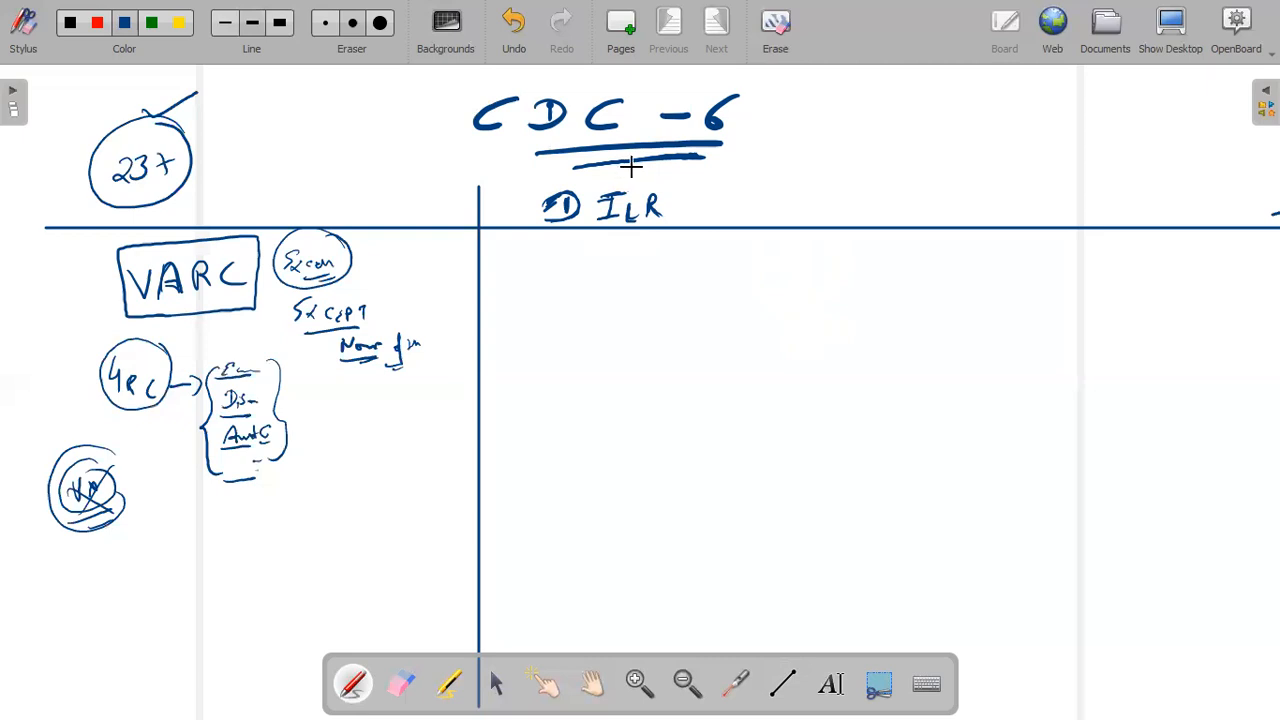
{"action": "mouse_move", "coordinate": [637, 162]}
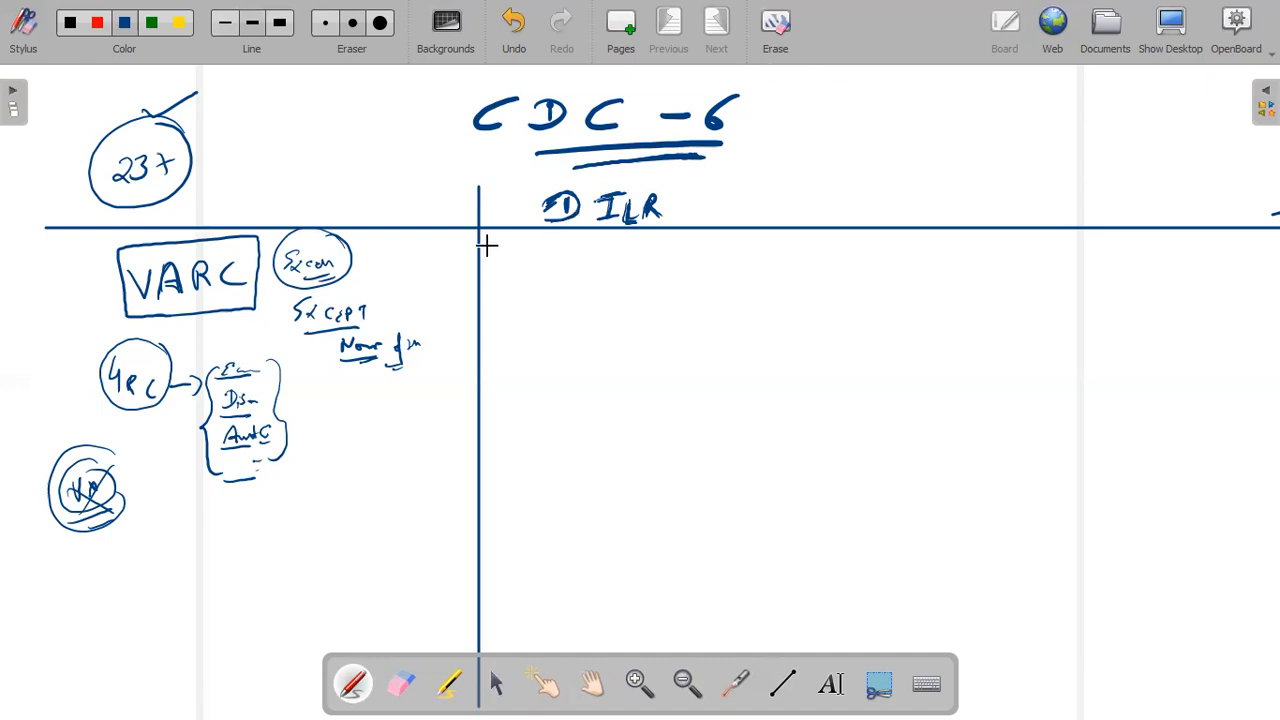
Write '1st set → 2021 Slot 1 DILR' under DILR, underline it, and pick the eraser.
{"action": "left_click_drag", "start_coordinate": [495, 250], "coordinate": [545, 275]}
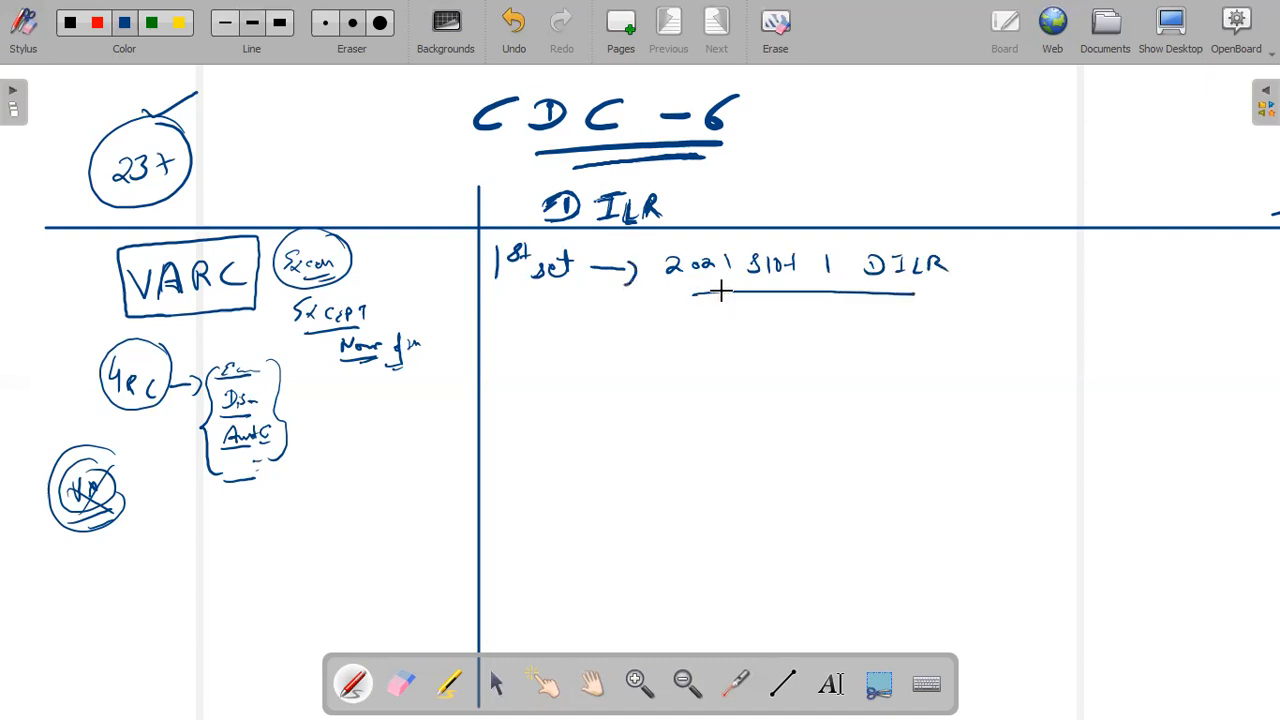
{"action": "left_click_drag", "start_coordinate": [690, 293], "coordinate": [910, 297]}
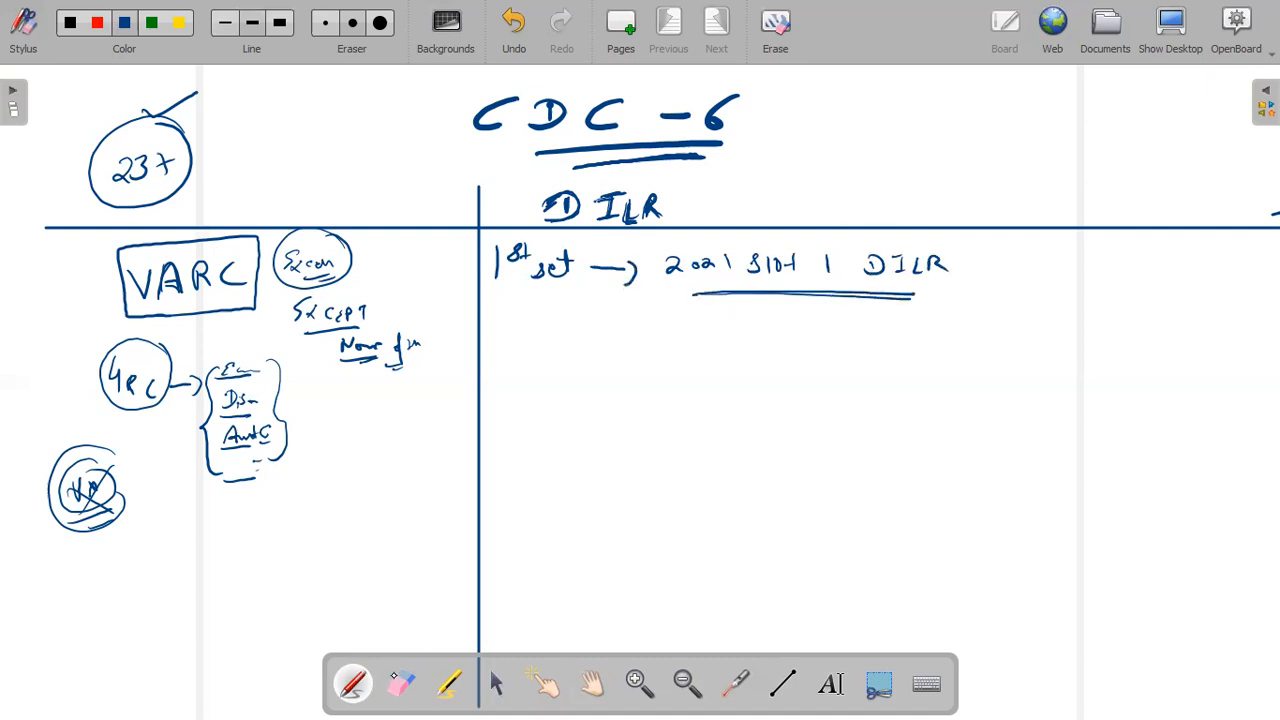
{"action": "left_click", "coordinate": [400, 683]}
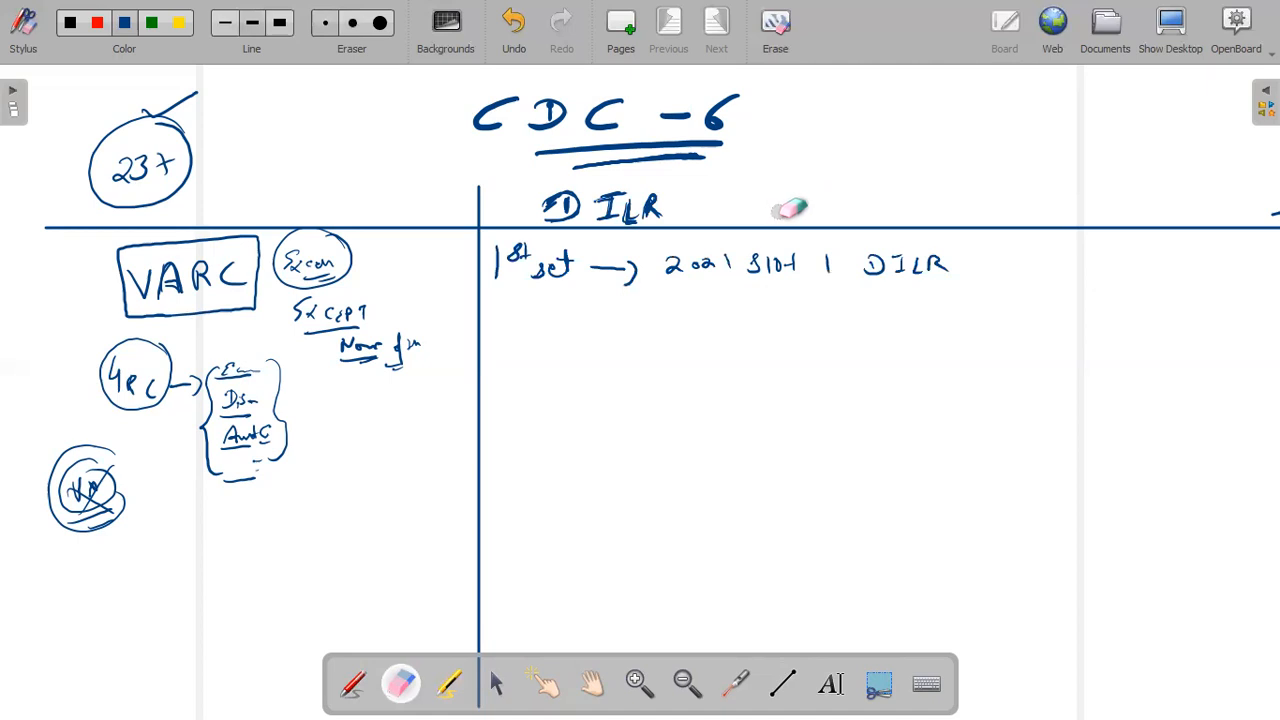
{"action": "mouse_move", "coordinate": [805, 193]}
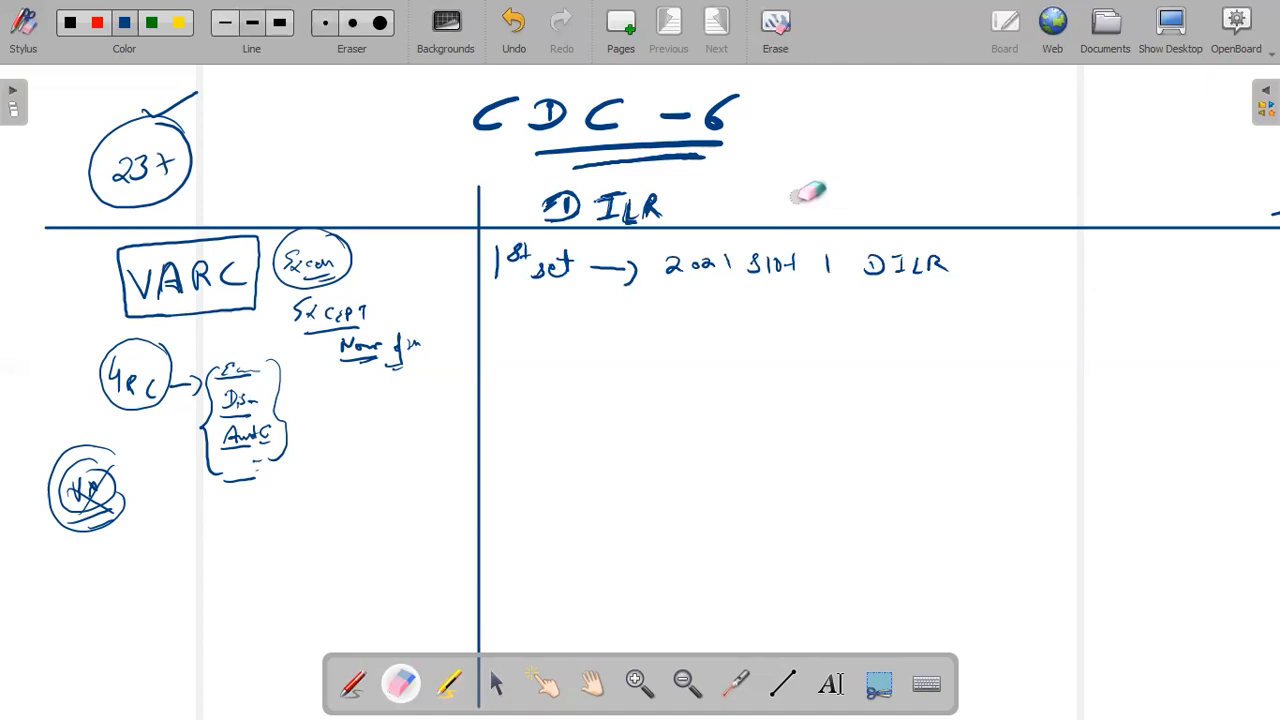
{"action": "mouse_move", "coordinate": [807, 192]}
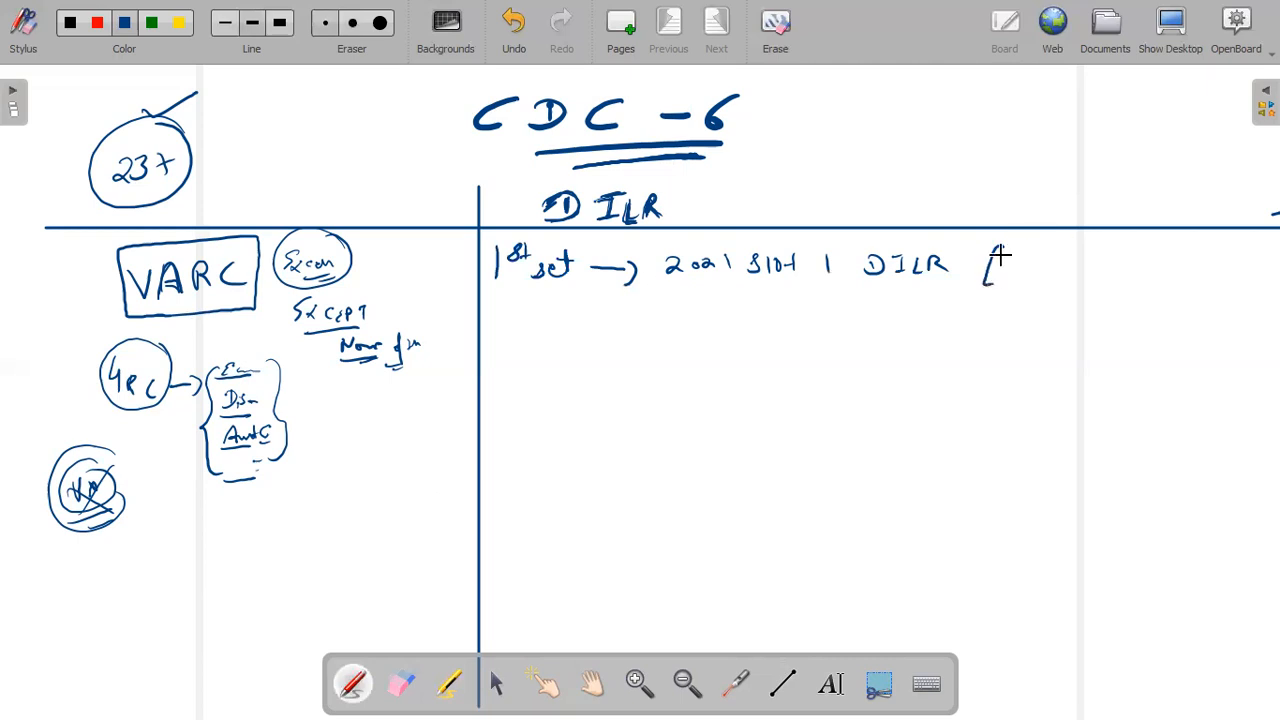
Add a bracketed remark after the 1st set and write '2nd set → Factory'.
{"action": "left_click_drag", "start_coordinate": [995, 255], "coordinate": [1030, 255]}
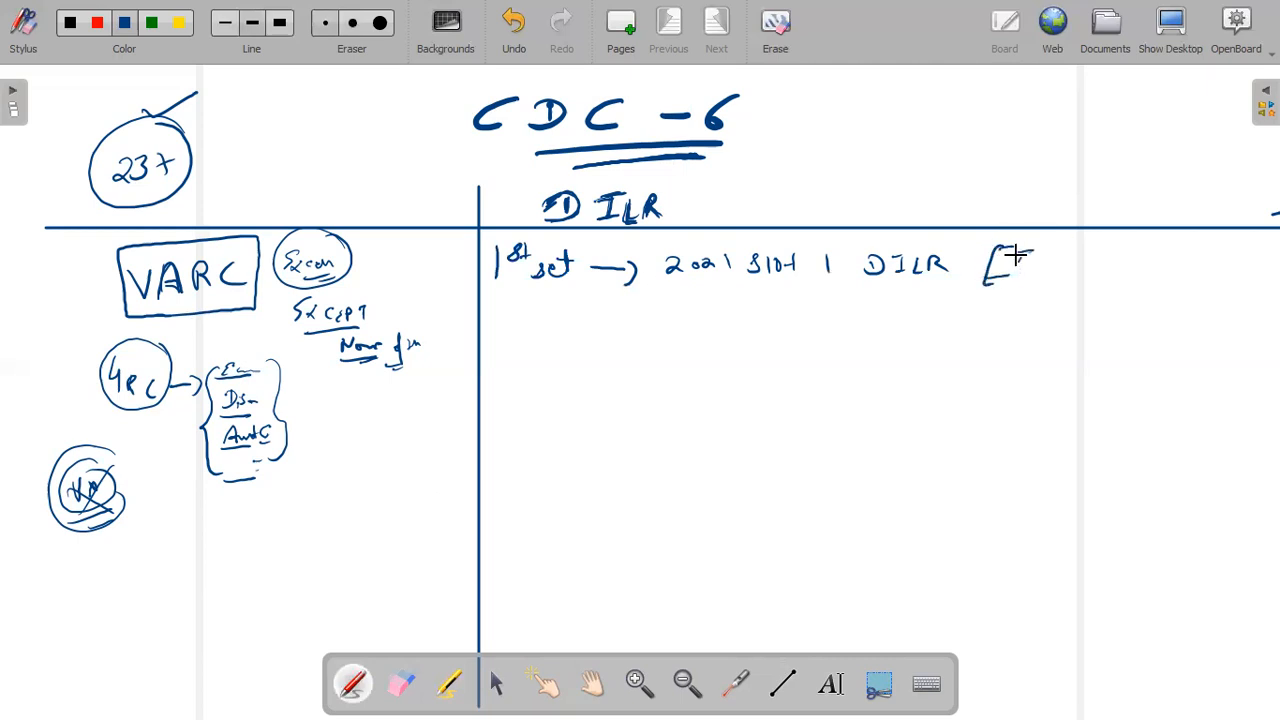
{"action": "left_click_drag", "start_coordinate": [990, 265], "coordinate": [1085, 265]}
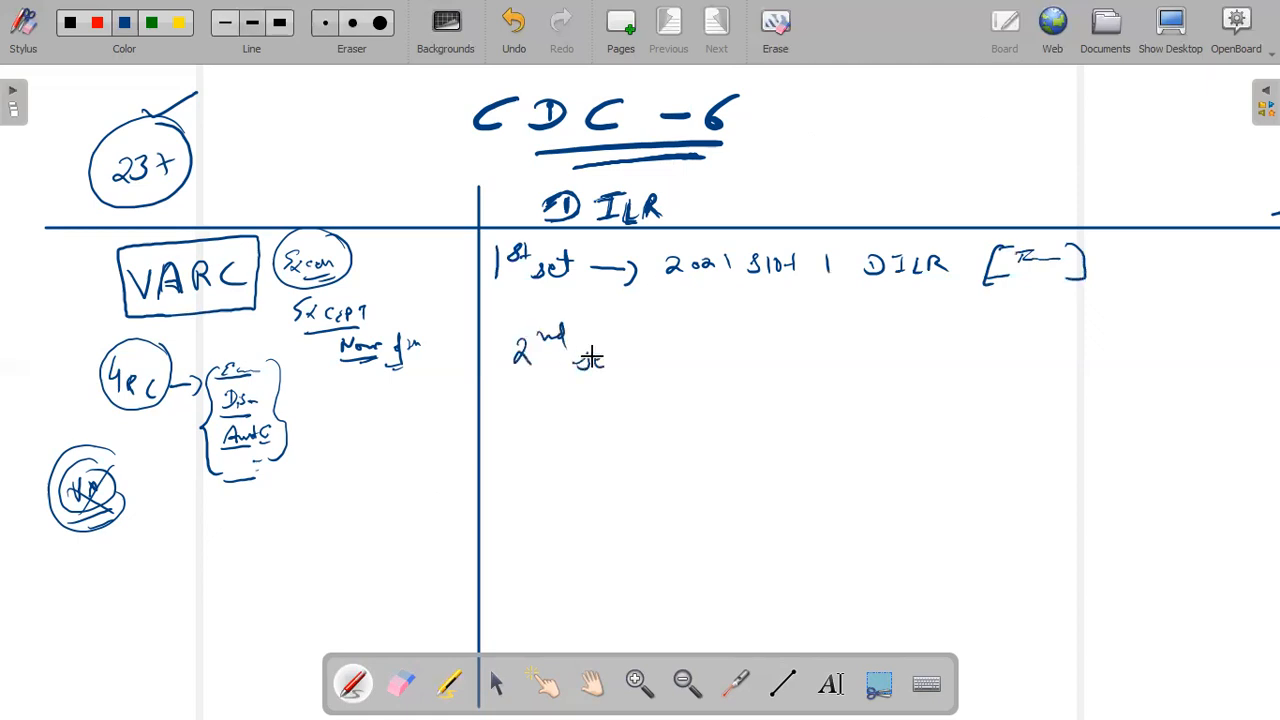
{"action": "left_click_drag", "start_coordinate": [580, 360], "coordinate": [670, 355]}
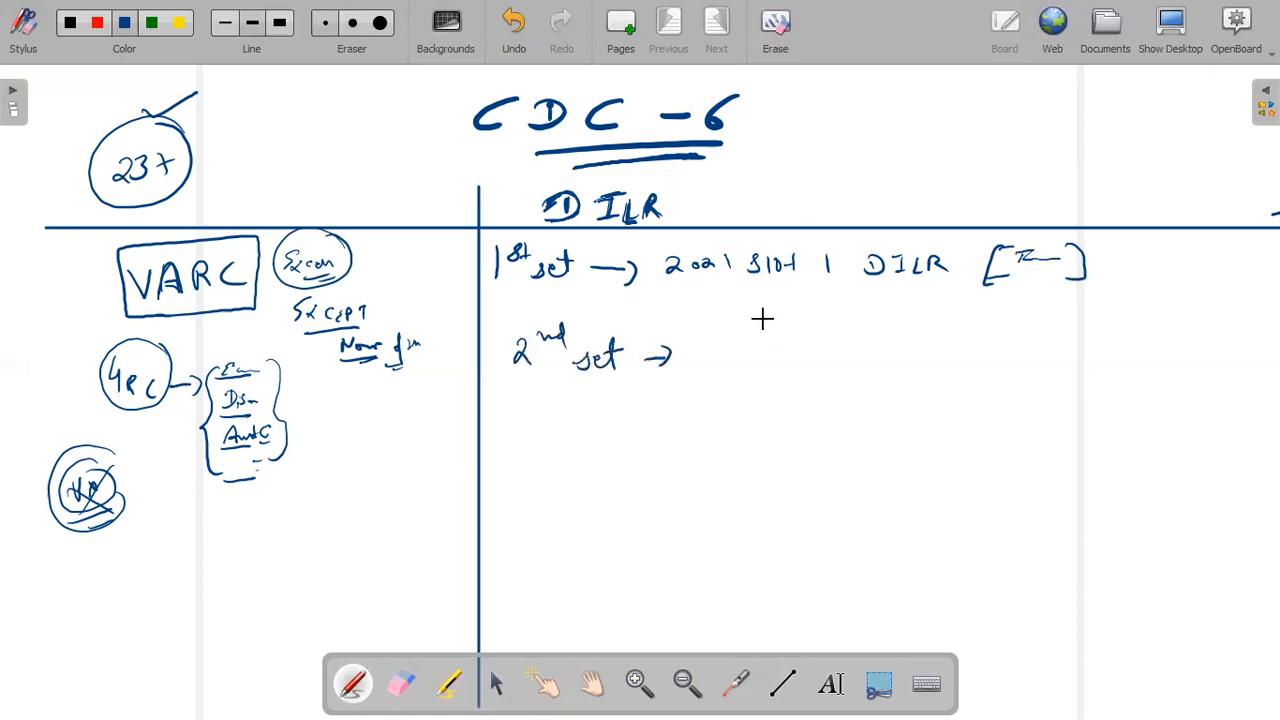
{"action": "mouse_move", "coordinate": [712, 345]}
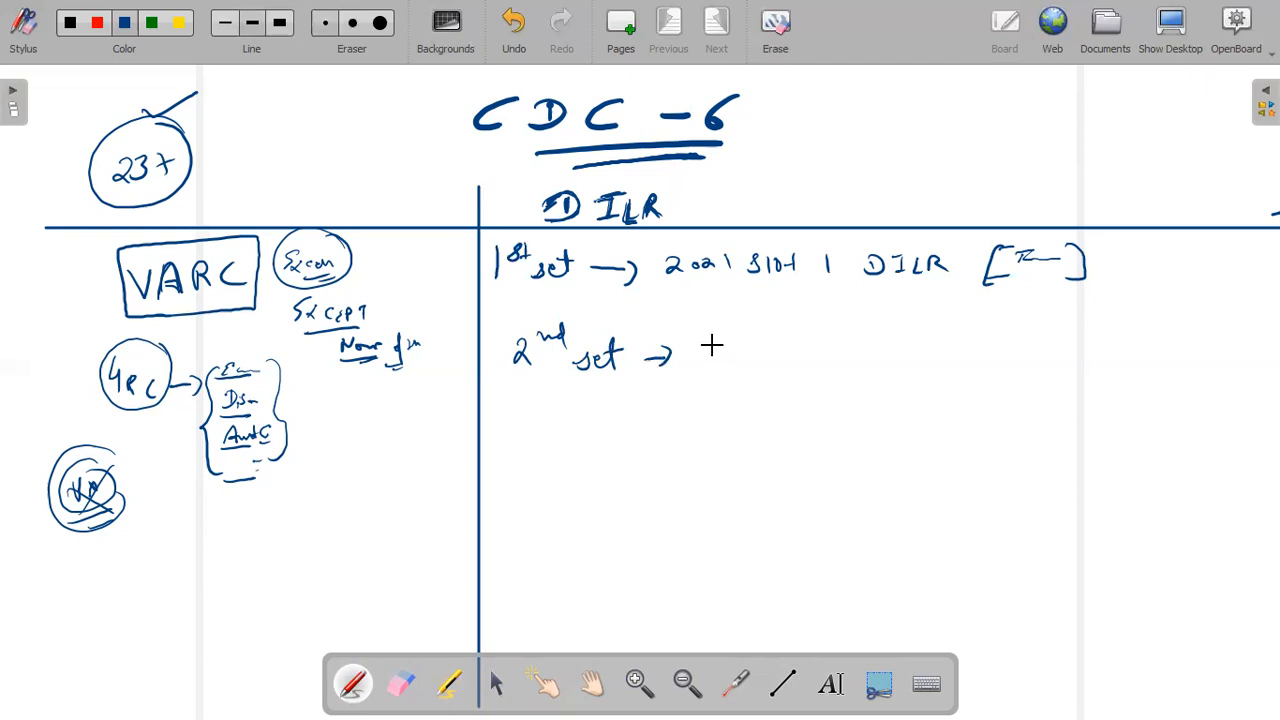
{"action": "left_click_drag", "start_coordinate": [710, 345], "coordinate": [780, 348]}
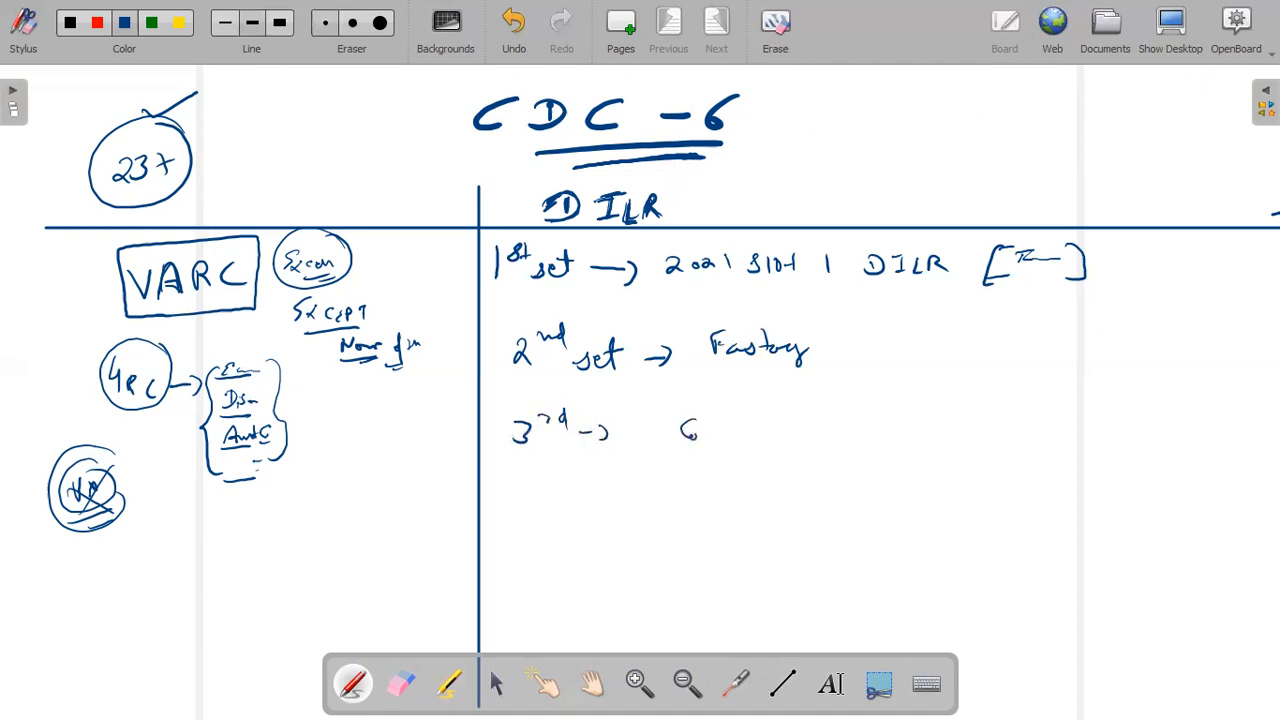
Write '3rd → Coastal Elections' and sketch the 4th set's figures.
{"action": "left_click_drag", "start_coordinate": [685, 425], "coordinate": [835, 425]}
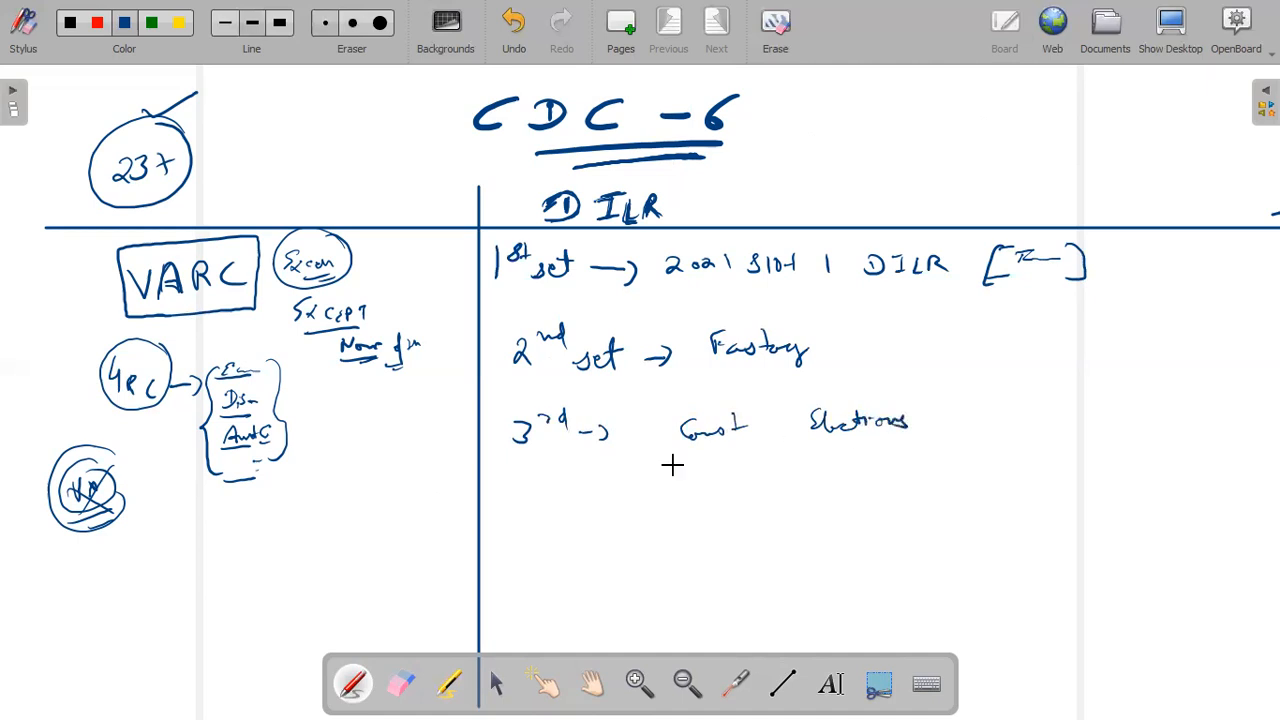
{"action": "left_click_drag", "start_coordinate": [505, 490], "coordinate": [600, 490]}
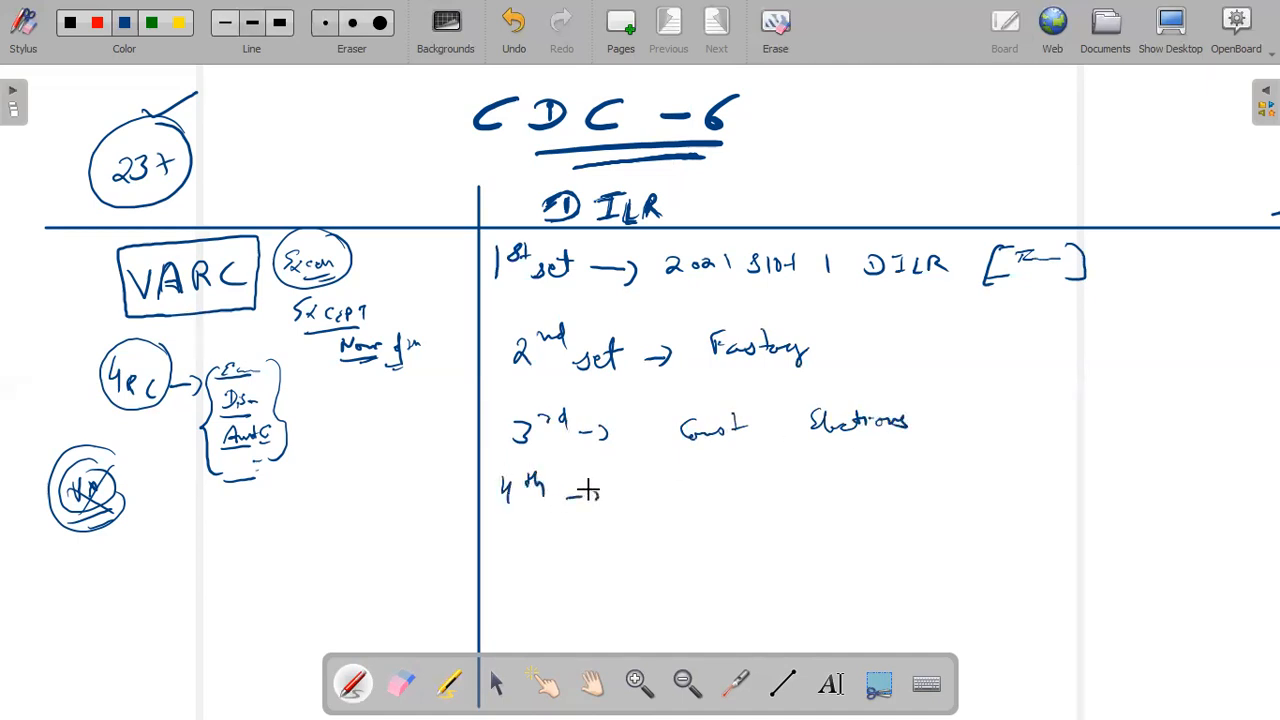
{"action": "left_click_drag", "start_coordinate": [565, 490], "coordinate": [600, 495]}
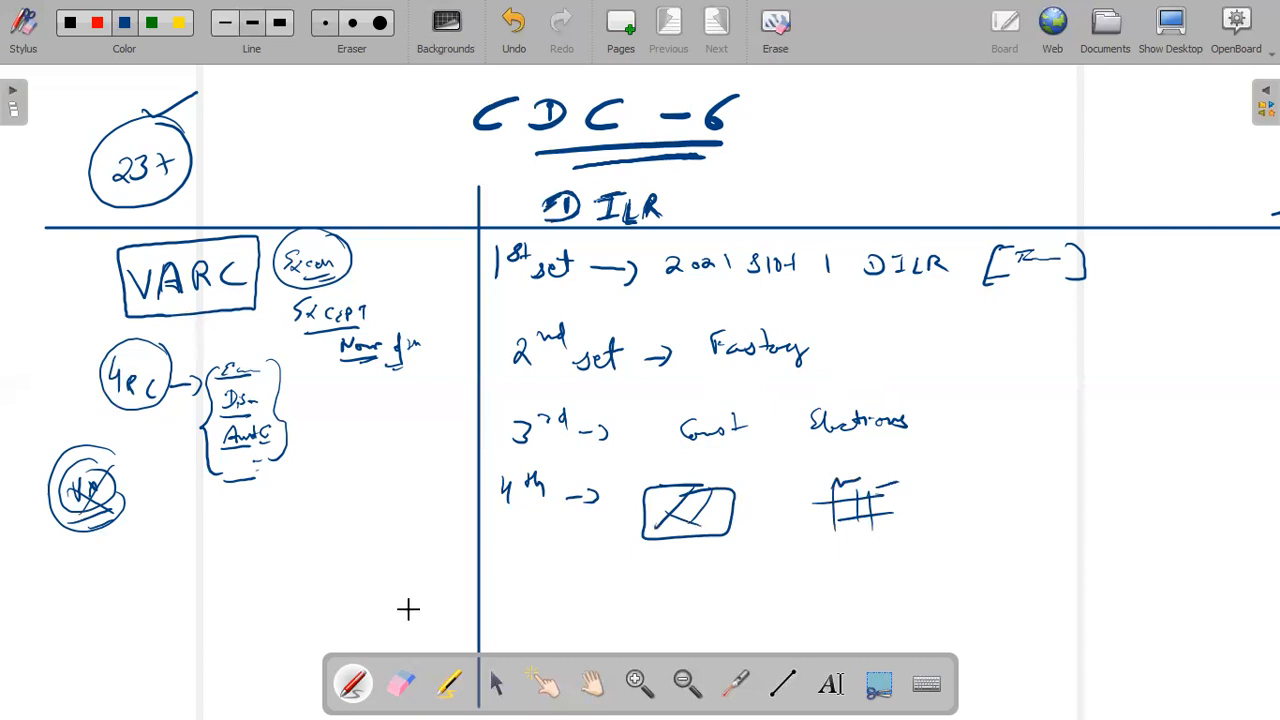
{"action": "mouse_move", "coordinate": [461, 618]}
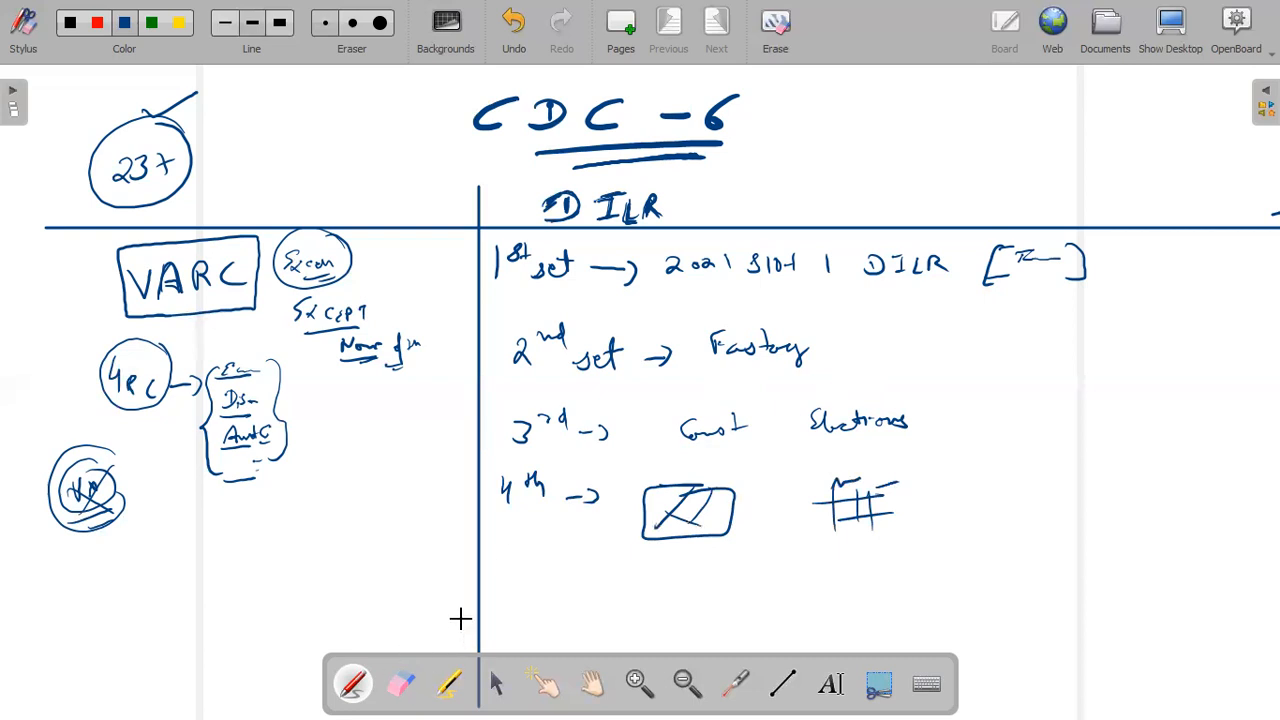
{"action": "mouse_move", "coordinate": [422, 613]}
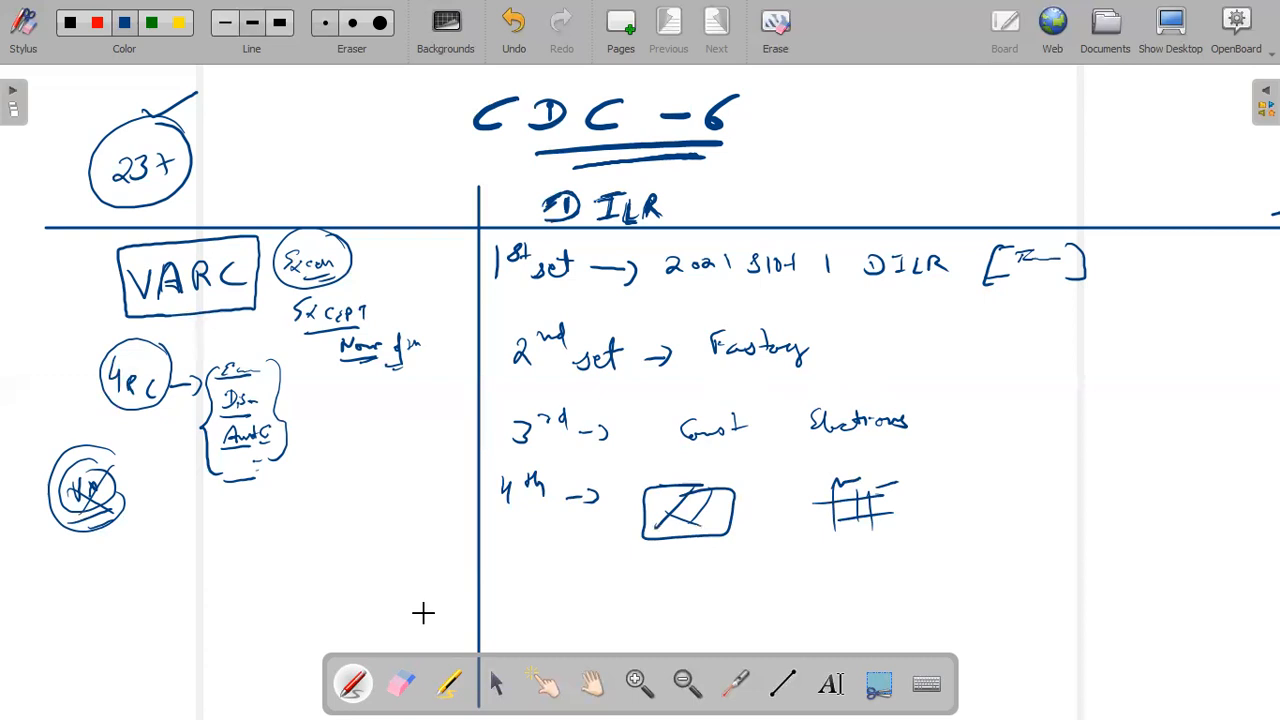
{"action": "mouse_move", "coordinate": [264, 319]}
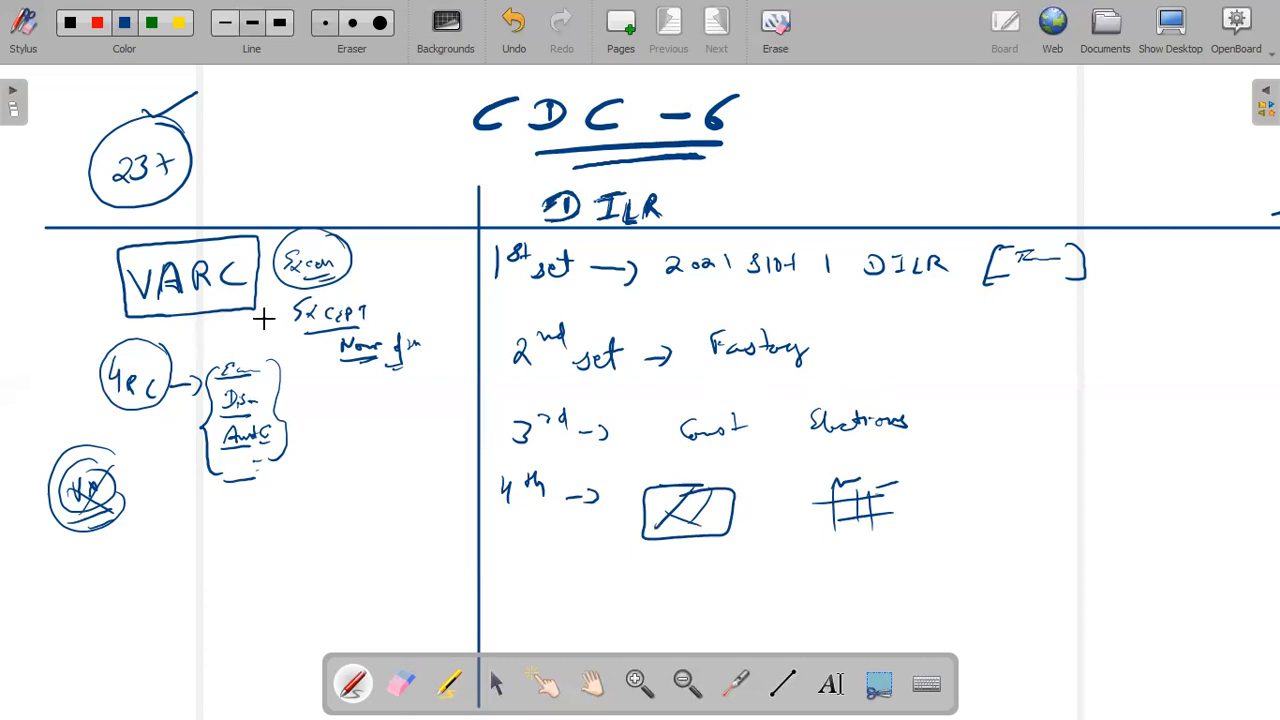
Try a highlighter stroke over the set labels, undo it, and return to the pen.
{"action": "left_click", "coordinate": [447, 684]}
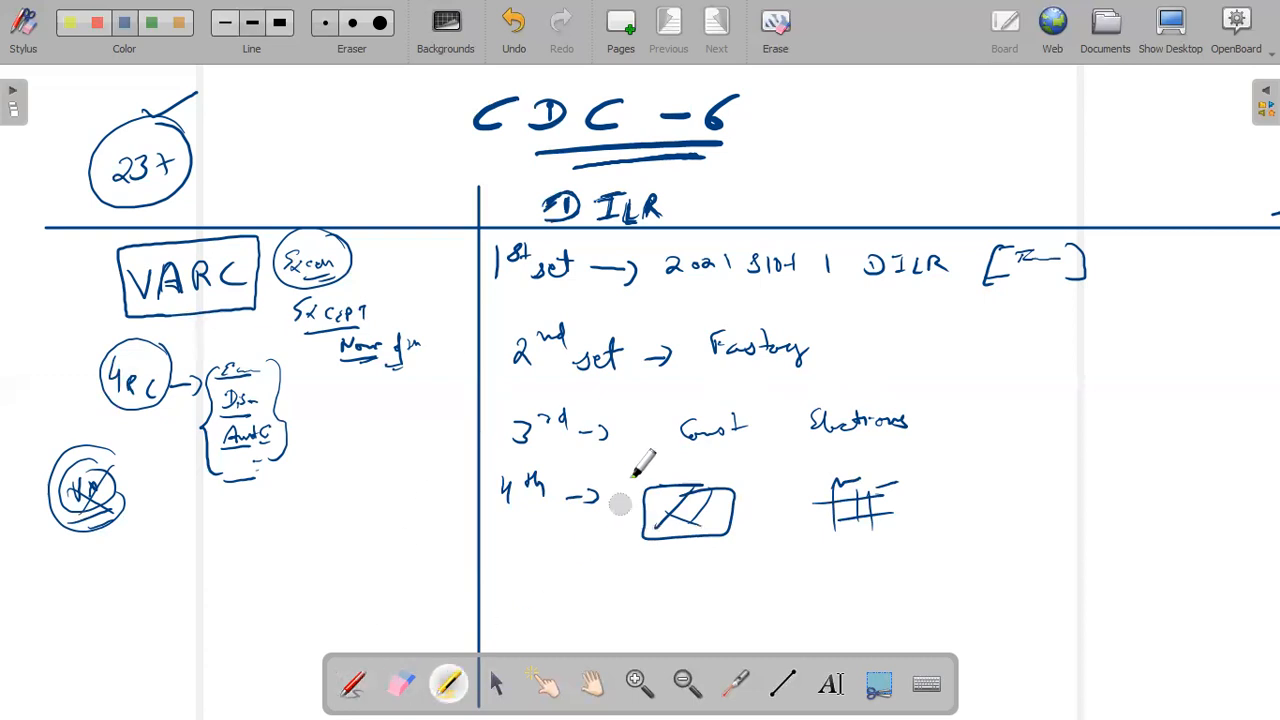
{"action": "left_click_drag", "start_coordinate": [530, 270], "coordinate": [530, 495]}
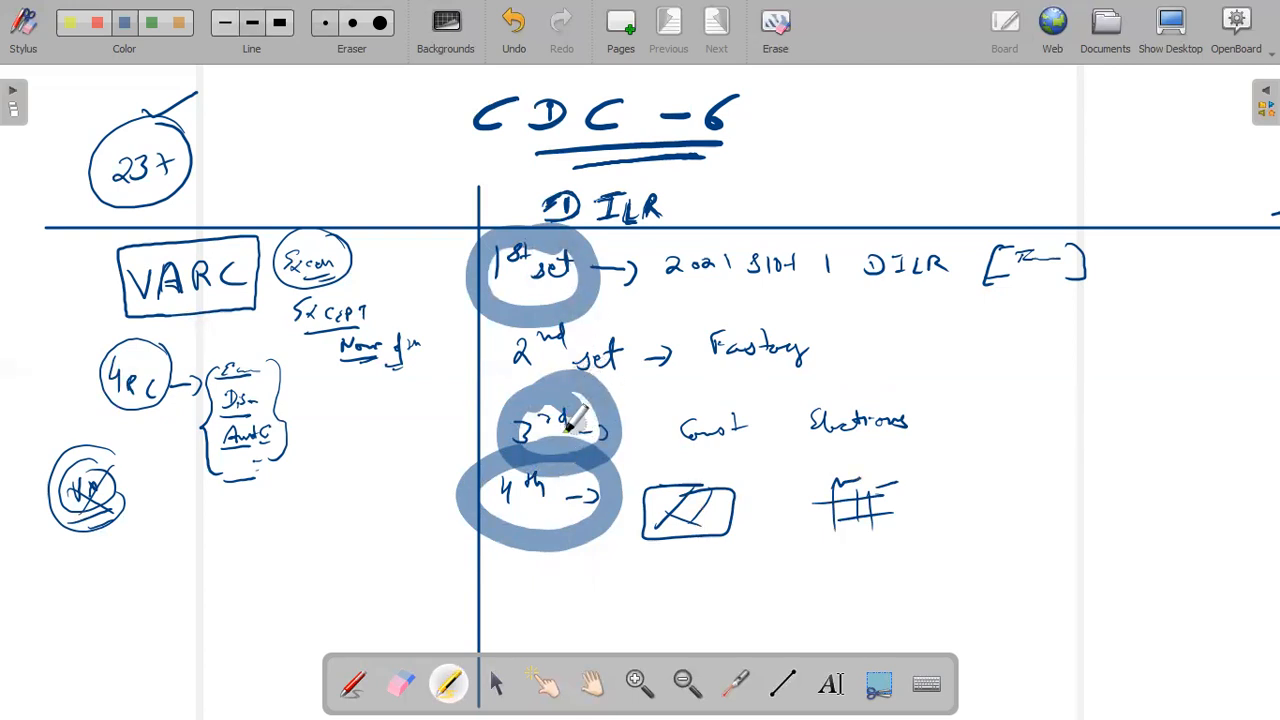
{"action": "left_click", "coordinate": [513, 20]}
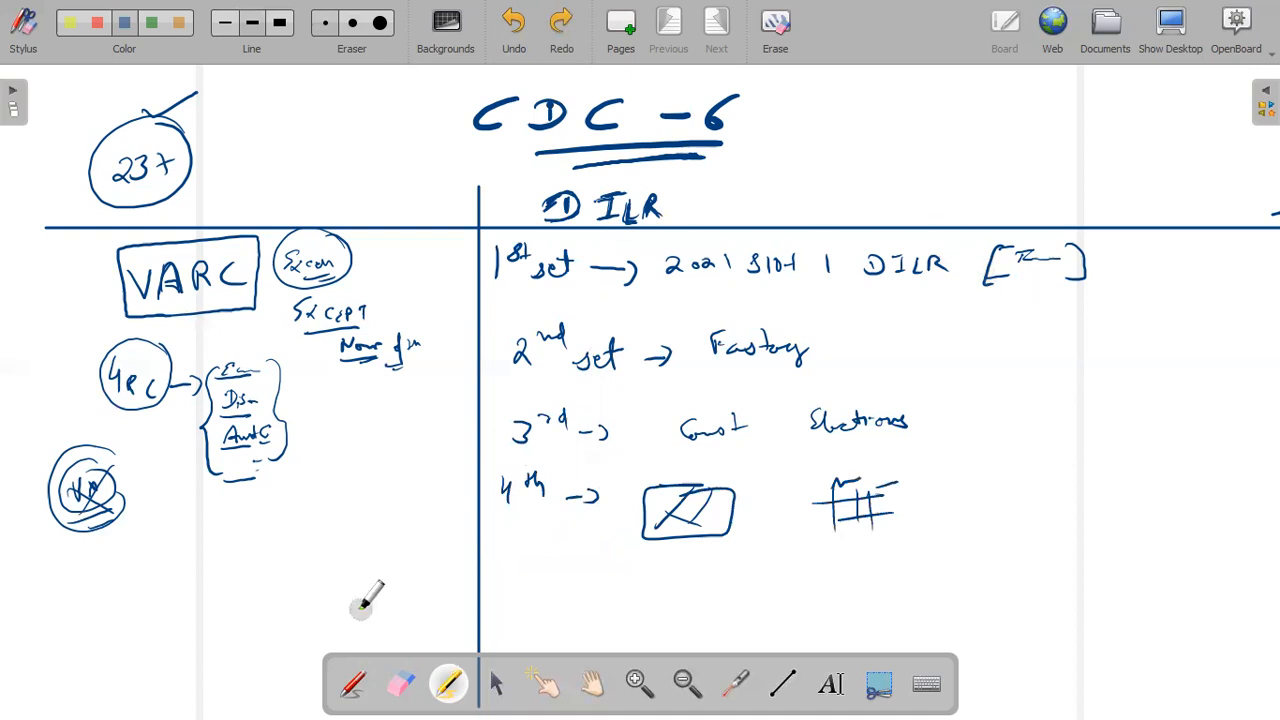
{"action": "left_click", "coordinate": [352, 683]}
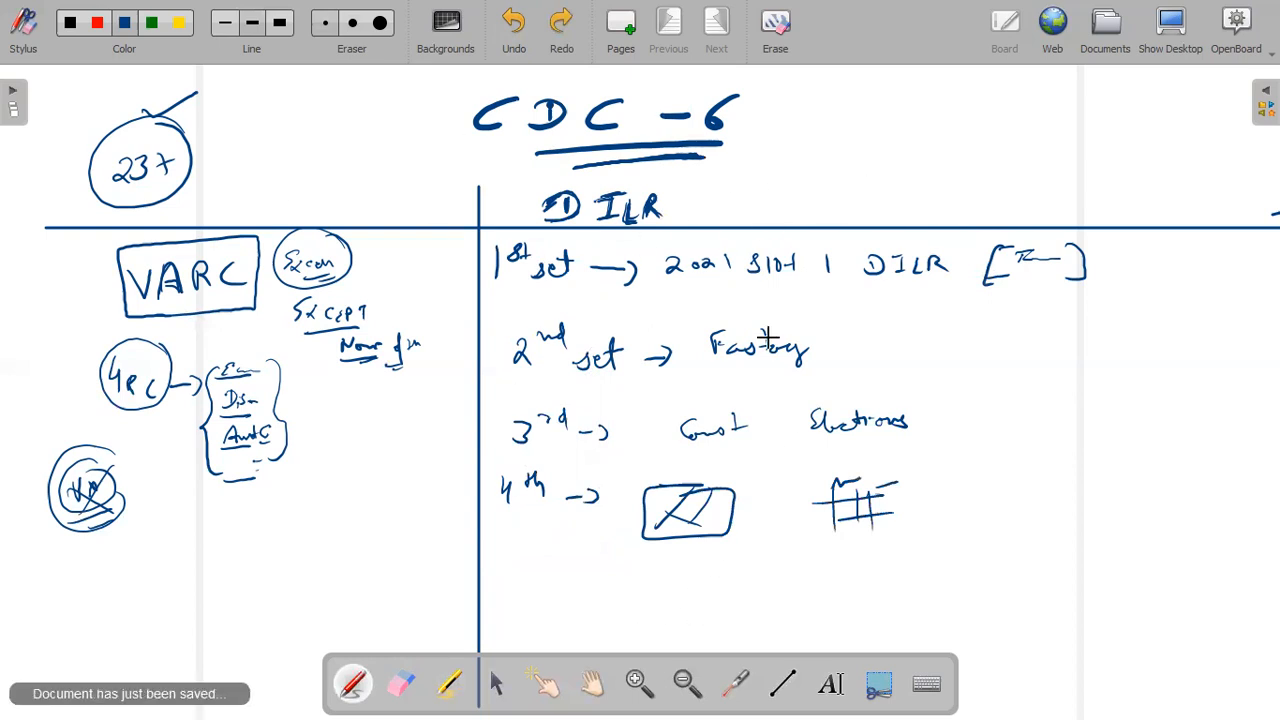
{"action": "mouse_move", "coordinate": [738, 302]}
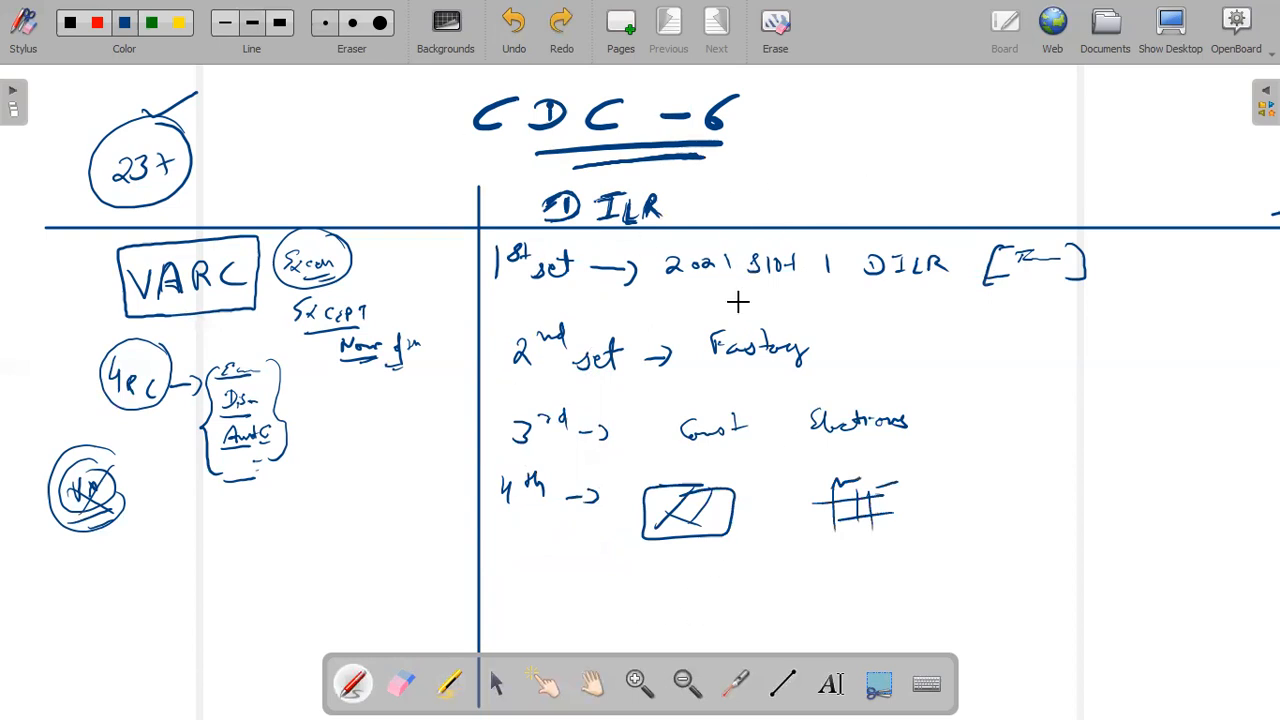
{"action": "mouse_move", "coordinate": [752, 328]}
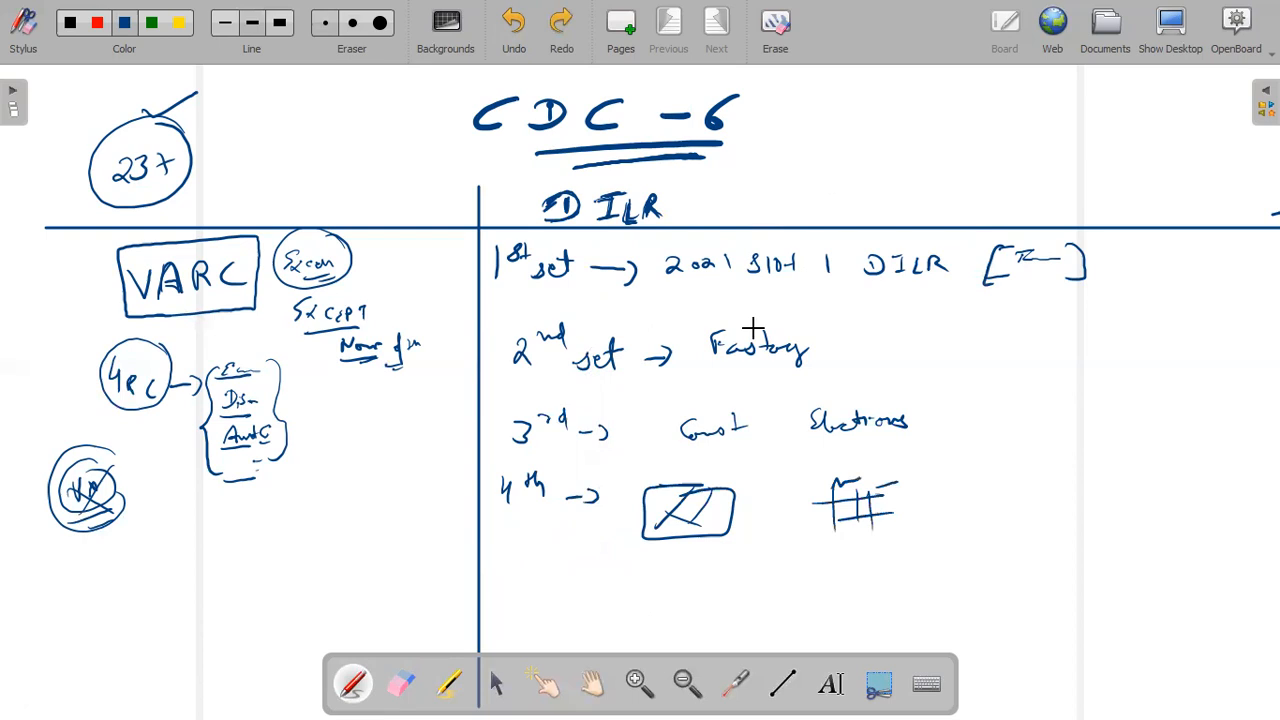
{"action": "mouse_move", "coordinate": [628, 388]}
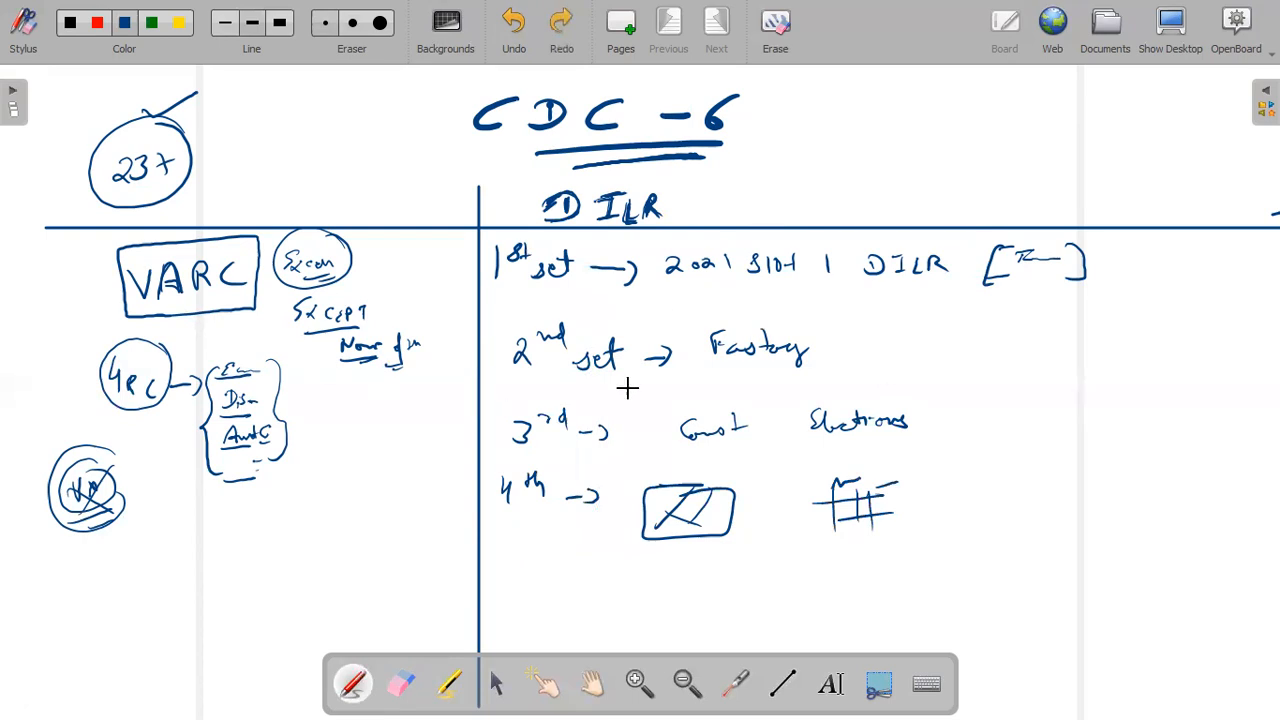
{"action": "mouse_move", "coordinate": [838, 372]}
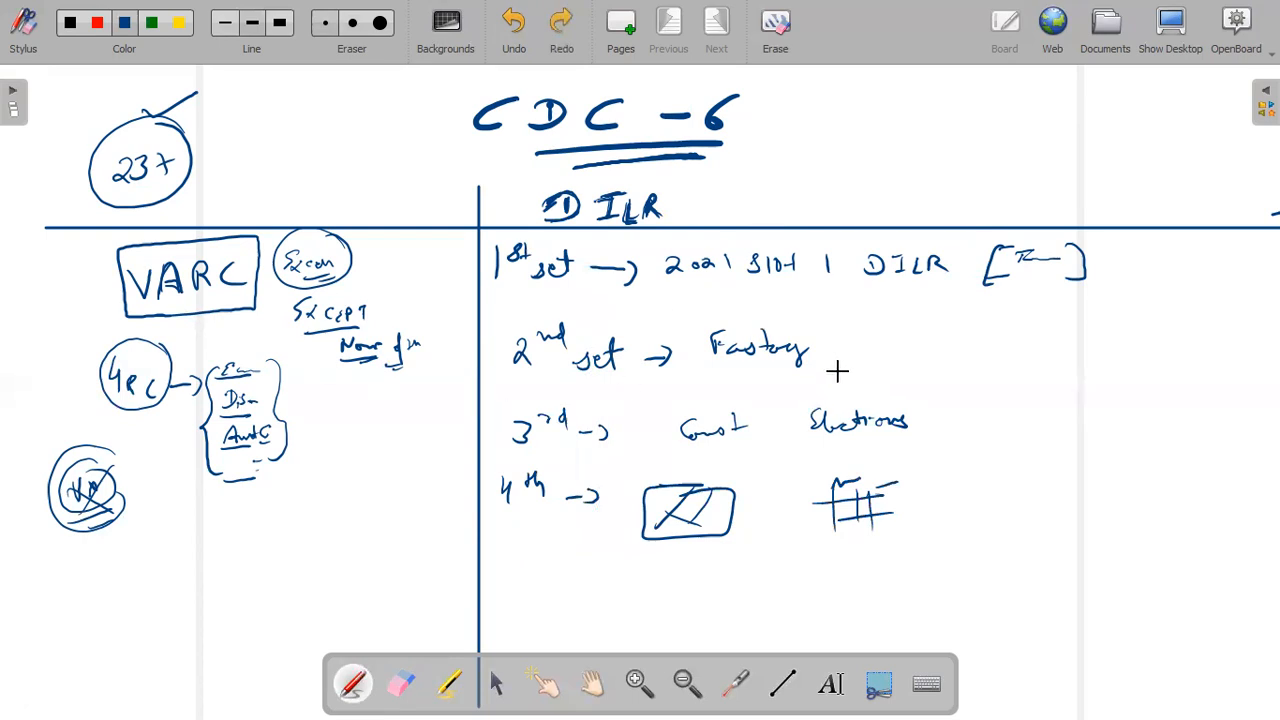
{"action": "mouse_move", "coordinate": [780, 300]}
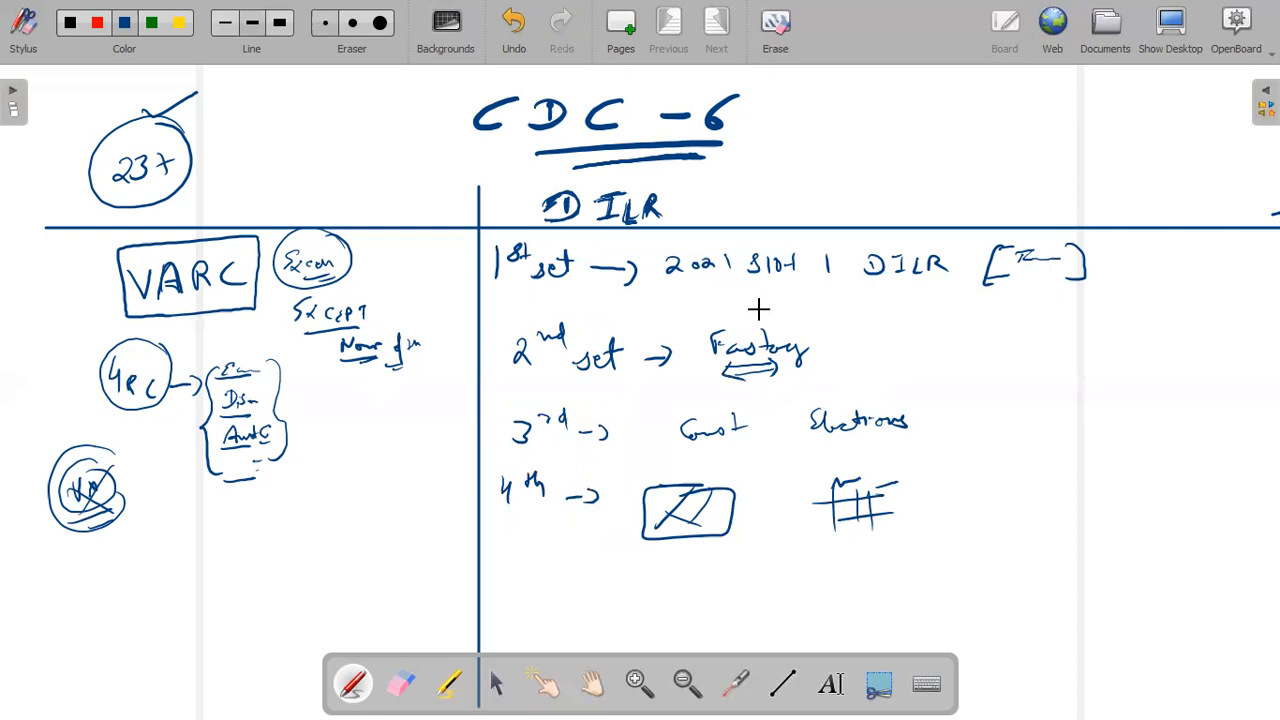
{"action": "mouse_move", "coordinate": [733, 227]}
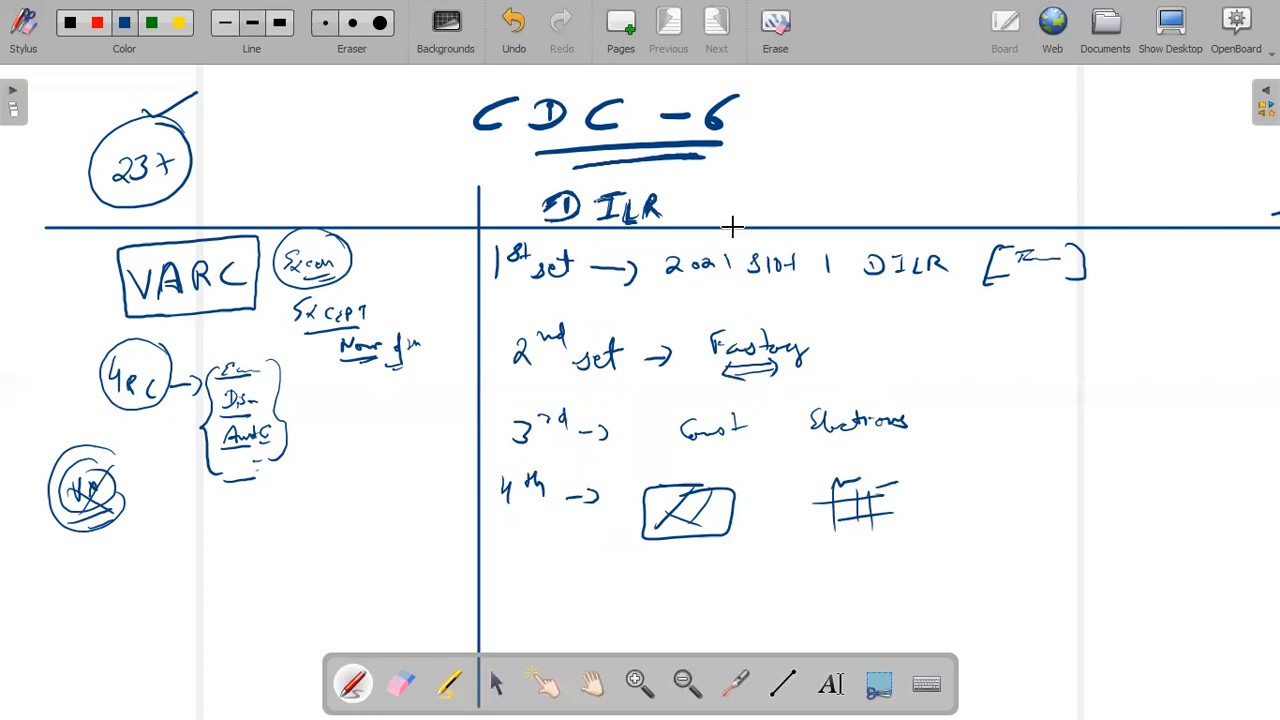
{"action": "mouse_move", "coordinate": [823, 347]}
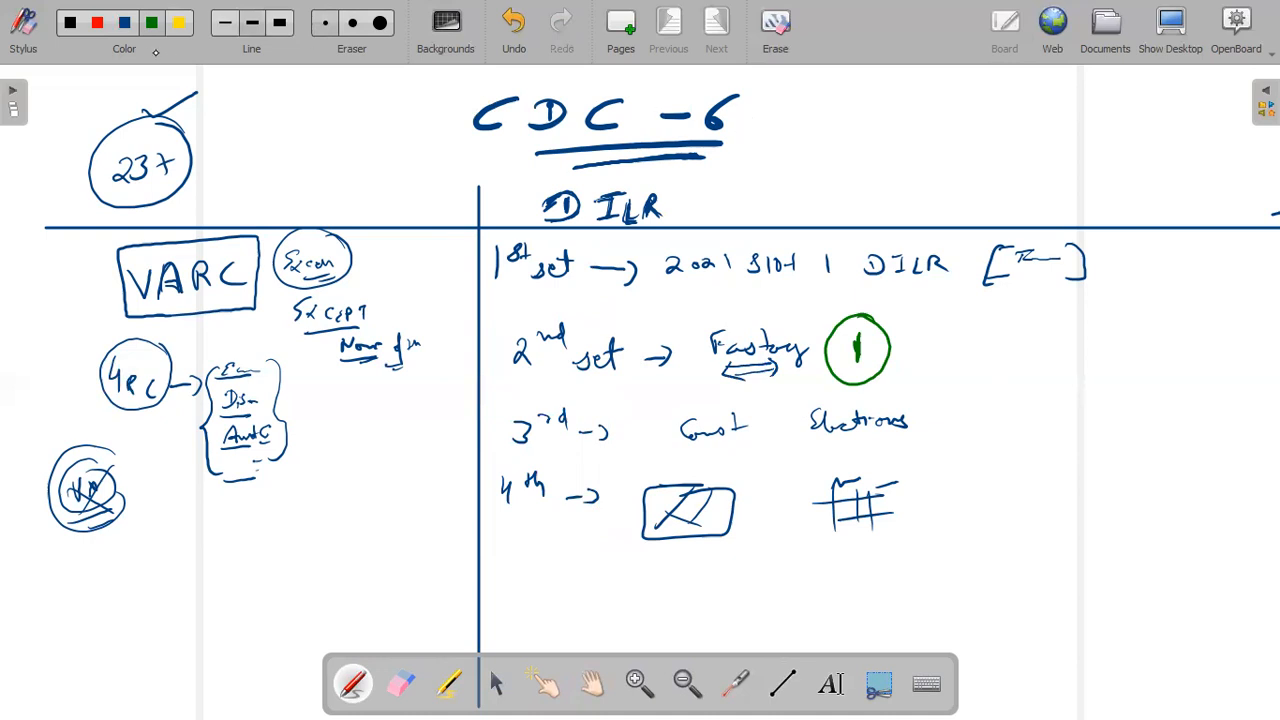
Add the mark beside the 'Coastal Elections' entry.
{"action": "left_click_drag", "start_coordinate": [945, 425], "coordinate": [980, 415]}
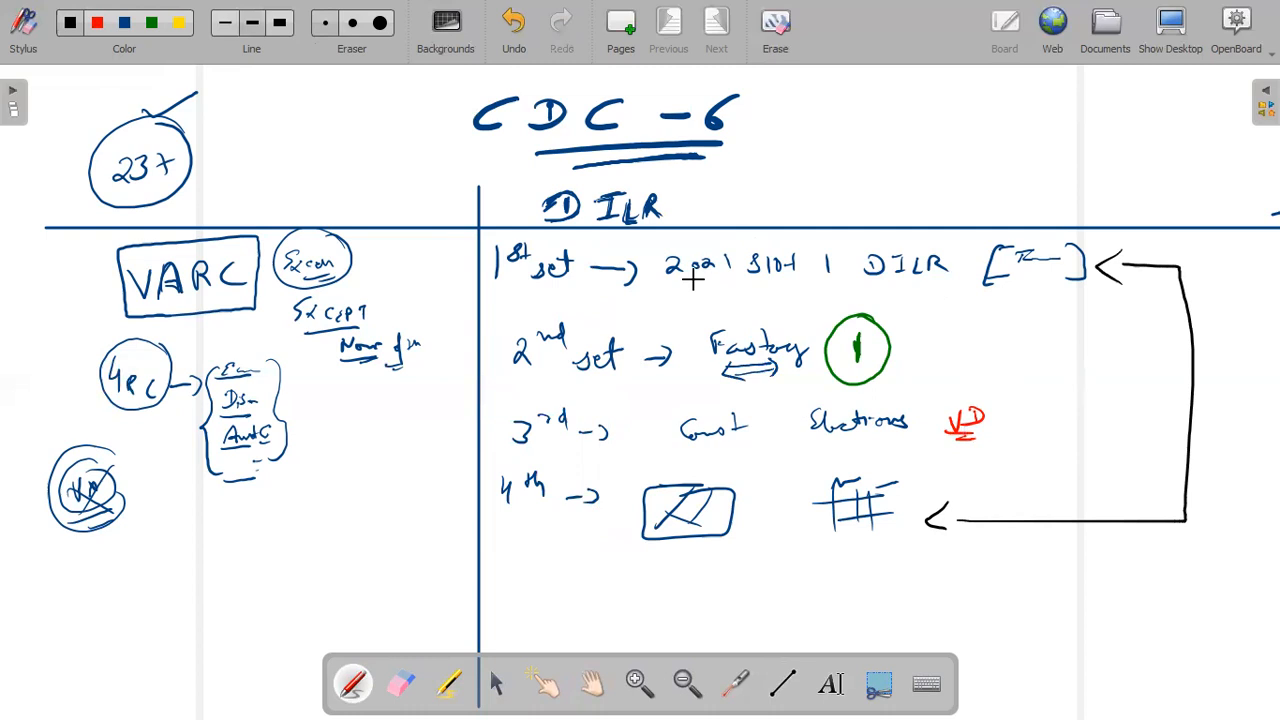
{"action": "mouse_move", "coordinate": [676, 291]}
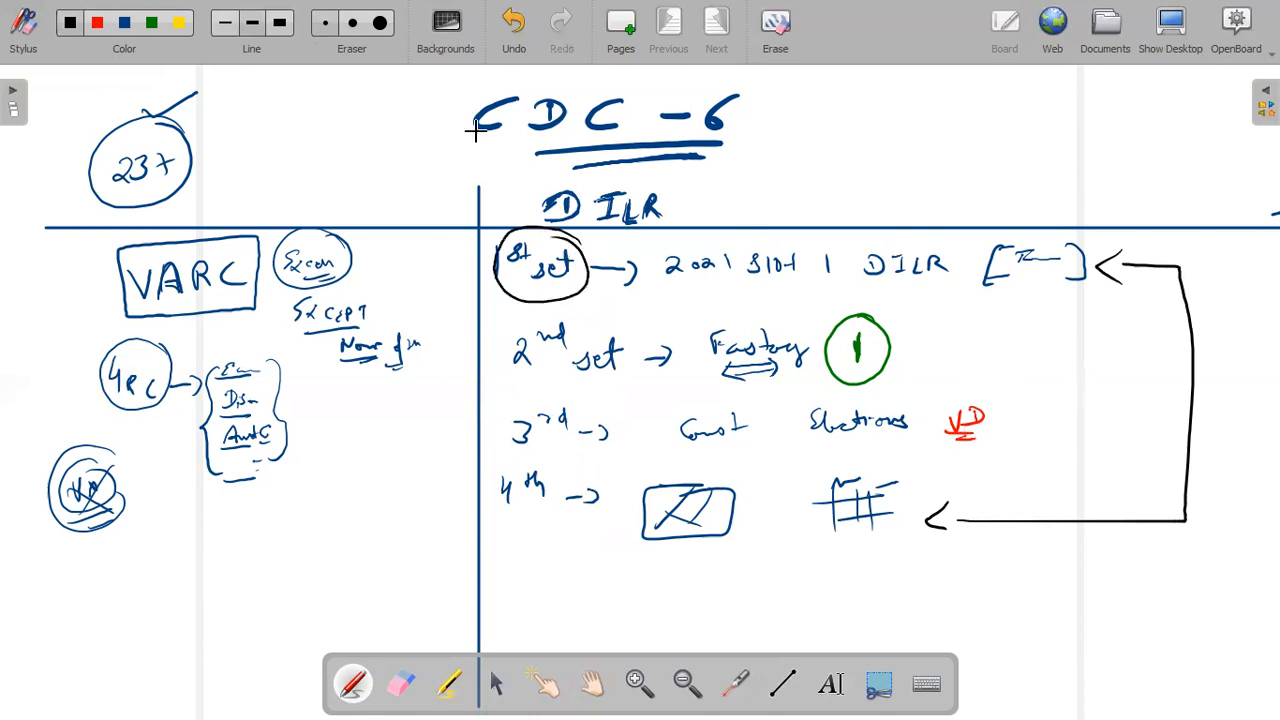
Undo the connector's lower arrowhead and switch to the highlighter.
{"action": "left_click", "coordinate": [513, 20]}
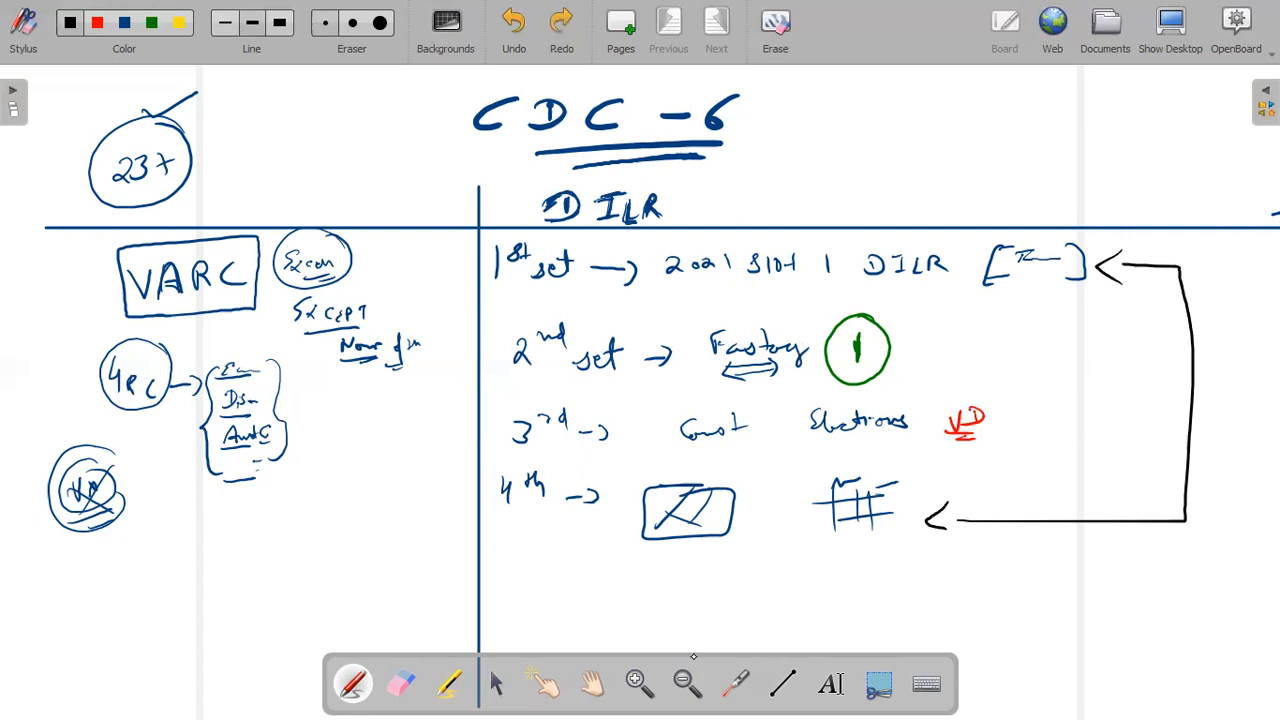
{"action": "left_click", "coordinate": [447, 683]}
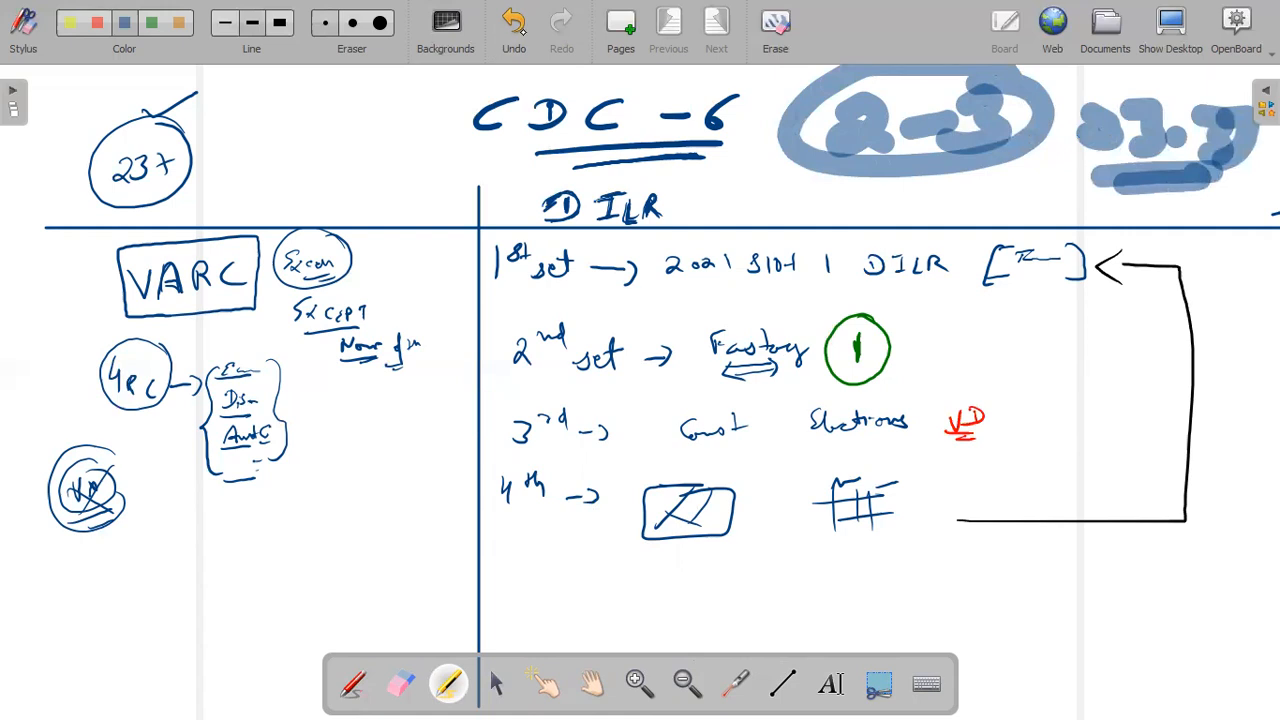
Undo the highlighted '2-3' and '23.7' scribbles beside CDC-6.
{"action": "left_click", "coordinate": [513, 22]}
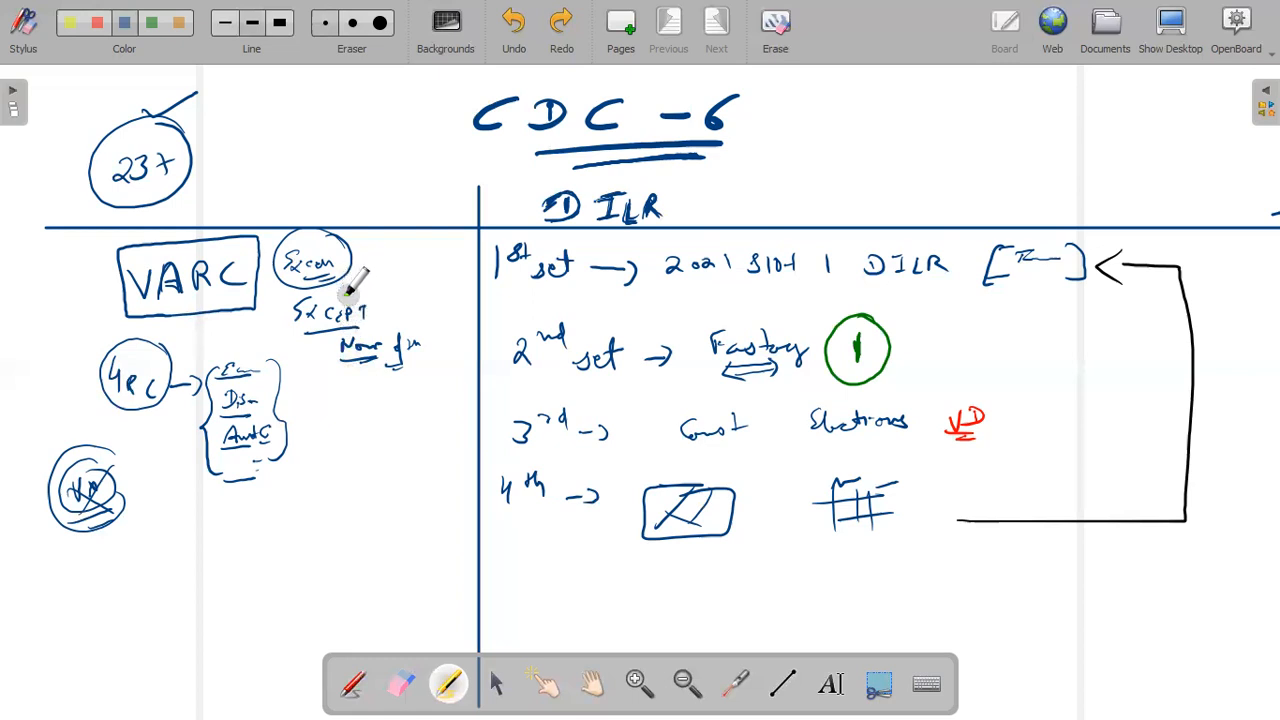
{"action": "mouse_move", "coordinate": [360, 300]}
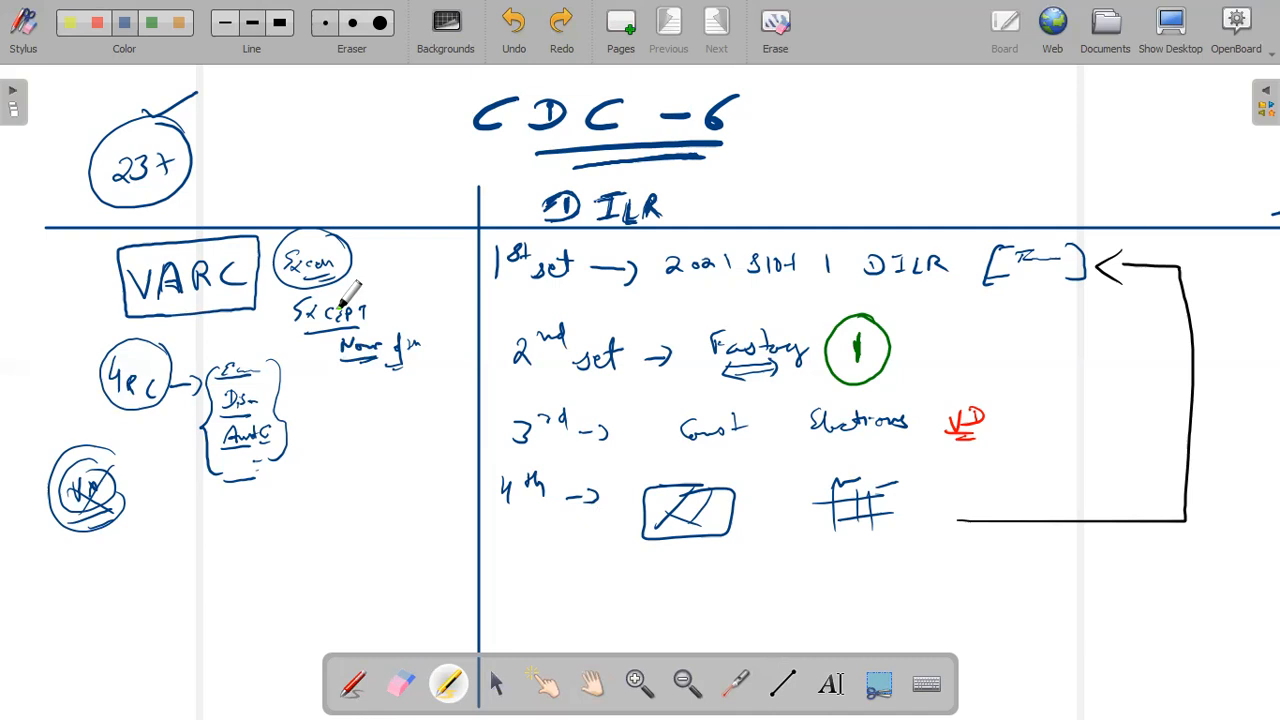
{"action": "mouse_move", "coordinate": [485, 615]}
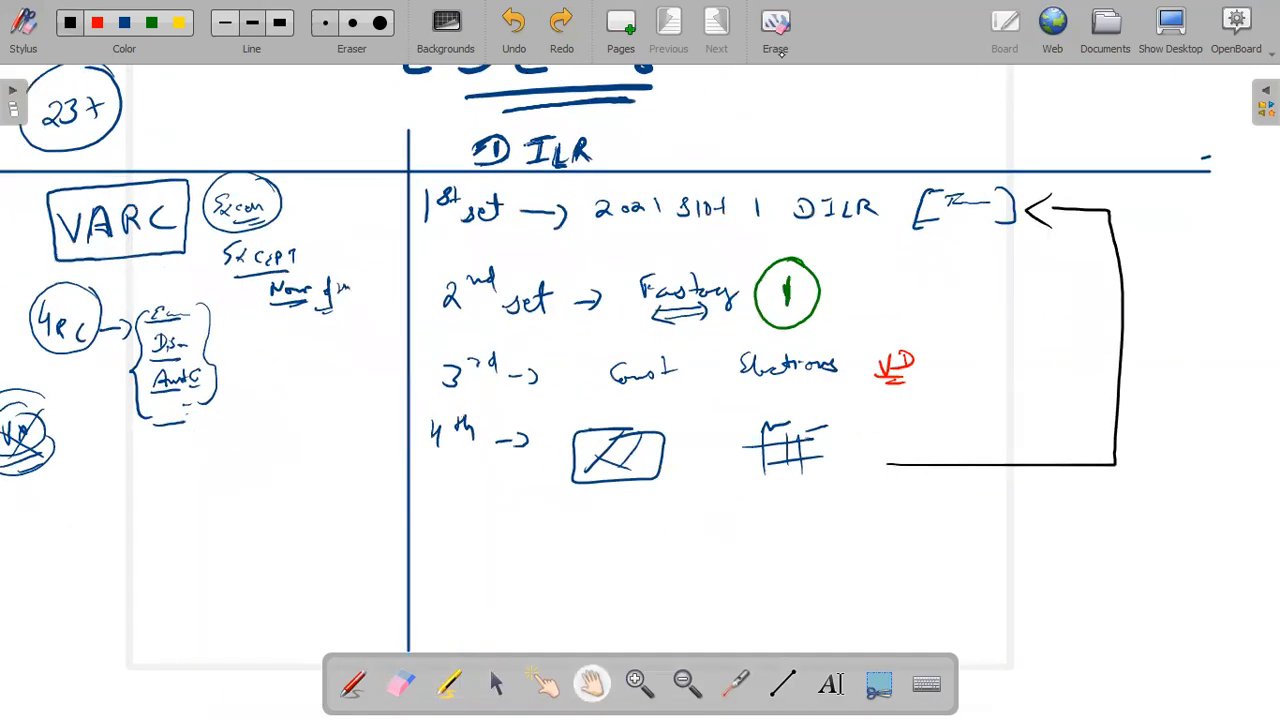
Zoom out, draw the QA column divider and heading rule, and arrow DILR toward QA.
{"action": "left_click", "coordinate": [686, 684]}
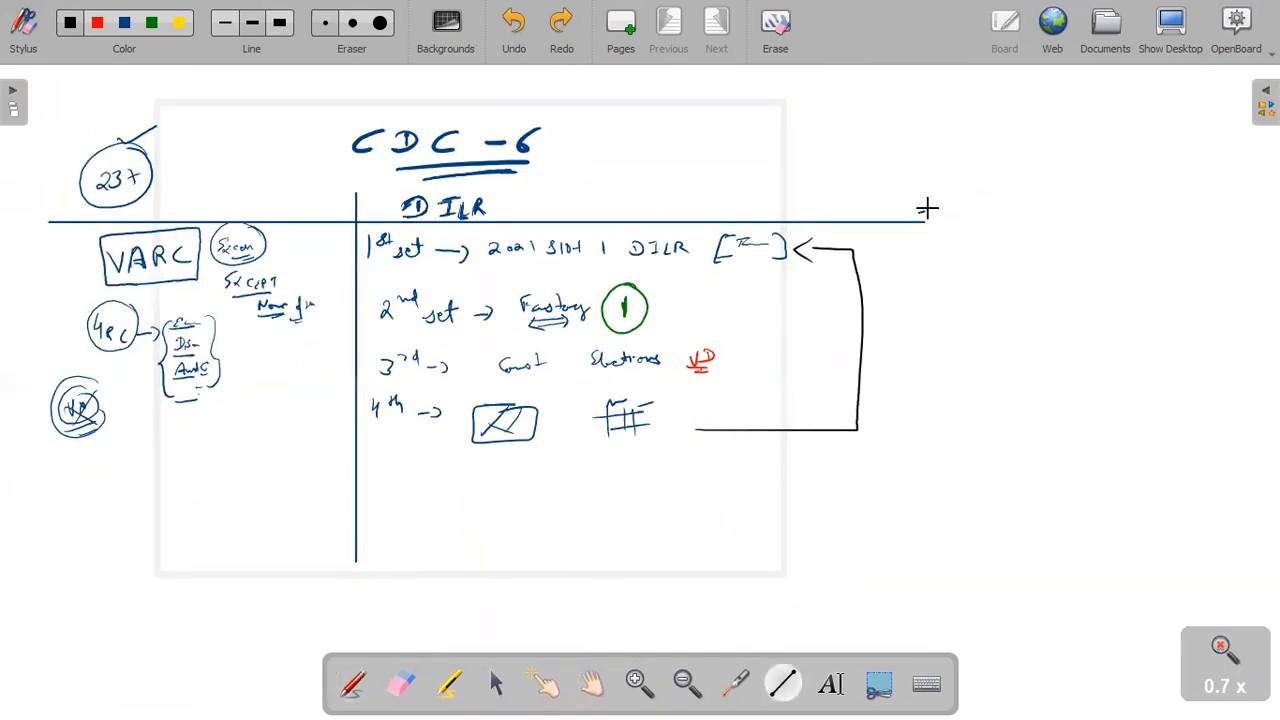
{"action": "left_click_drag", "start_coordinate": [925, 208], "coordinate": [884, 607]}
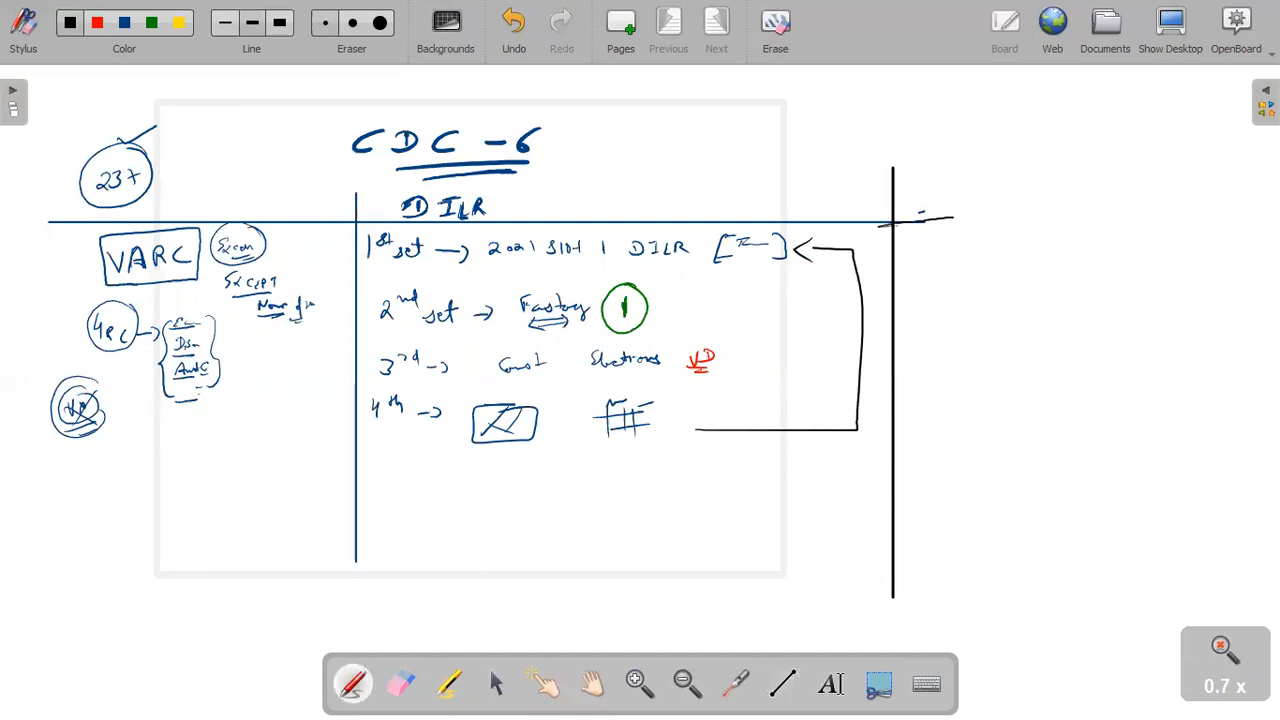
{"action": "left_click_drag", "start_coordinate": [900, 210], "coordinate": [1145, 205]}
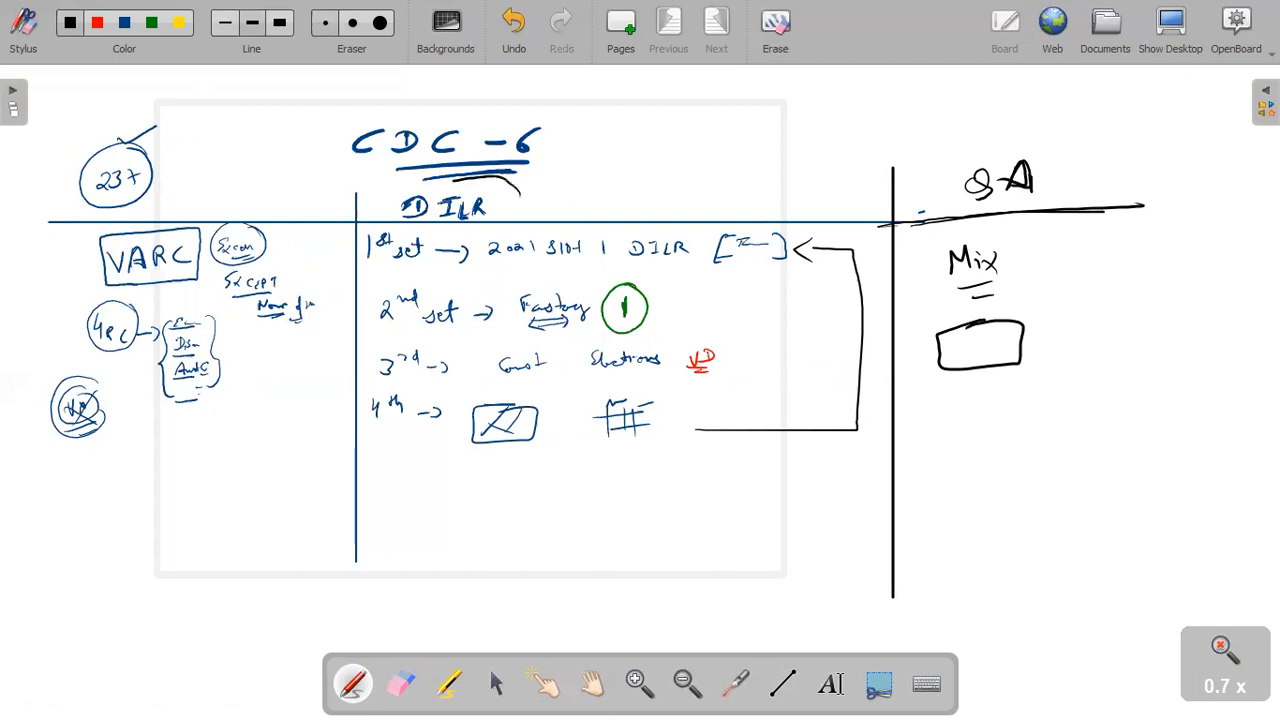
{"action": "left_click_drag", "start_coordinate": [575, 200], "coordinate": [895, 185]}
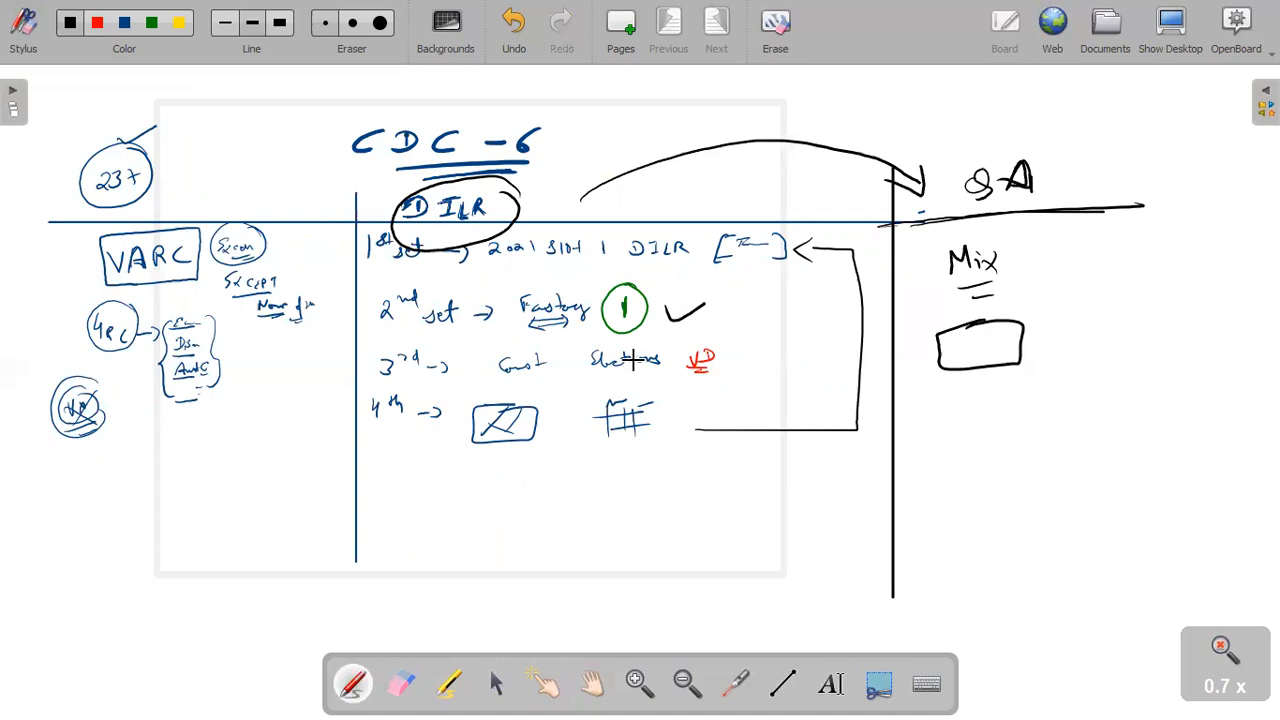
Remove the DILR circle and arrow, then sketch a stroke and a diagonal box under the QA box.
{"action": "left_click", "coordinate": [513, 20]}
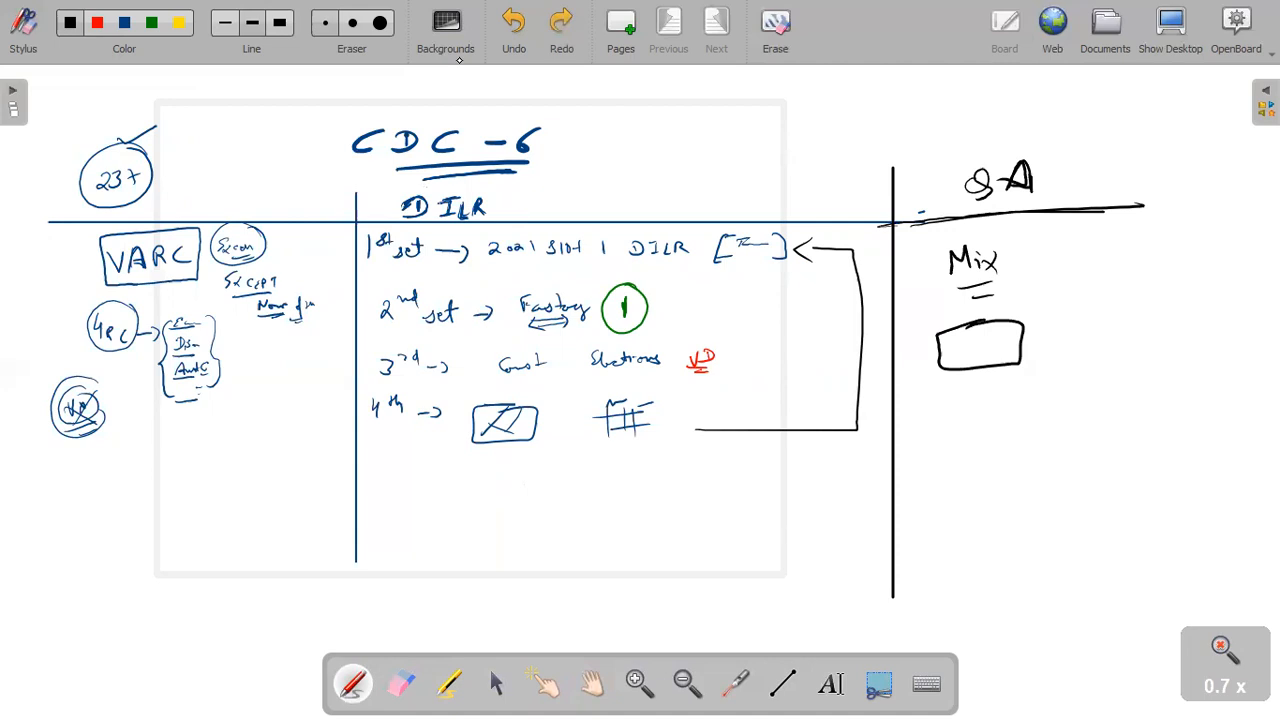
{"action": "left_click", "coordinate": [1028, 266]}
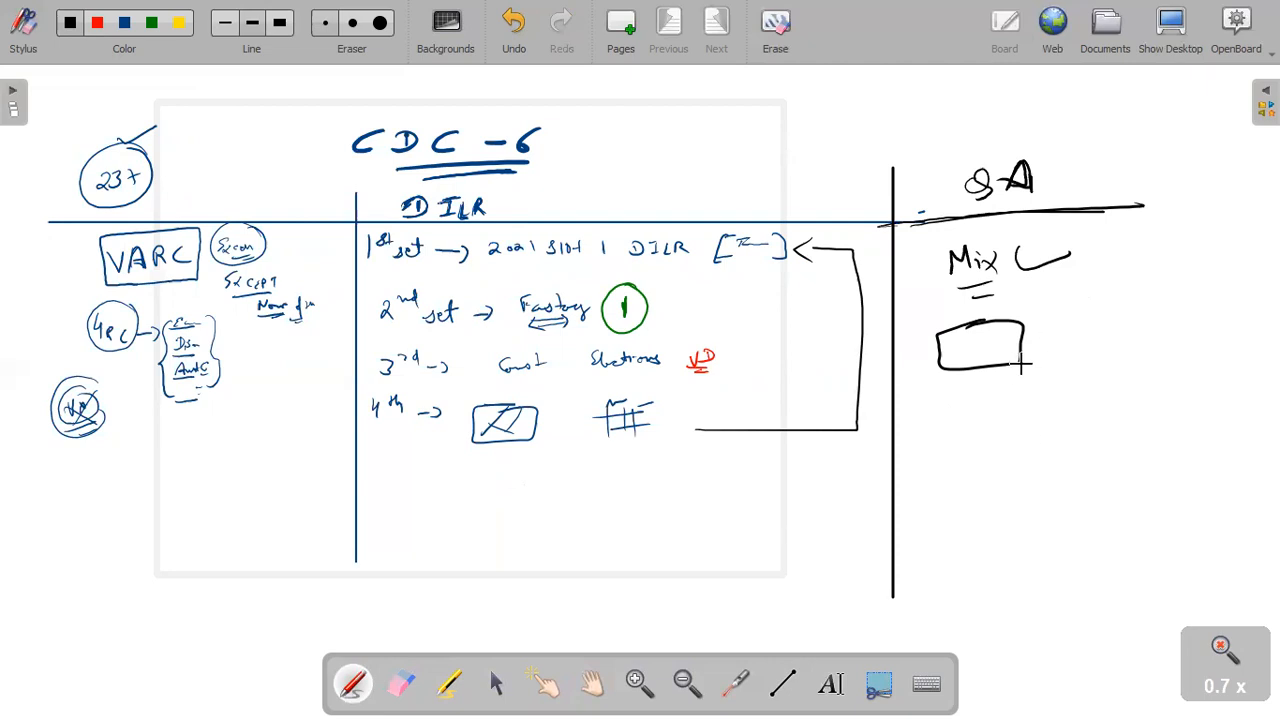
{"action": "left_click_drag", "start_coordinate": [972, 440], "coordinate": [1018, 439]}
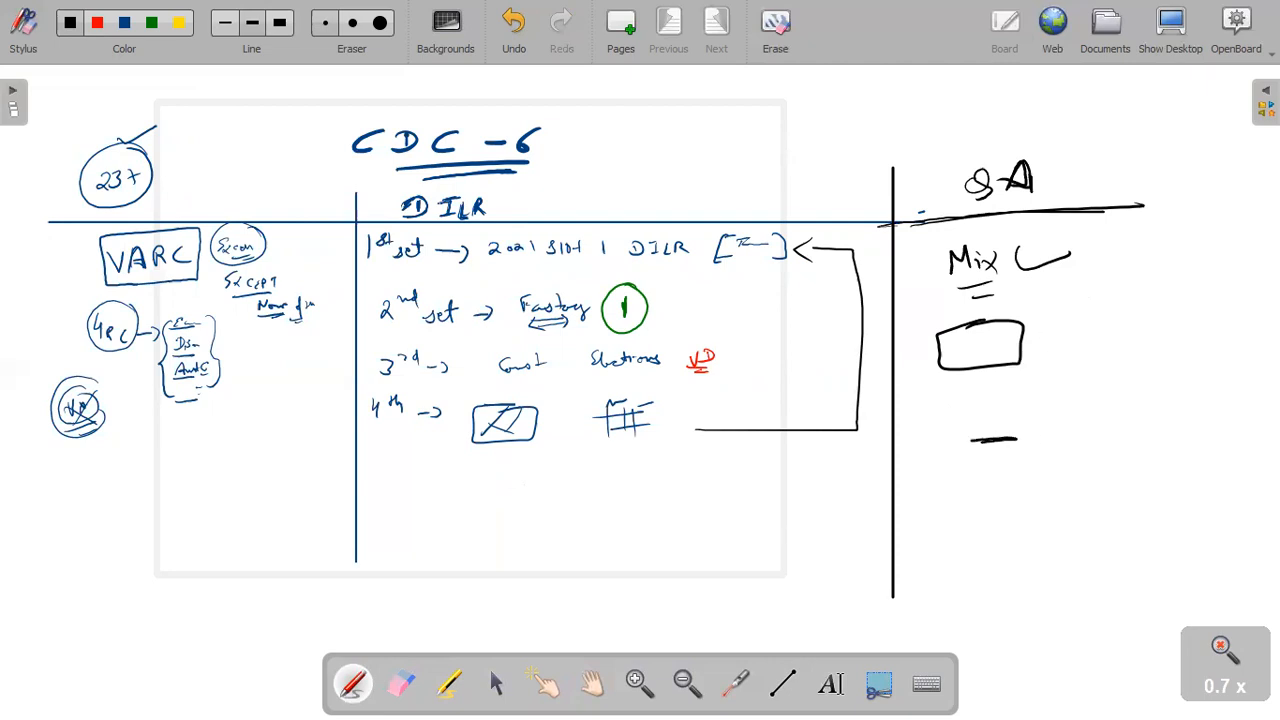
{"action": "left_click_drag", "start_coordinate": [955, 440], "coordinate": [1060, 510]}
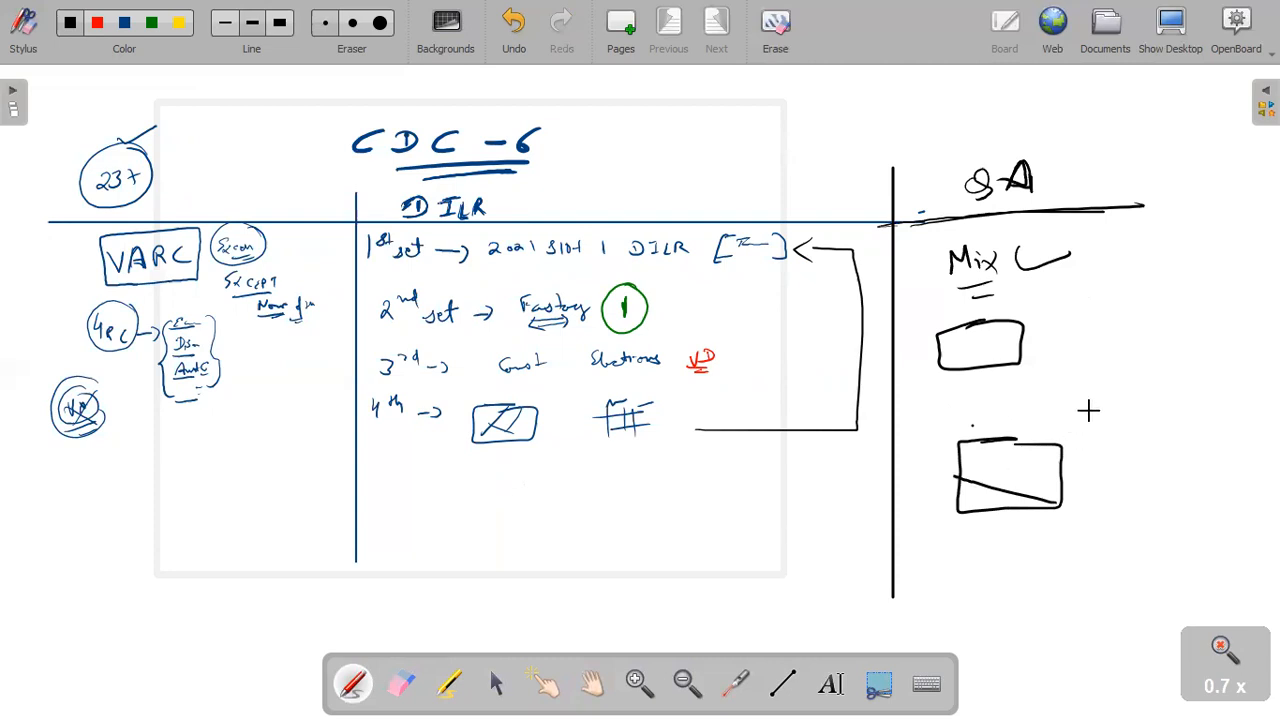
Erase the extra sketches below the first QA box, keeping the tick on 'Mix'.
{"action": "left_click", "coordinate": [1110, 415]}
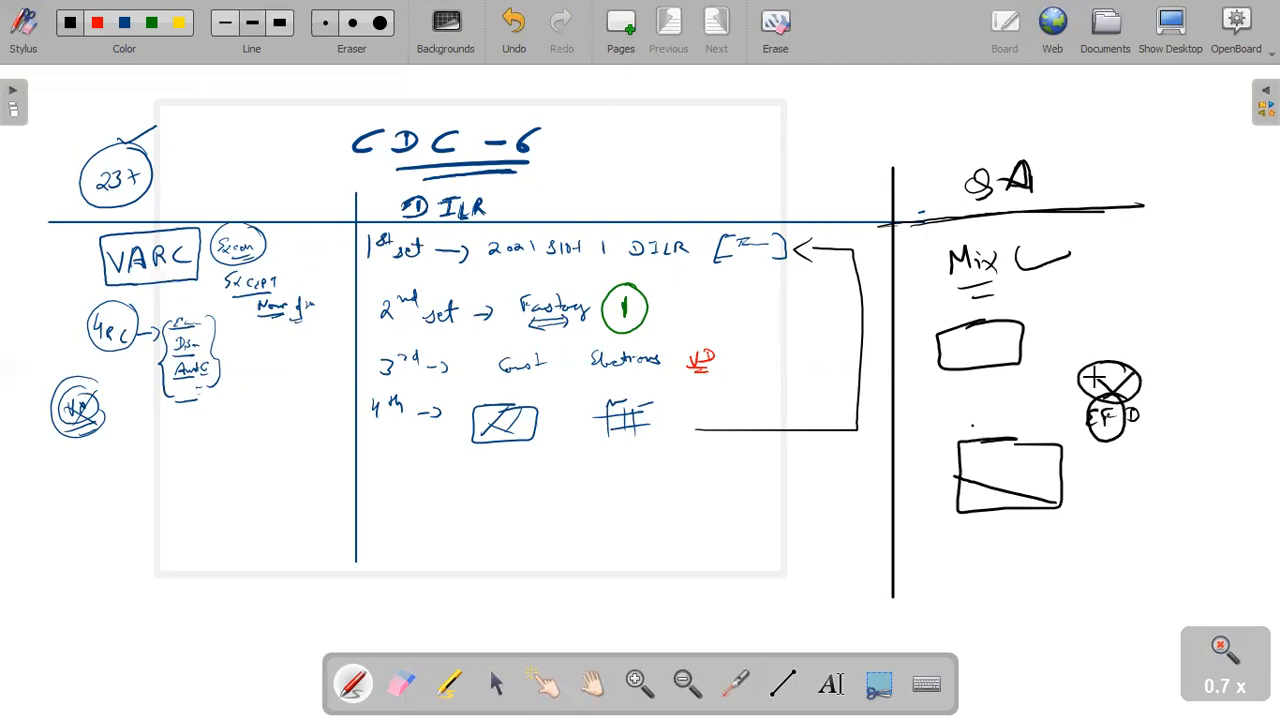
{"action": "left_click", "coordinate": [401, 683]}
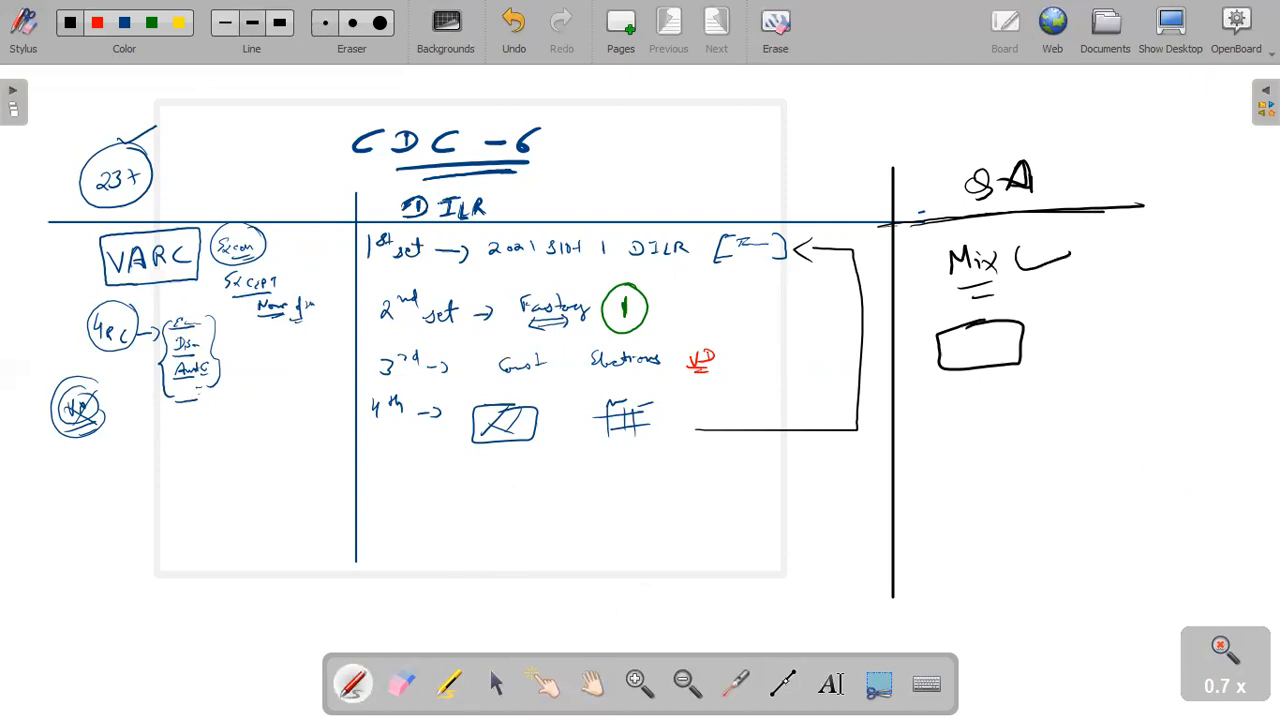
{"action": "left_click", "coordinate": [783, 683]}
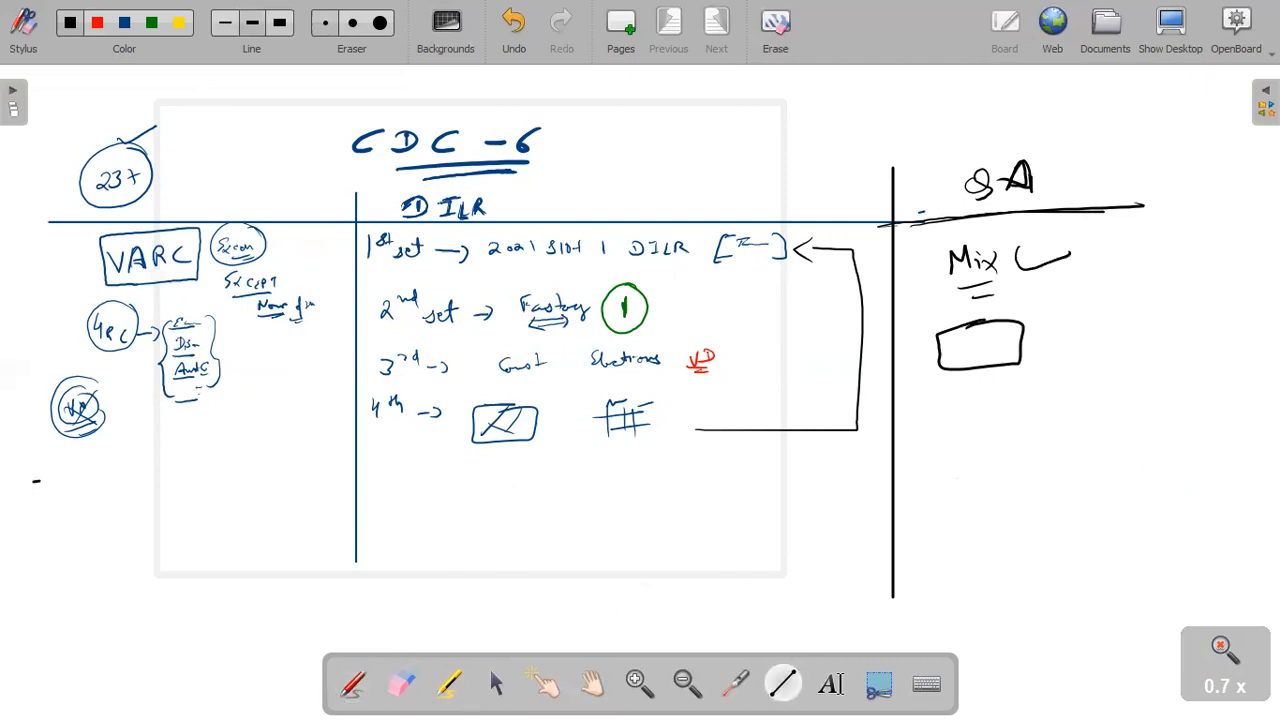
Rule a board-wide line under the DILR rows and sketch a ticked circle arrowing to a crossed circle.
{"action": "left_click_drag", "start_coordinate": [35, 483], "coordinate": [1275, 490]}
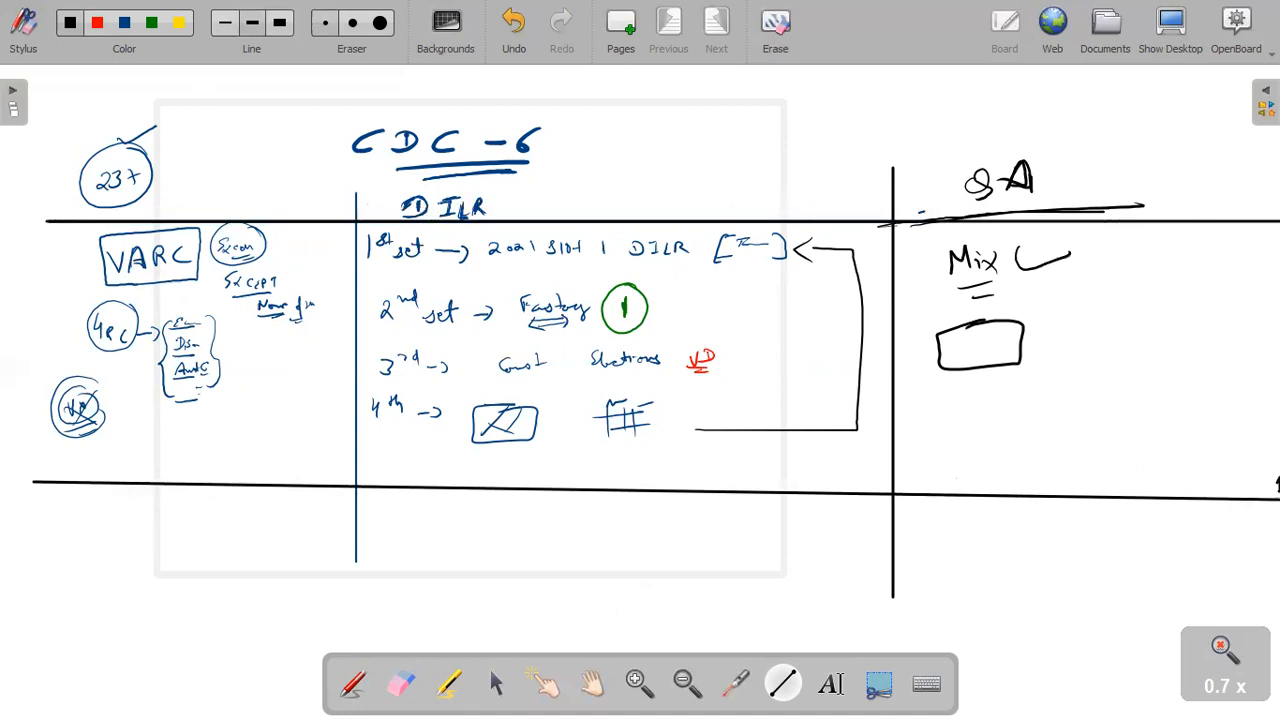
{"action": "left_click", "coordinate": [352, 683]}
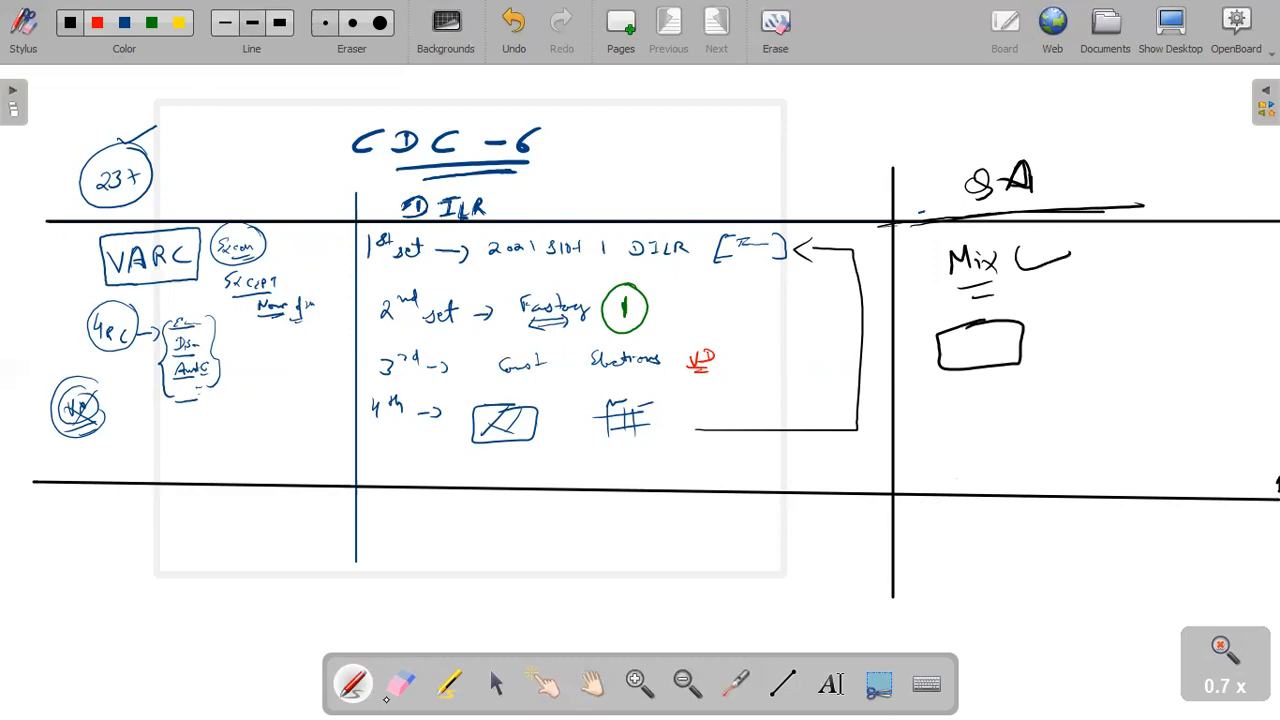
{"action": "mouse_move", "coordinate": [545, 193]}
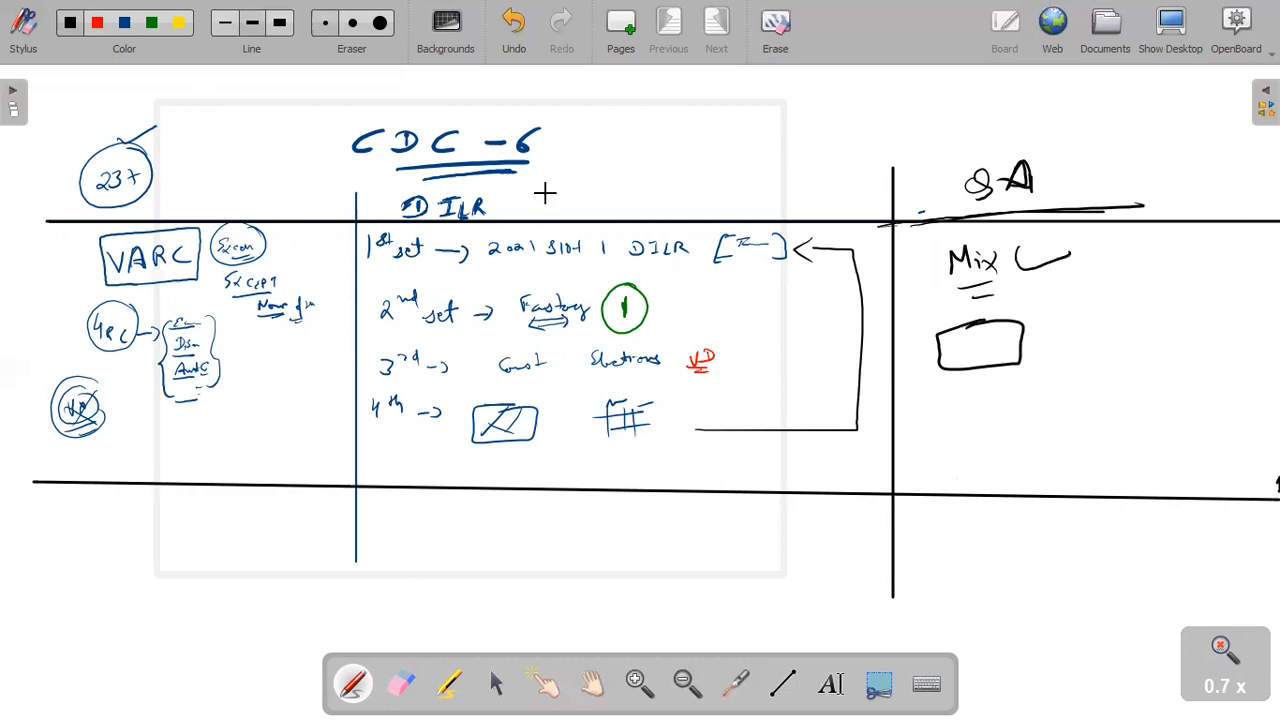
{"action": "left_click_drag", "start_coordinate": [540, 190], "coordinate": [610, 185]}
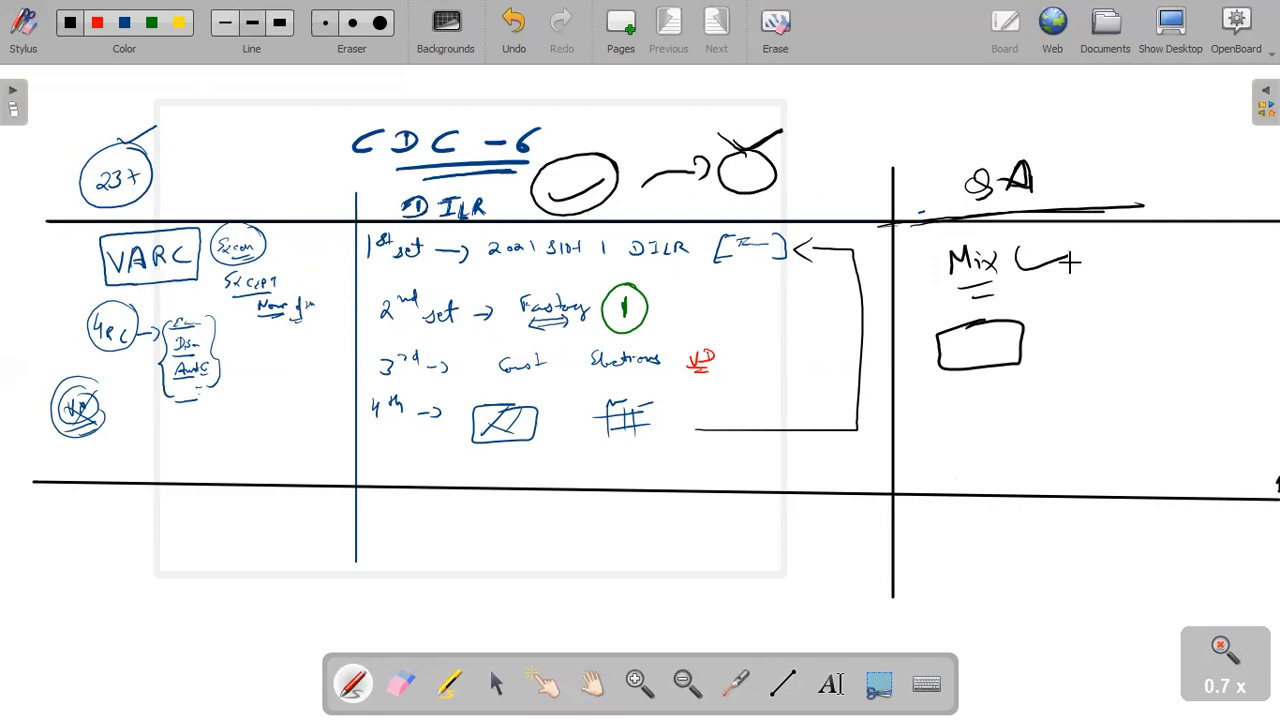
{"action": "left_click_drag", "start_coordinate": [1040, 255], "coordinate": [1075, 270]}
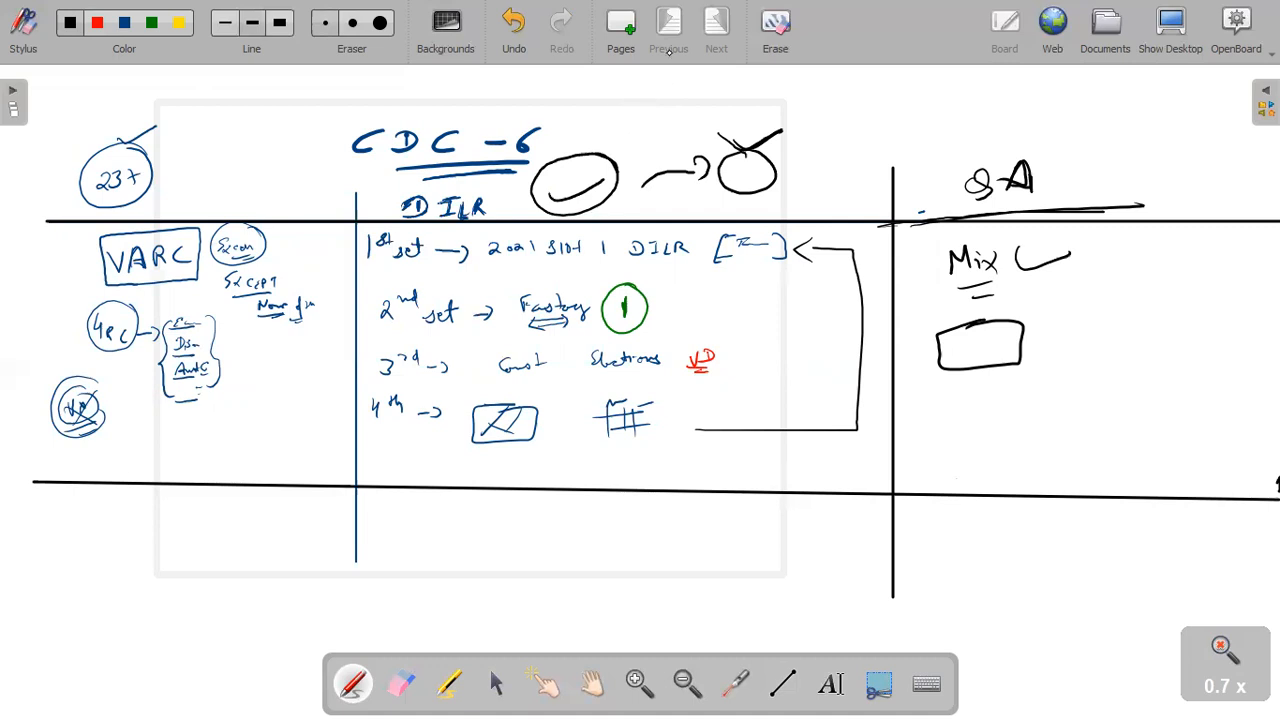
Write and circle 15+ above DILR, 27+ above QA, and 'Overall' 65+ below the table.
{"action": "left_click_drag", "start_coordinate": [640, 130], "coordinate": [685, 105]}
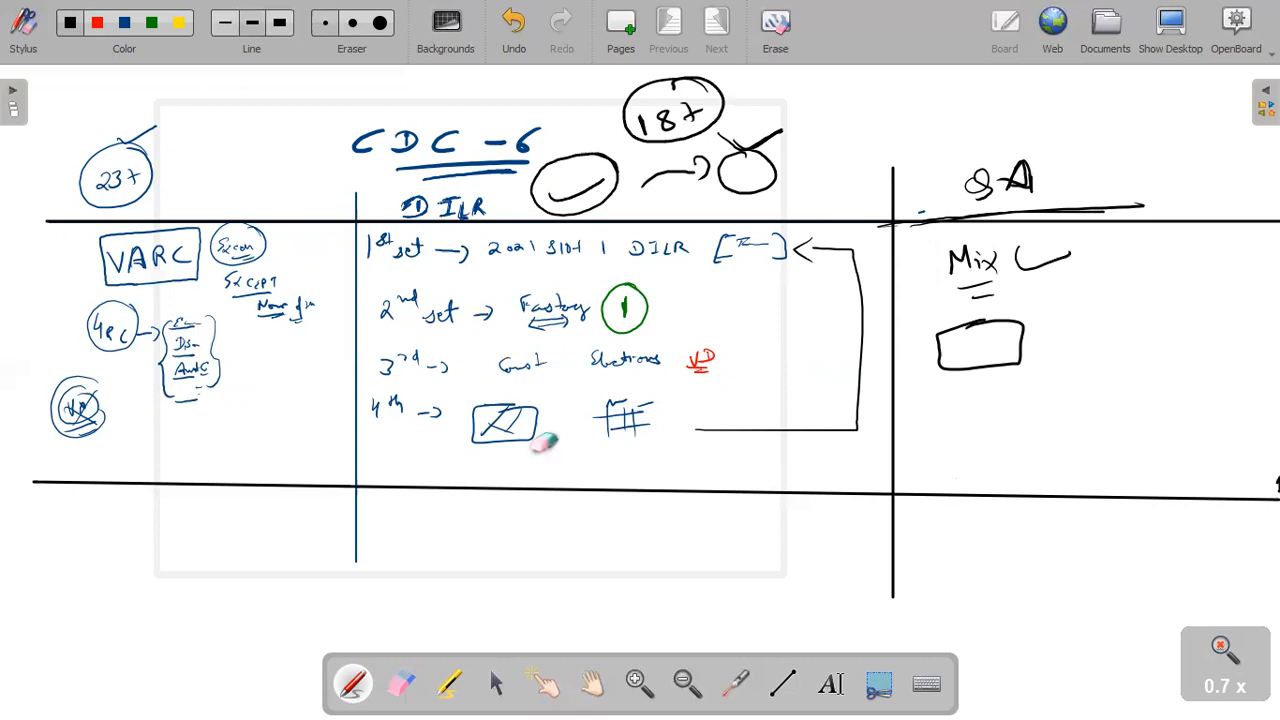
{"action": "left_click", "coordinate": [400, 683]}
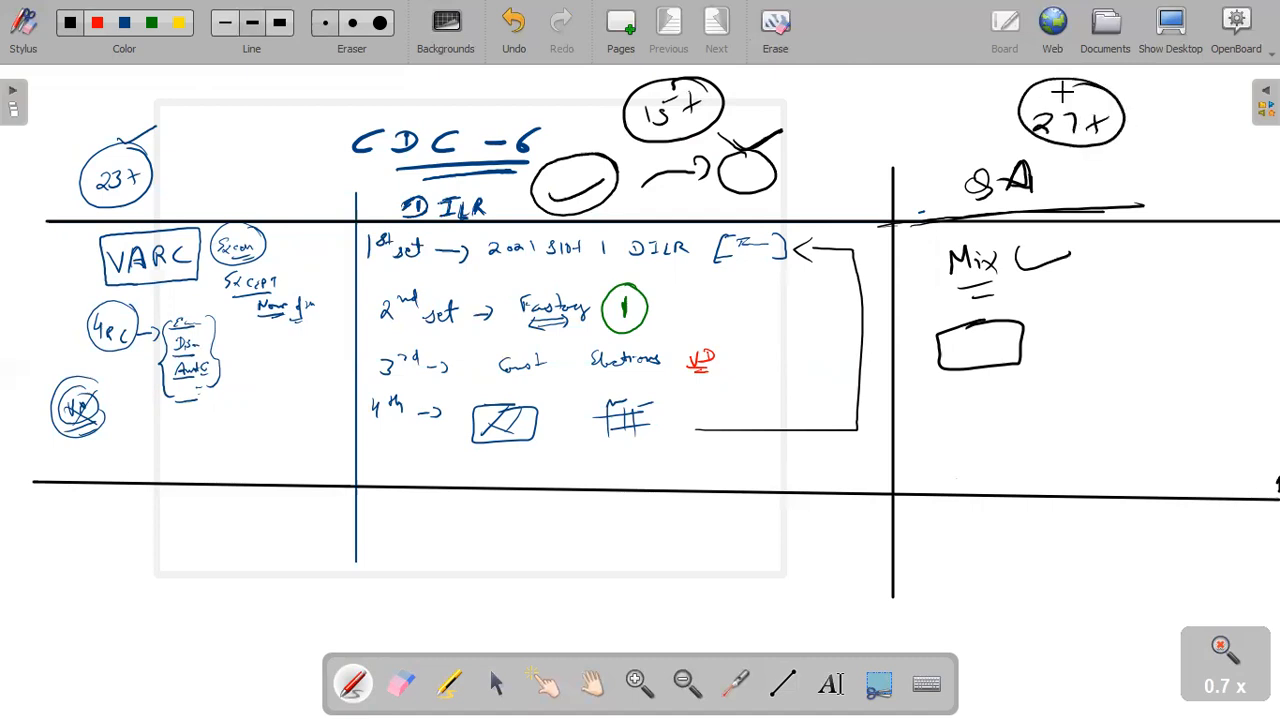
{"action": "mouse_move", "coordinate": [882, 76]}
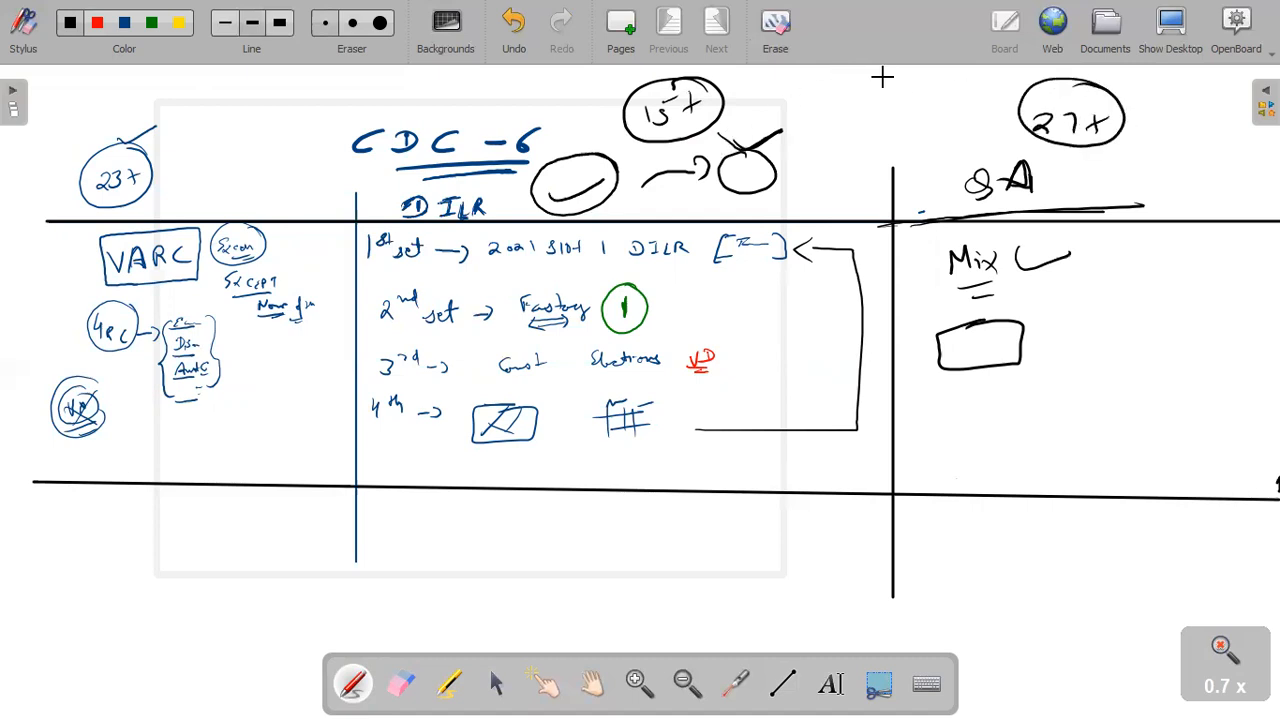
{"action": "mouse_move", "coordinate": [581, 598]}
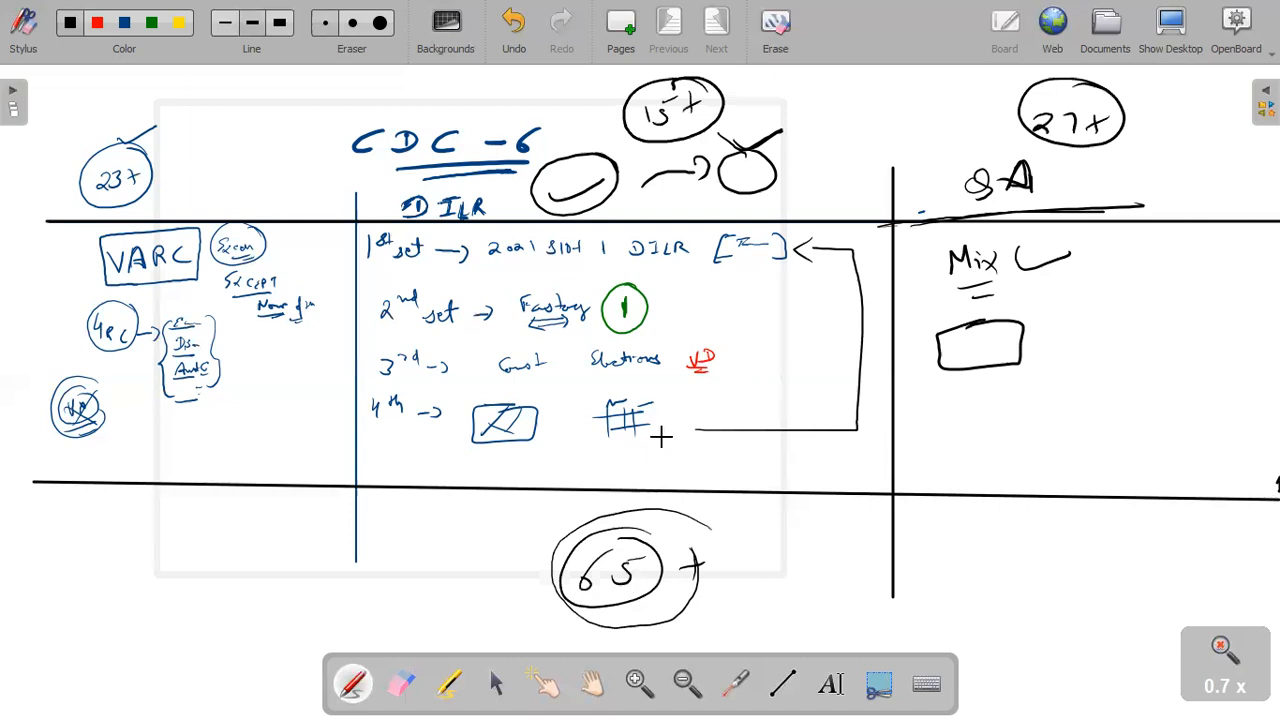
{"action": "left_click", "coordinate": [401, 684]}
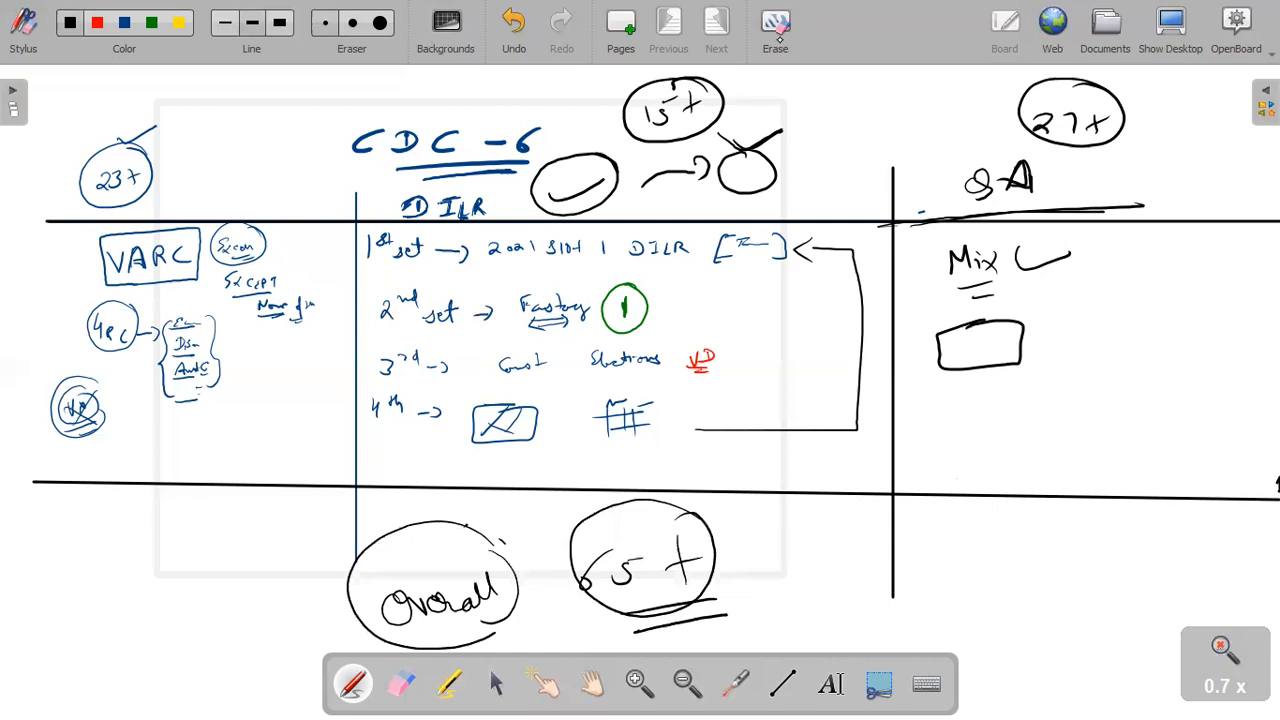
On a new page, write and underline a circled 'Reason' heading, then erase the page.
{"action": "left_click", "coordinate": [775, 25]}
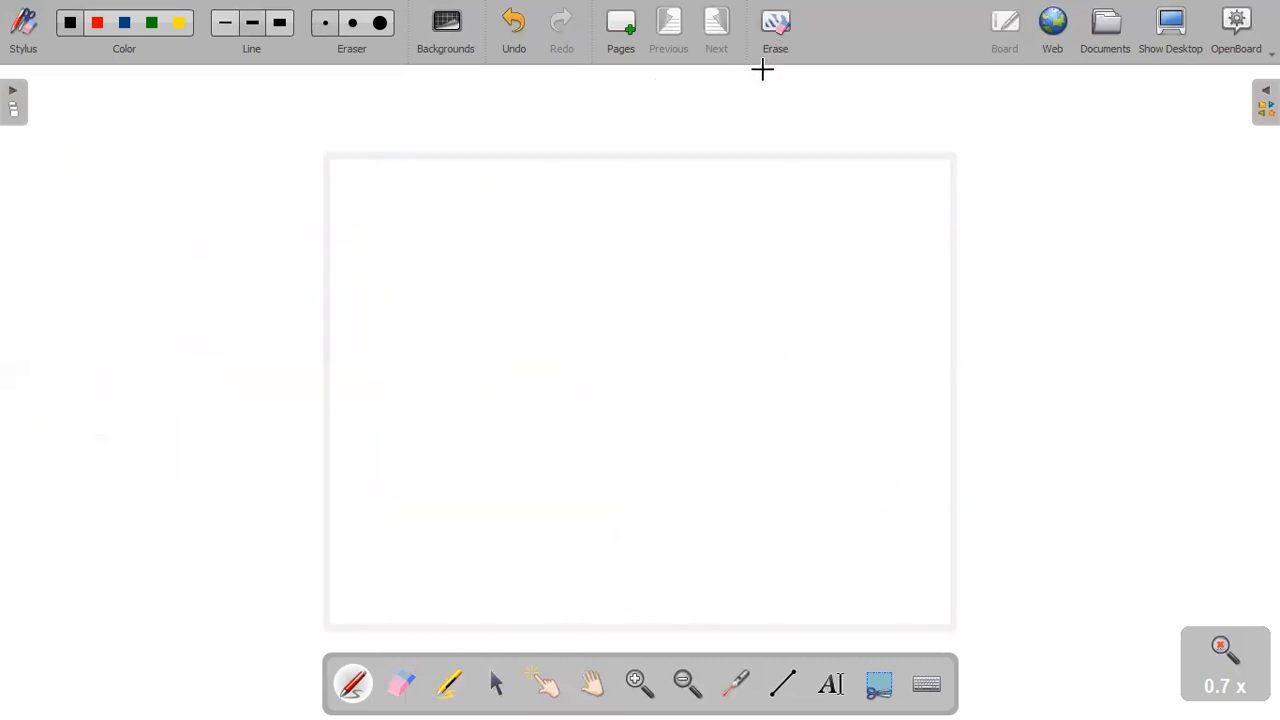
{"action": "mouse_move", "coordinate": [742, 84]}
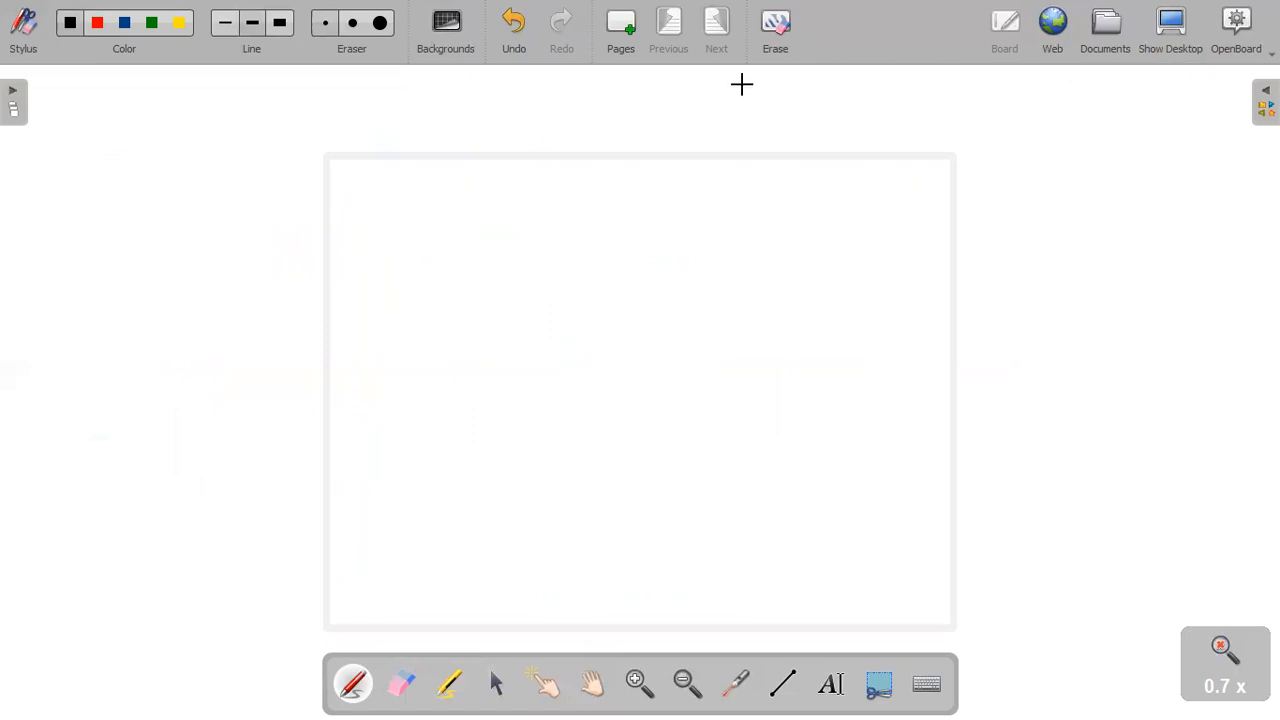
{"action": "mouse_move", "coordinate": [728, 91]}
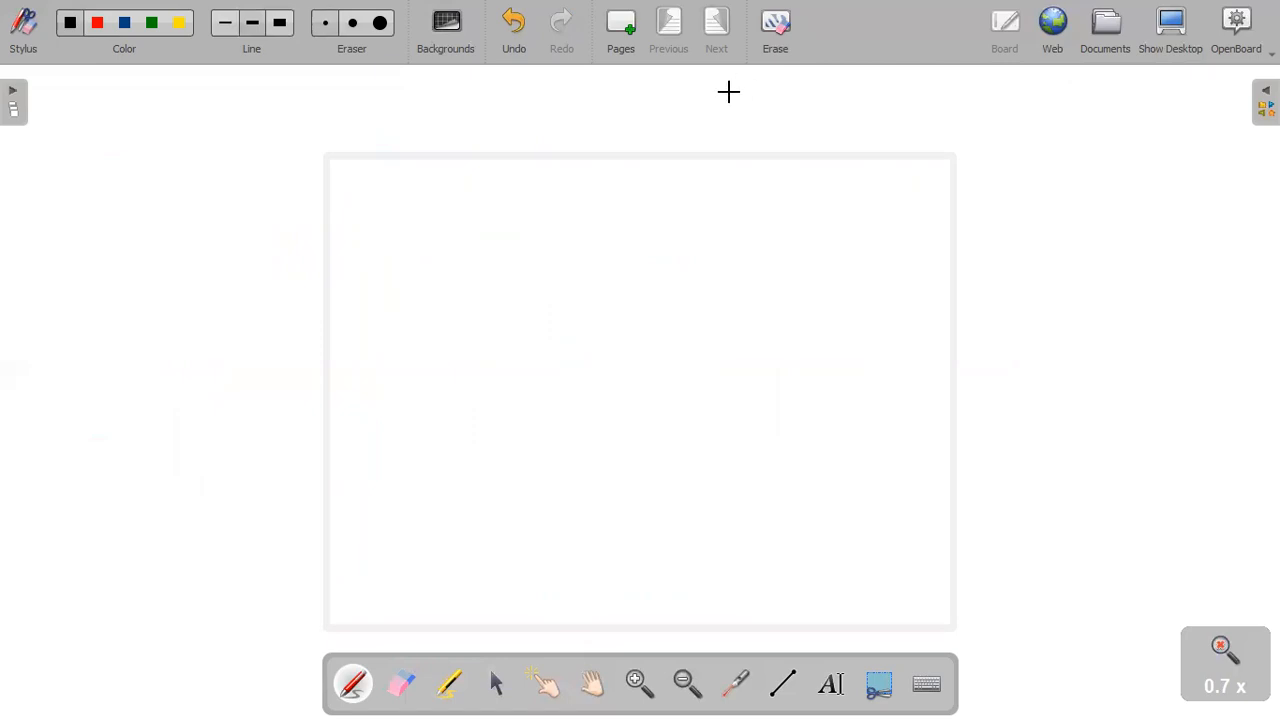
{"action": "mouse_move", "coordinate": [736, 100]}
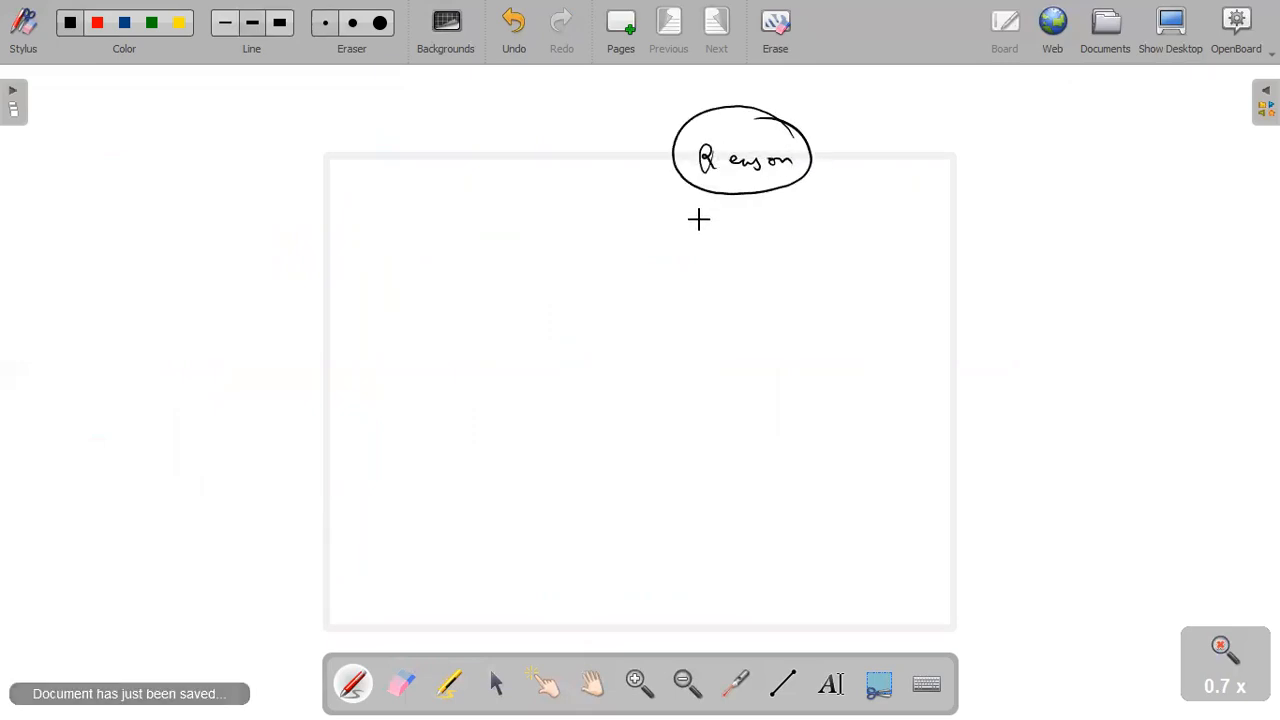
{"action": "left_click_drag", "start_coordinate": [690, 218], "coordinate": [815, 210]}
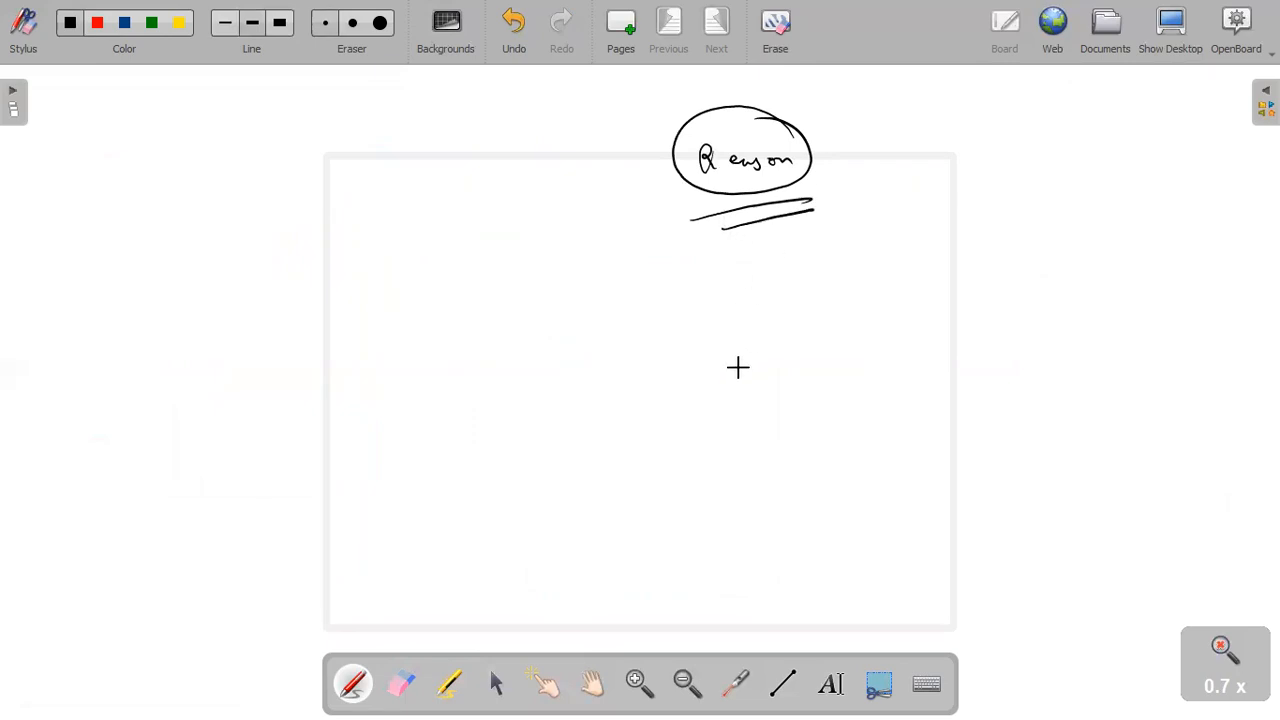
{"action": "mouse_move", "coordinate": [747, 334]}
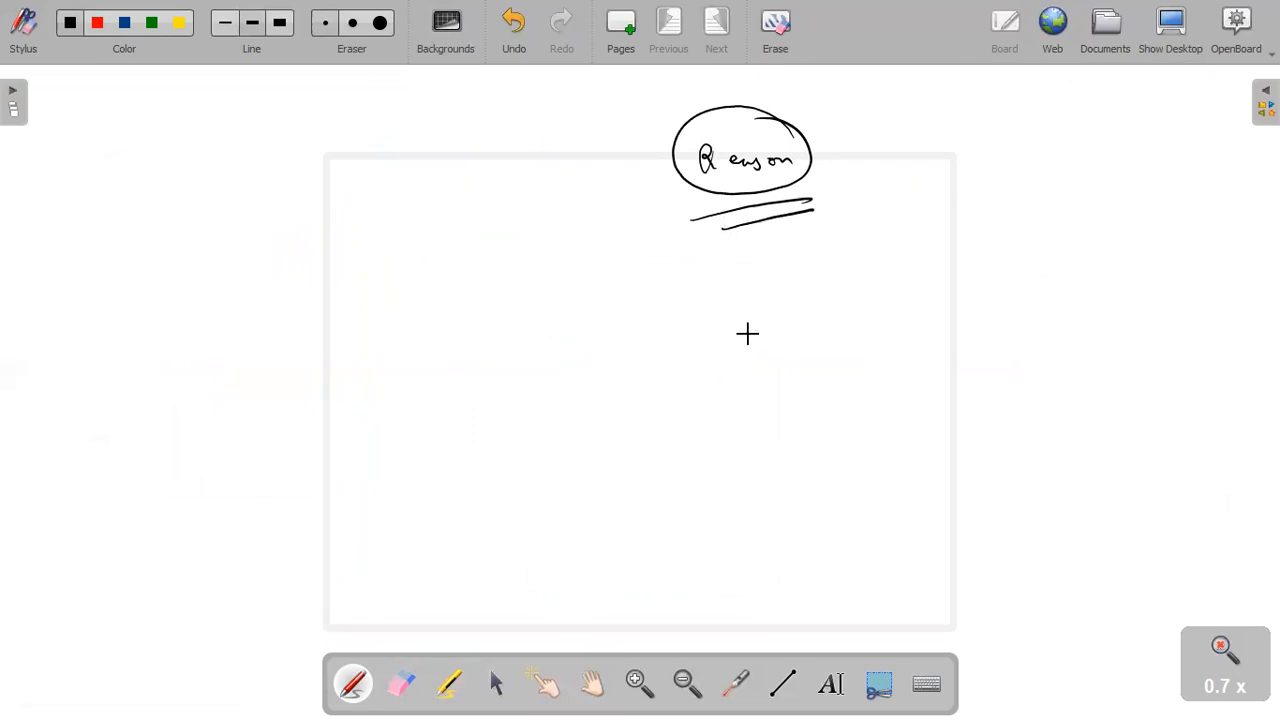
{"action": "mouse_move", "coordinate": [756, 352]}
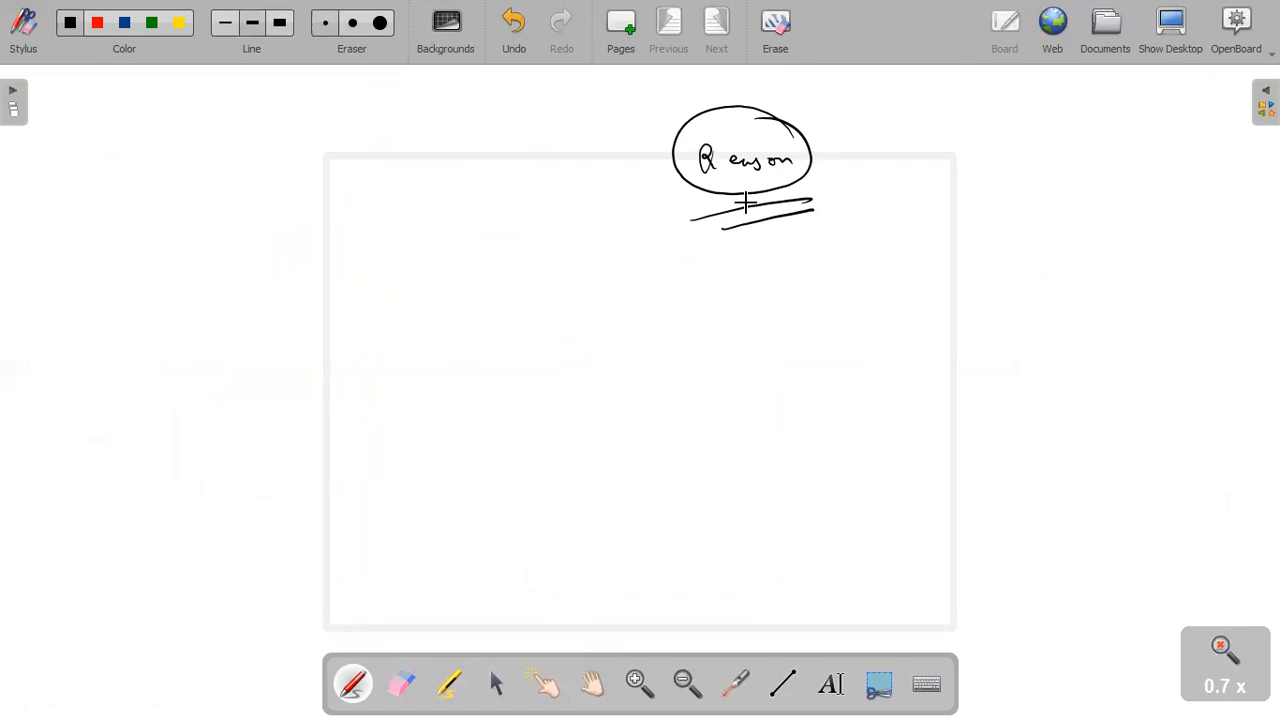
{"action": "mouse_move", "coordinate": [687, 205]}
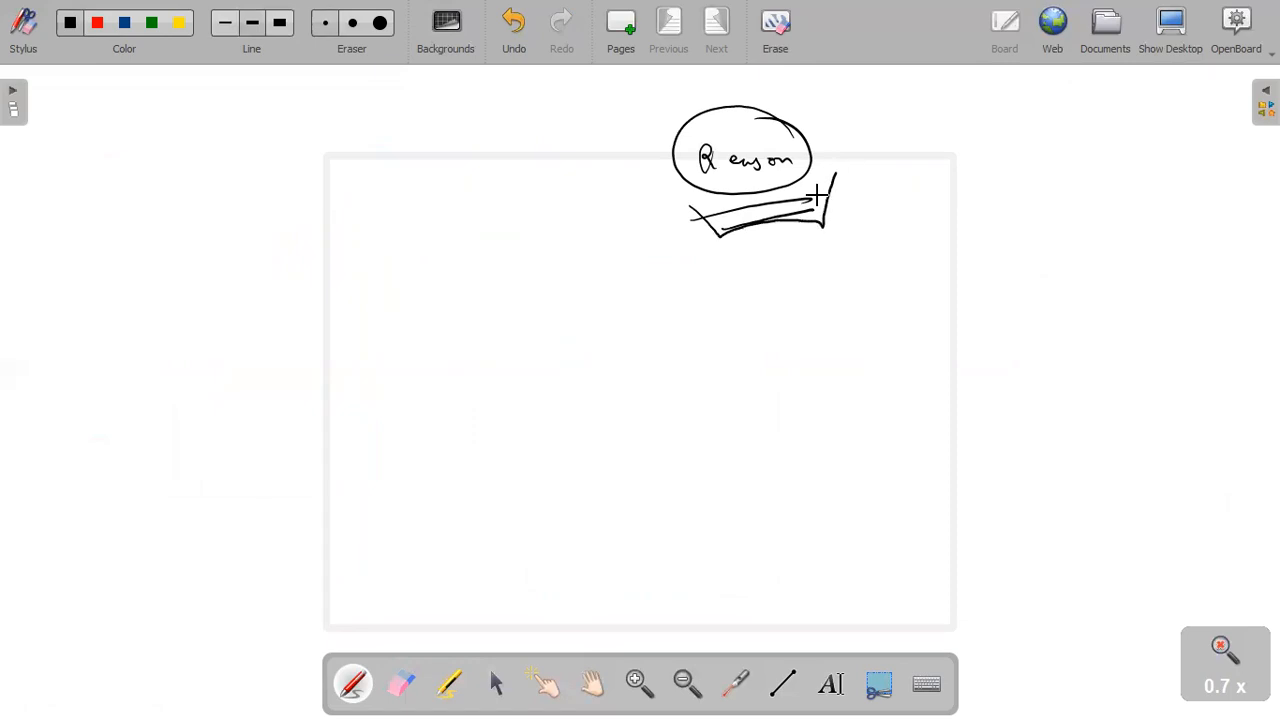
{"action": "left_click_drag", "start_coordinate": [820, 200], "coordinate": [895, 190]}
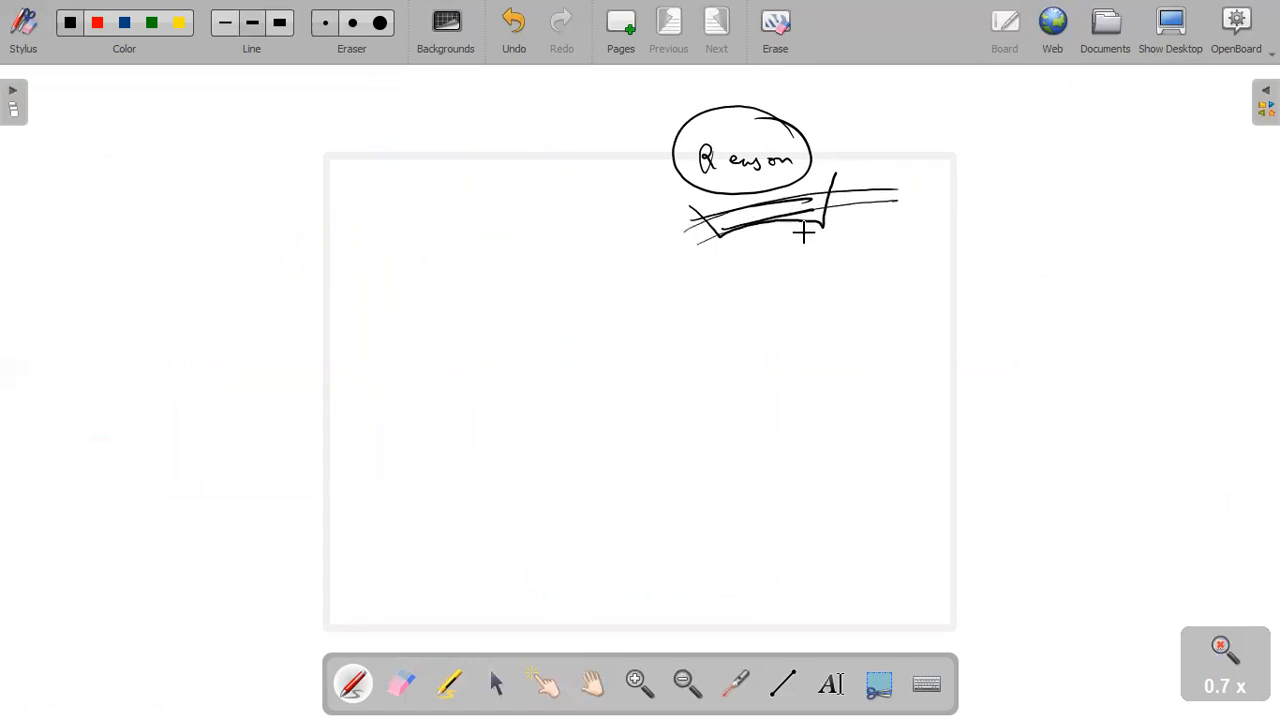
{"action": "left_click", "coordinate": [399, 683]}
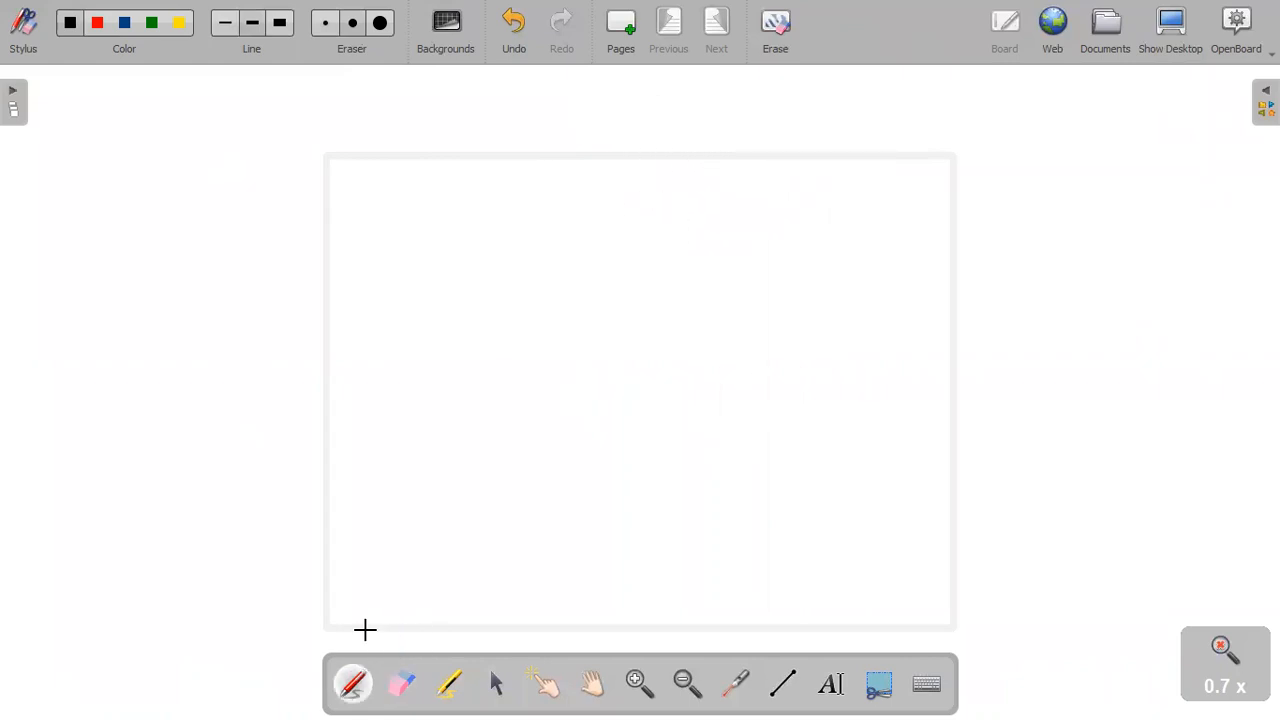
{"action": "mouse_move", "coordinate": [752, 269]}
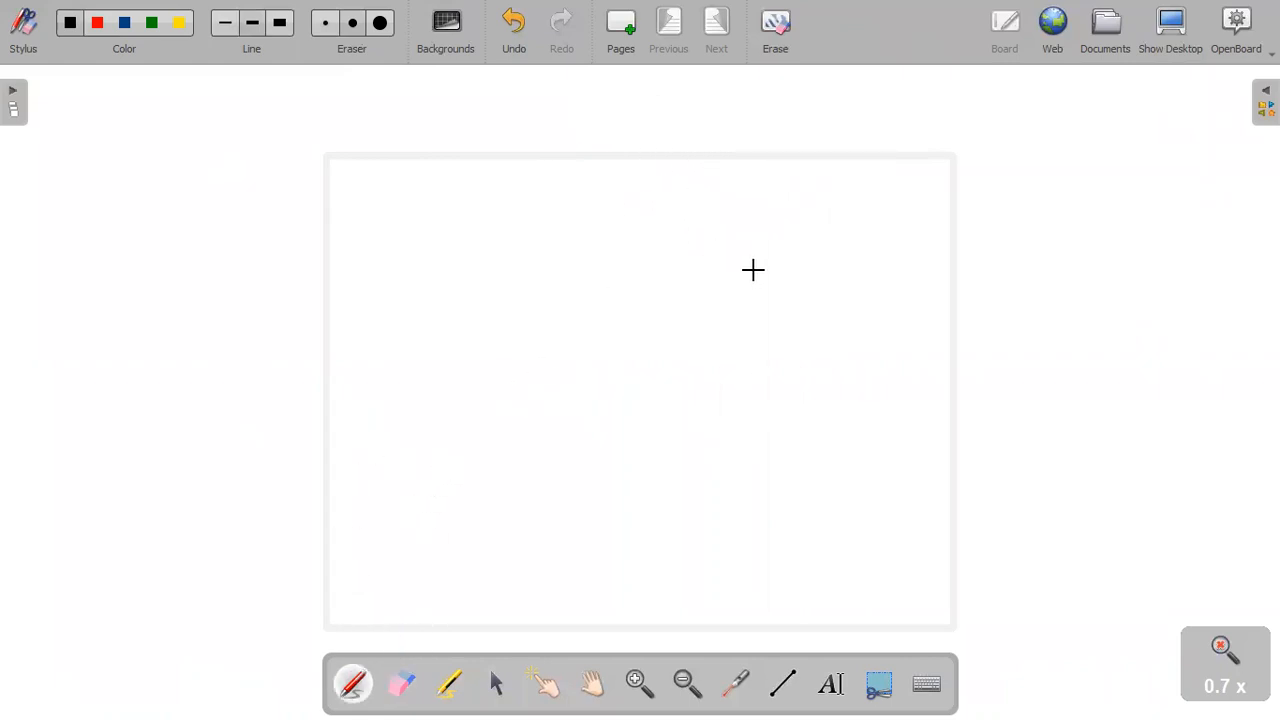
{"action": "mouse_move", "coordinate": [771, 265]}
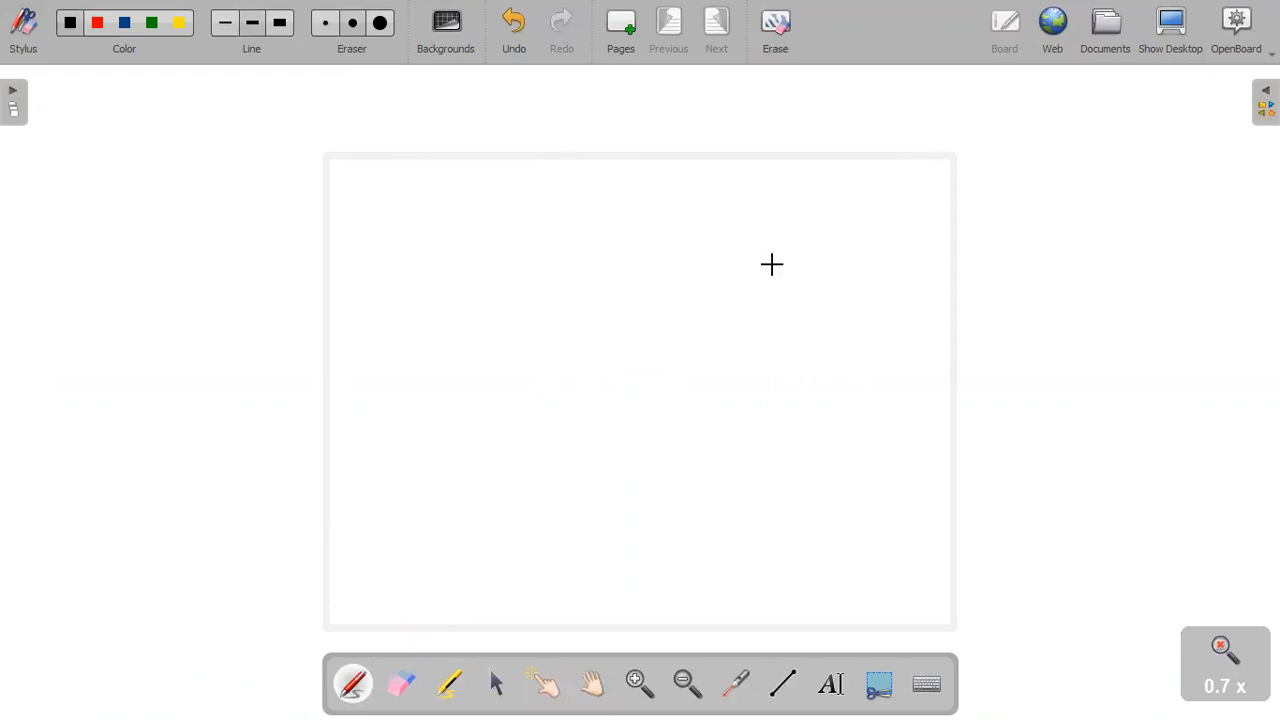
{"action": "mouse_move", "coordinate": [798, 231]}
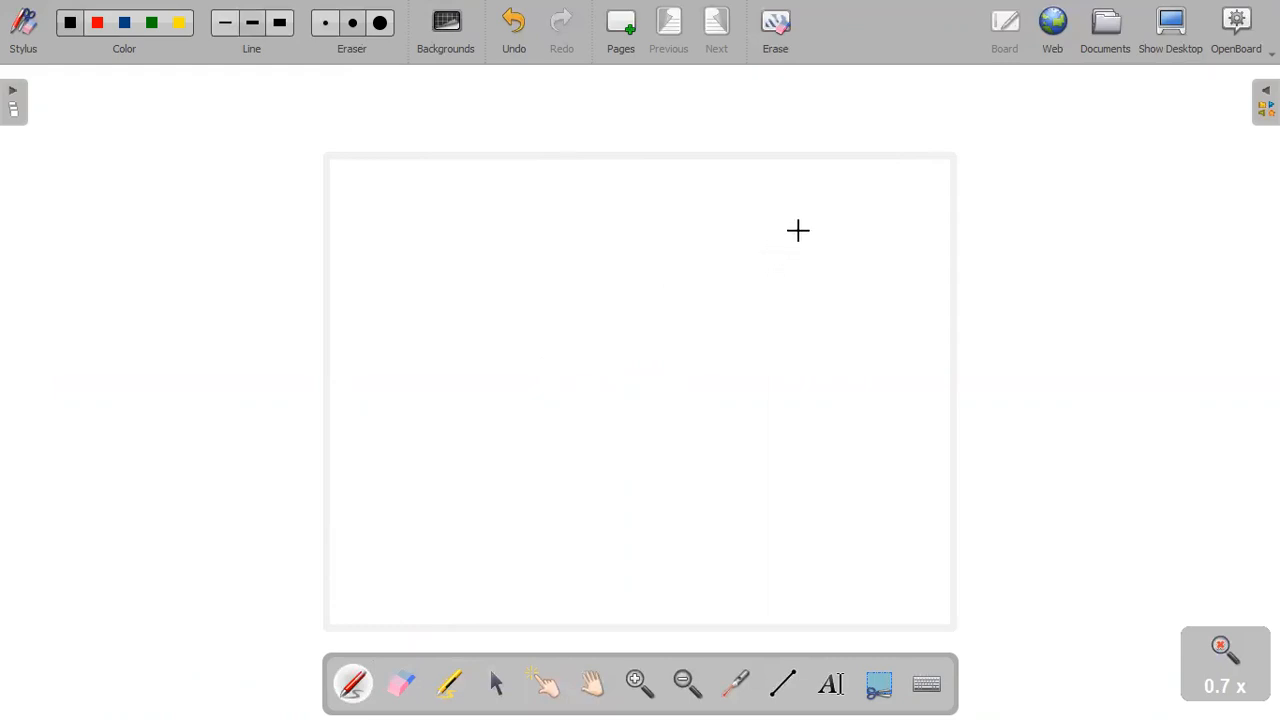
{"action": "mouse_move", "coordinate": [740, 233]}
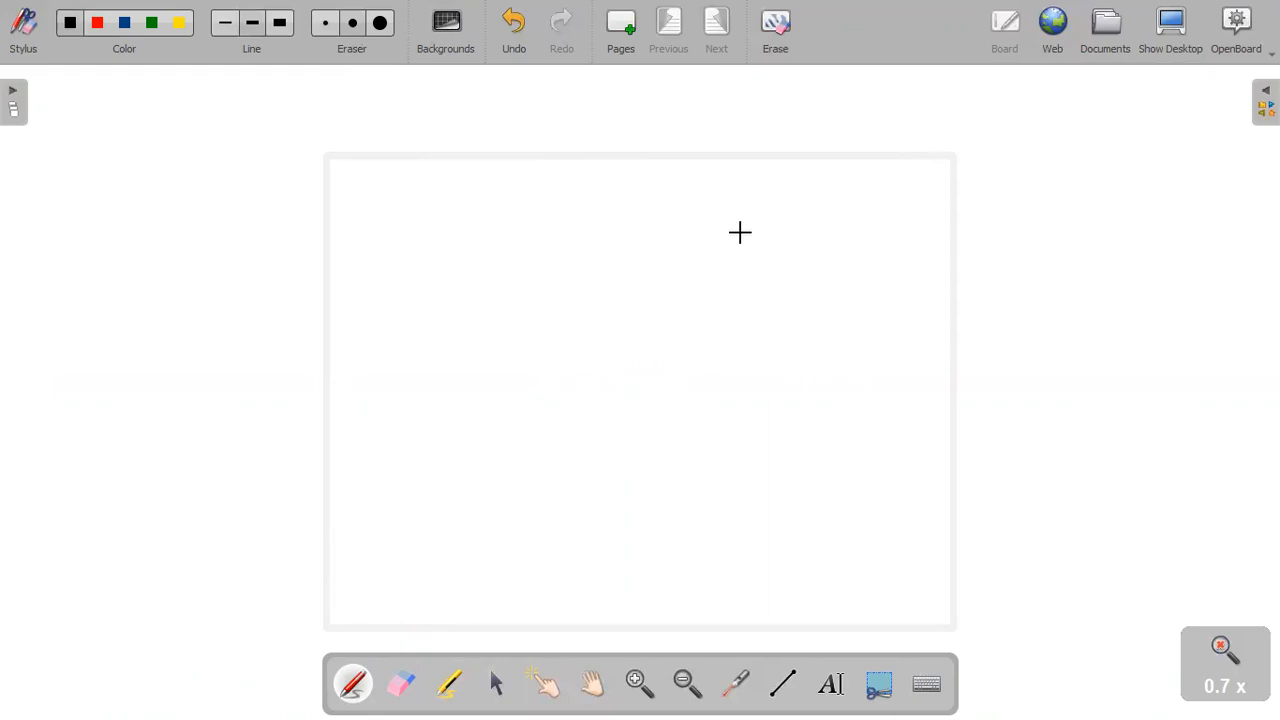
{"action": "mouse_move", "coordinate": [682, 298]}
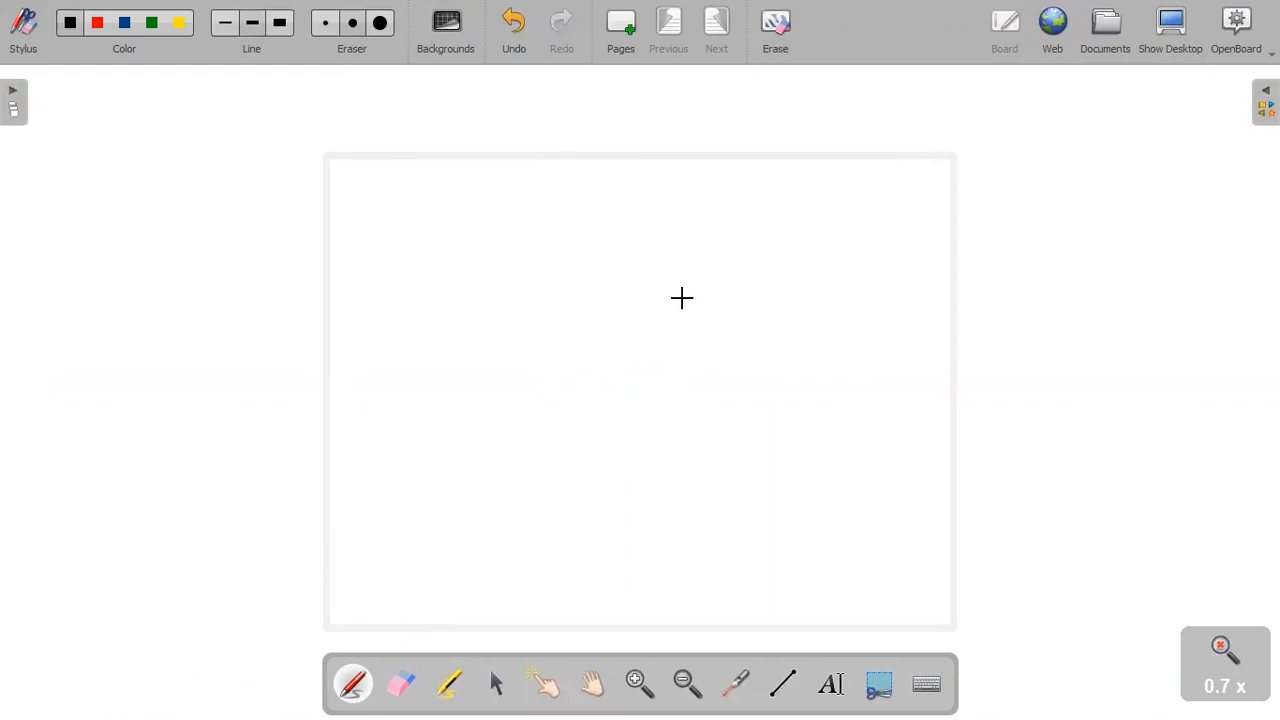